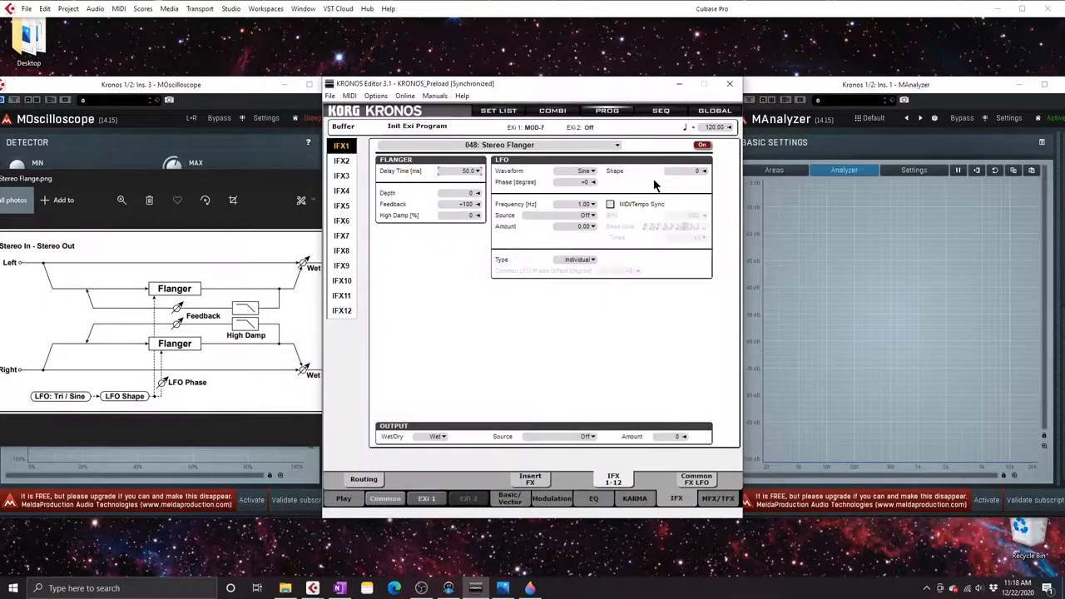
mouse_move(478, 289)
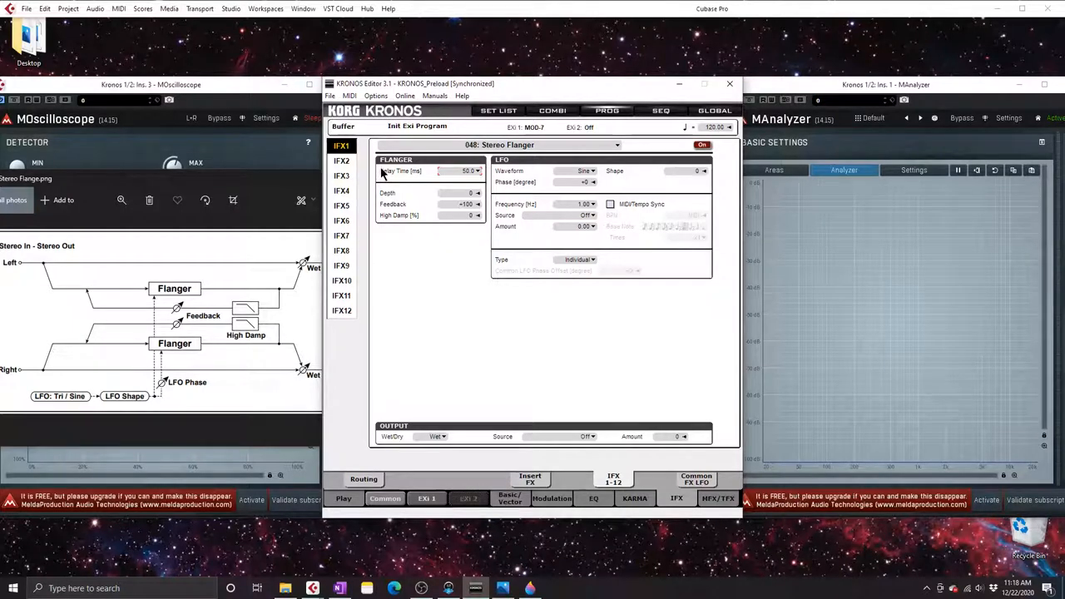
mouse_move(392, 212)
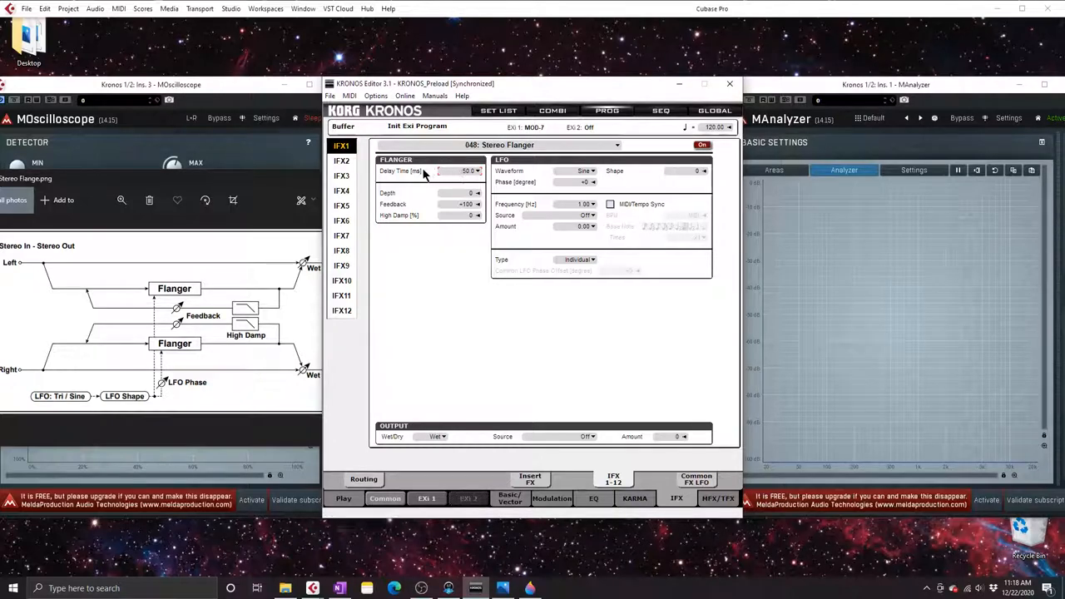
mouse_move(123, 302)
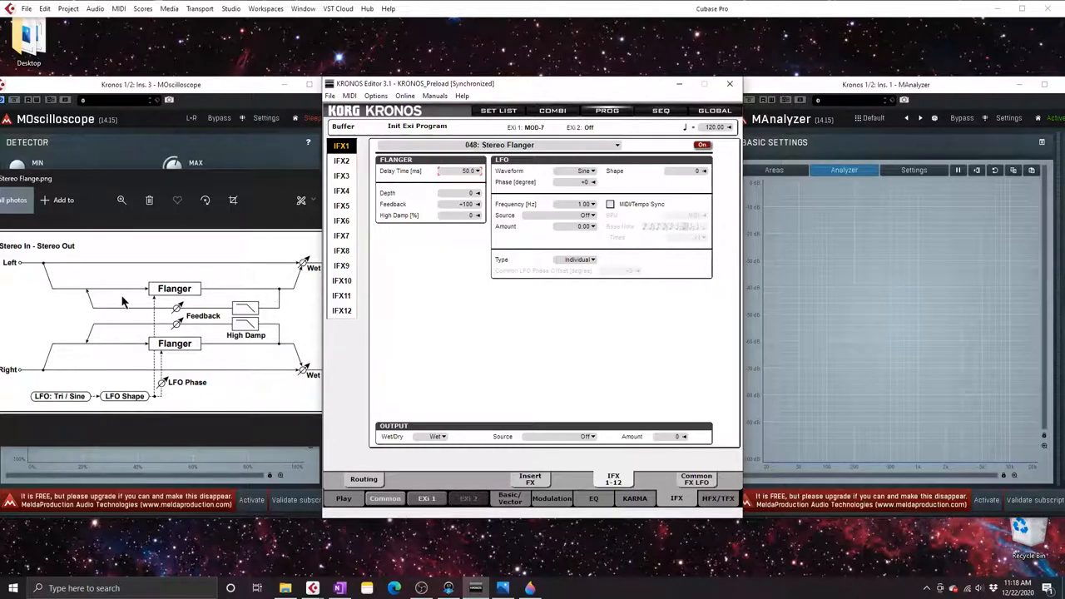
mouse_move(53, 262)
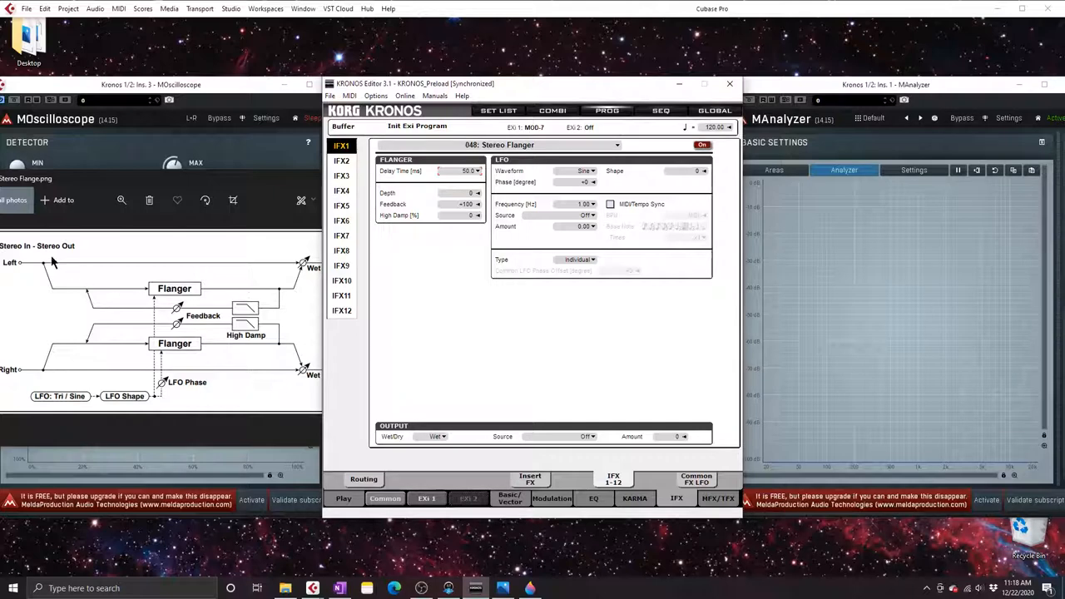
mouse_move(180, 311)
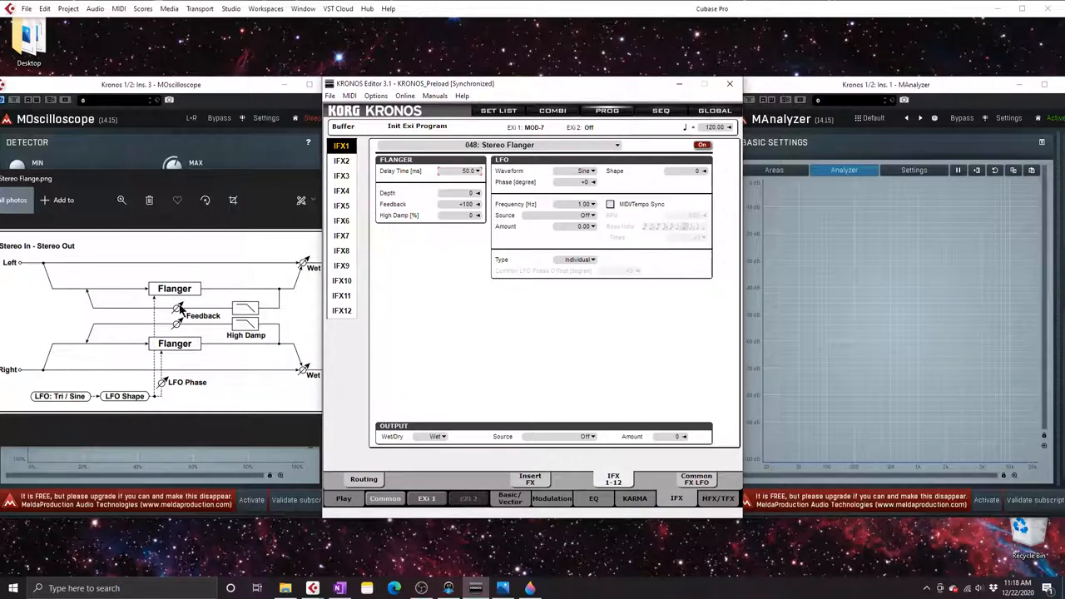
mouse_move(281, 293)
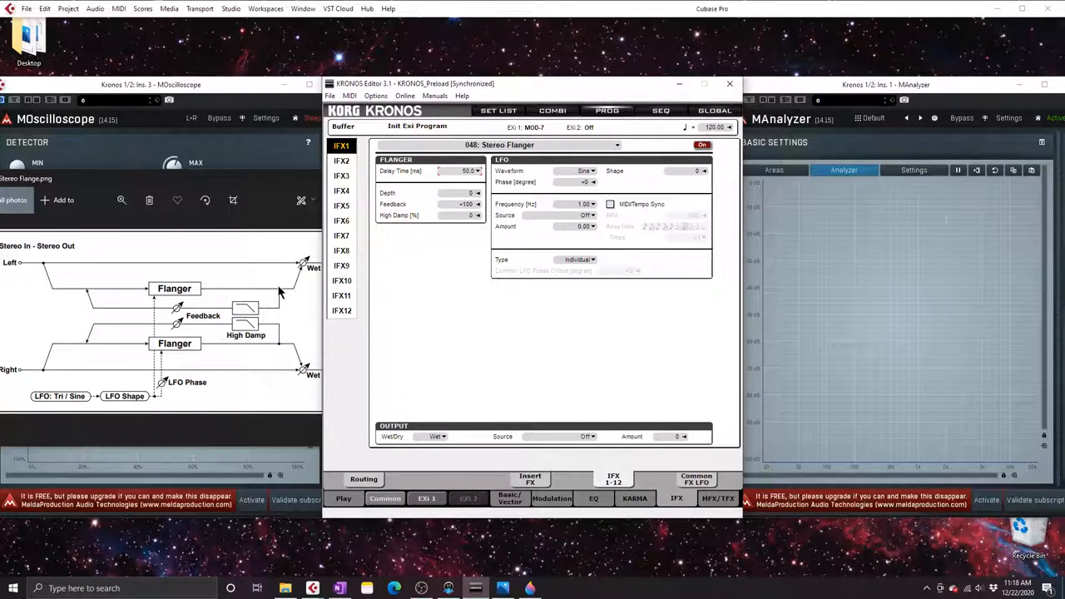
mouse_move(86, 297)
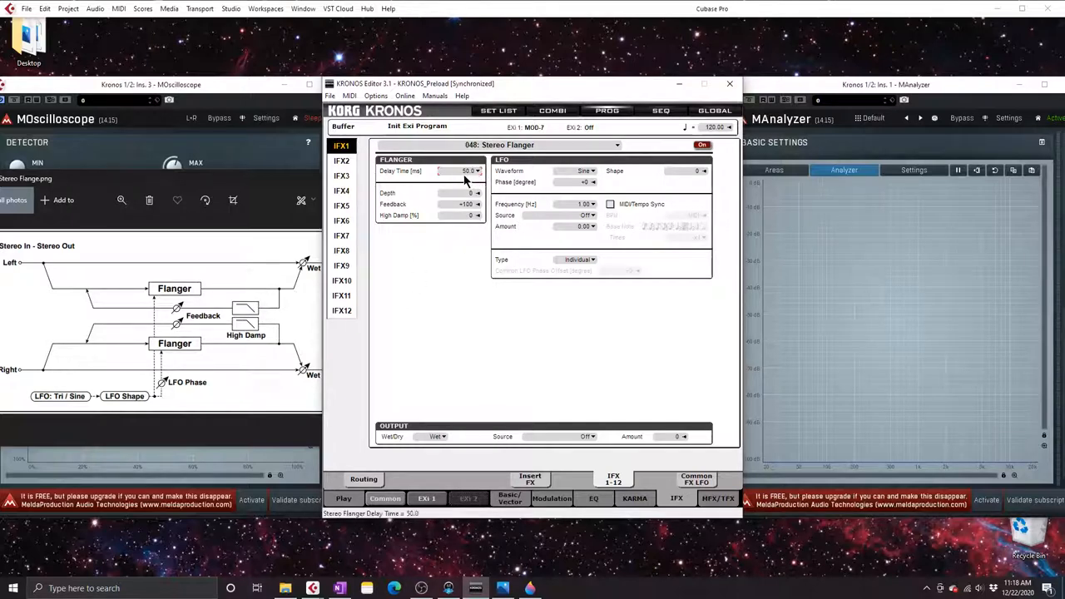
mouse_move(377, 240)
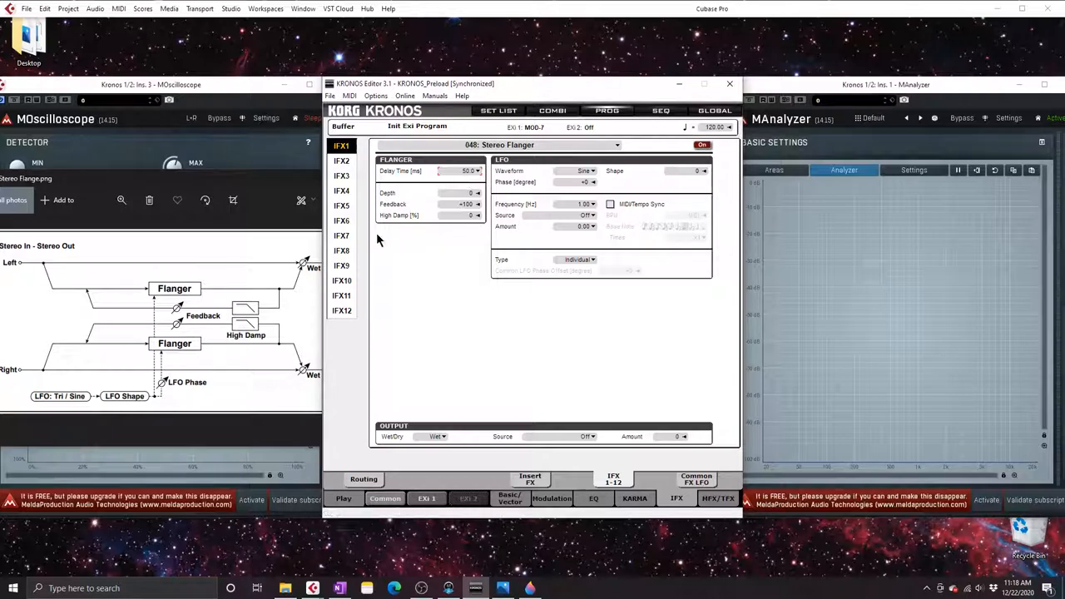
mouse_move(441, 210)
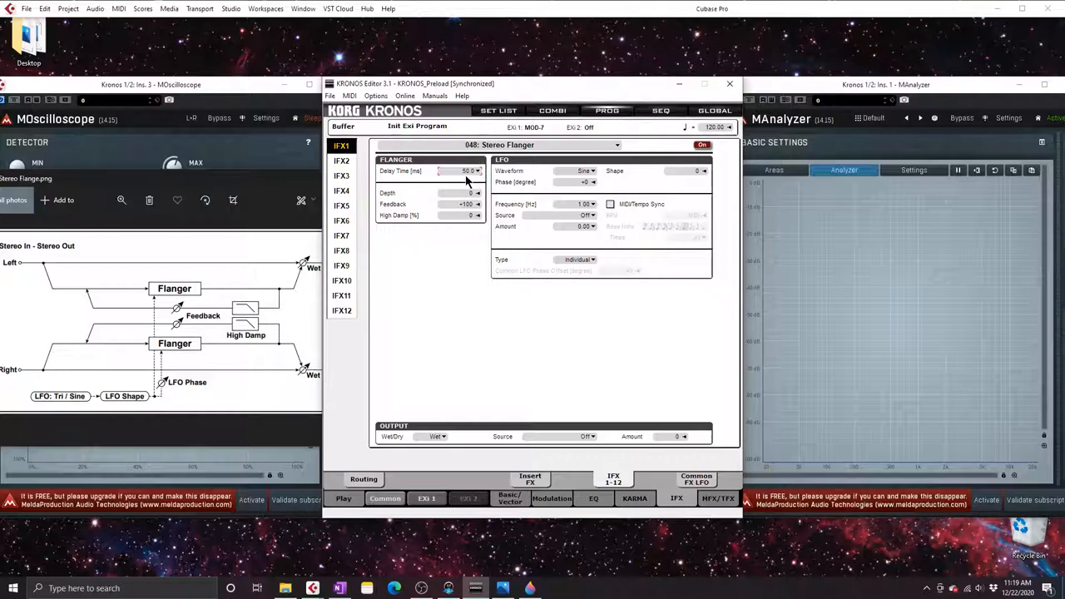
mouse_move(457, 182)
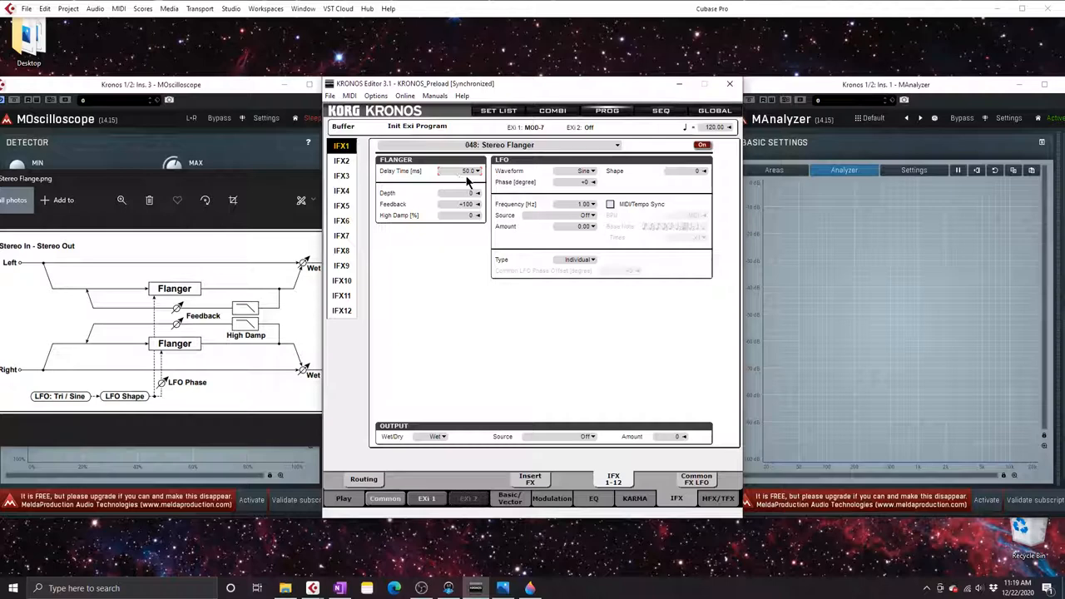
mouse_move(476, 181)
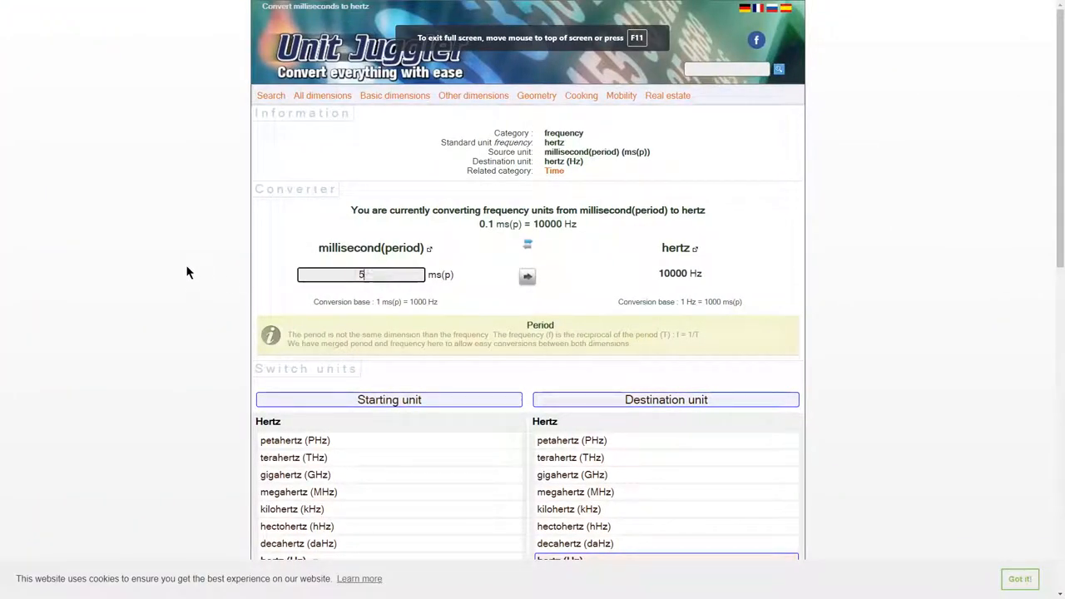
Convert a 50 ms period to 20 Hz, then replace the period with 0.1 ms
text(0)
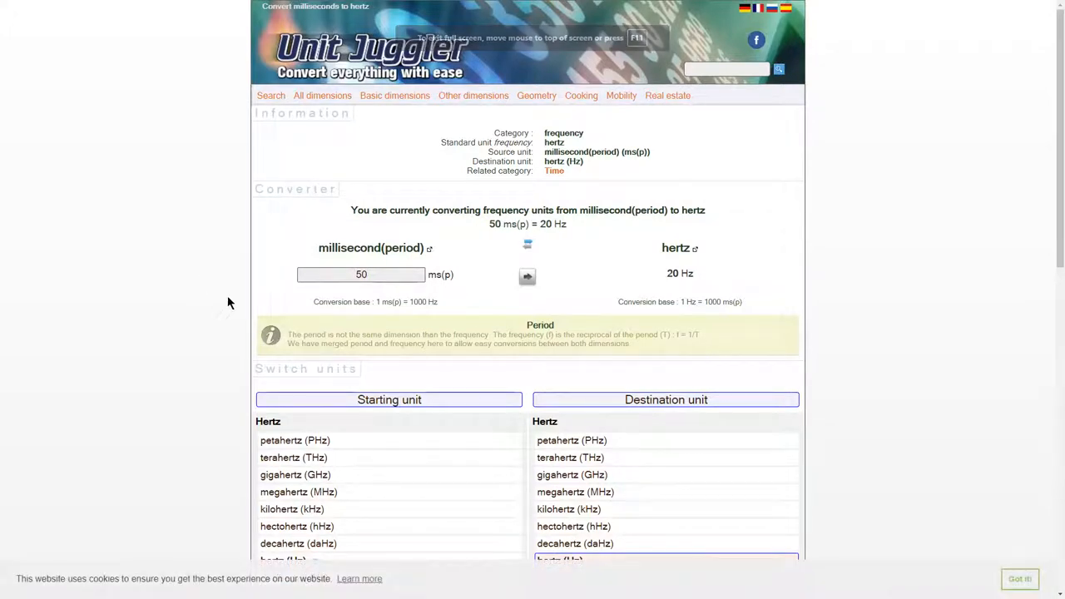
mouse_move(481, 288)
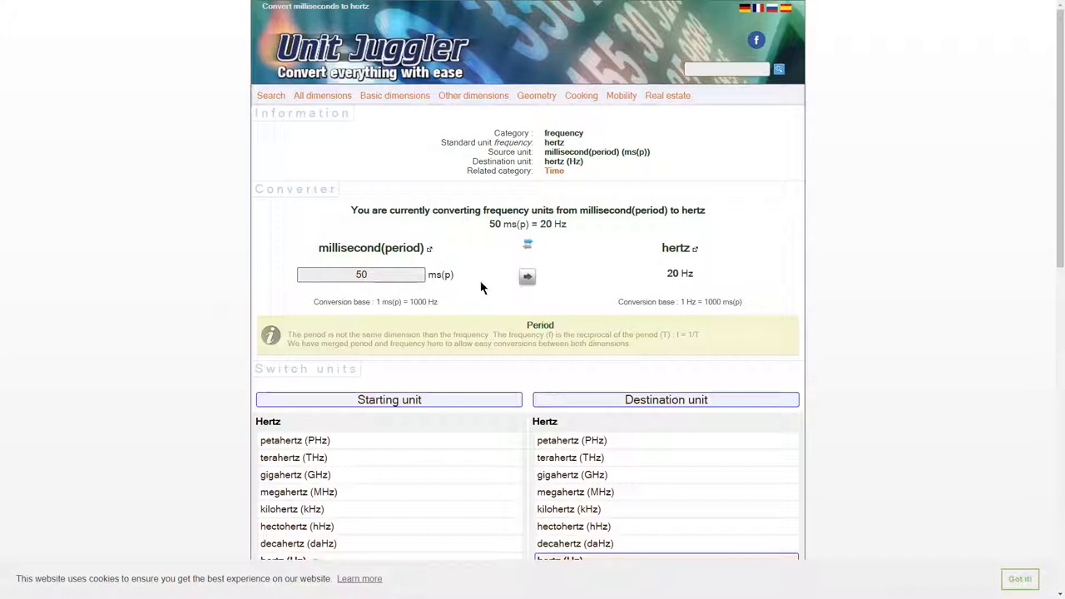
triple_click(361, 274)
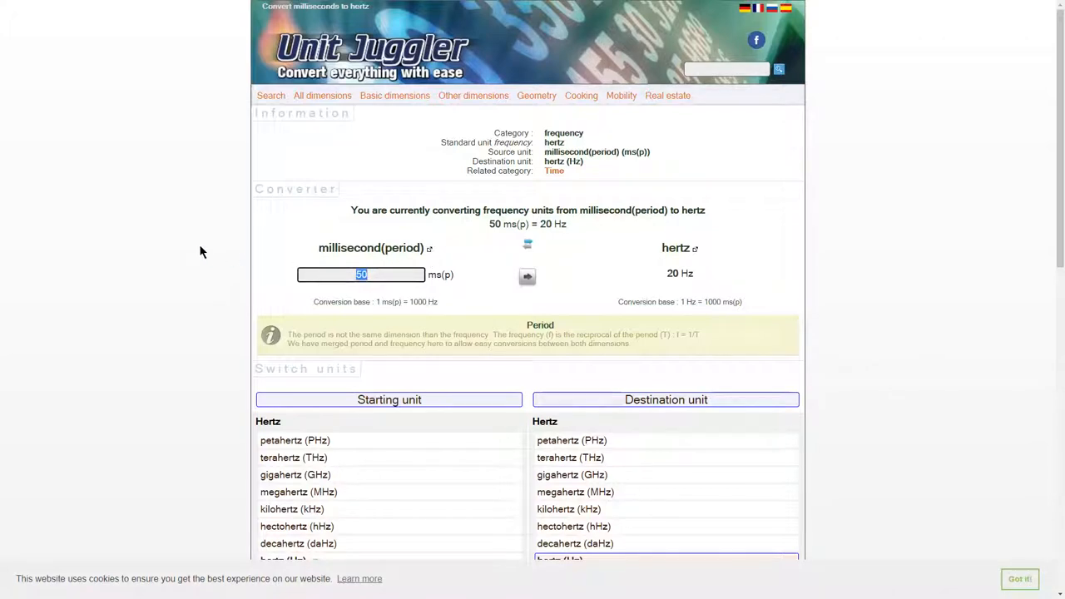
text(0.1)
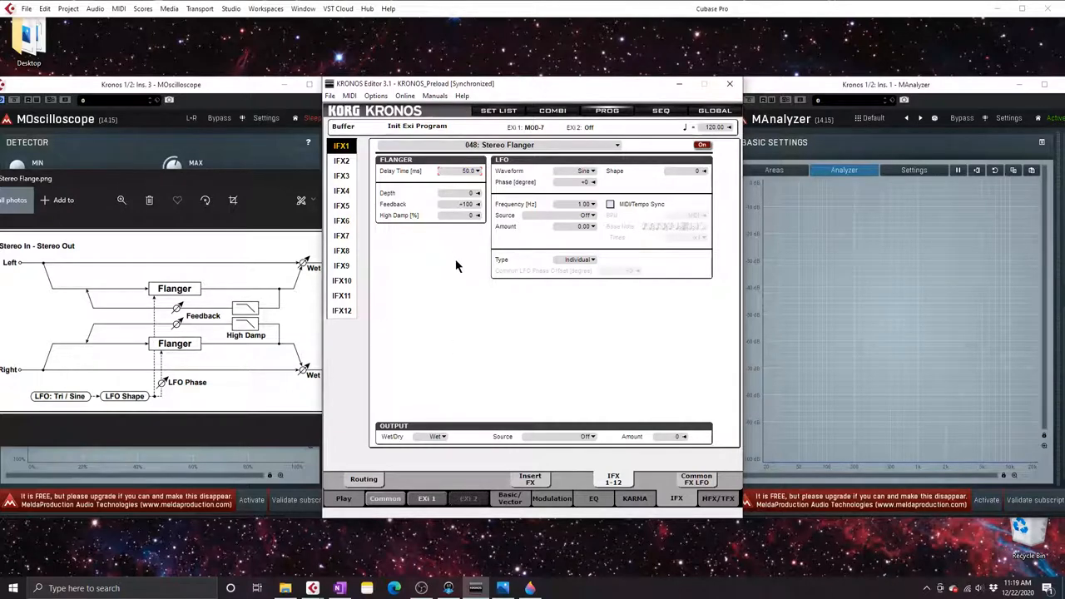
mouse_move(421, 280)
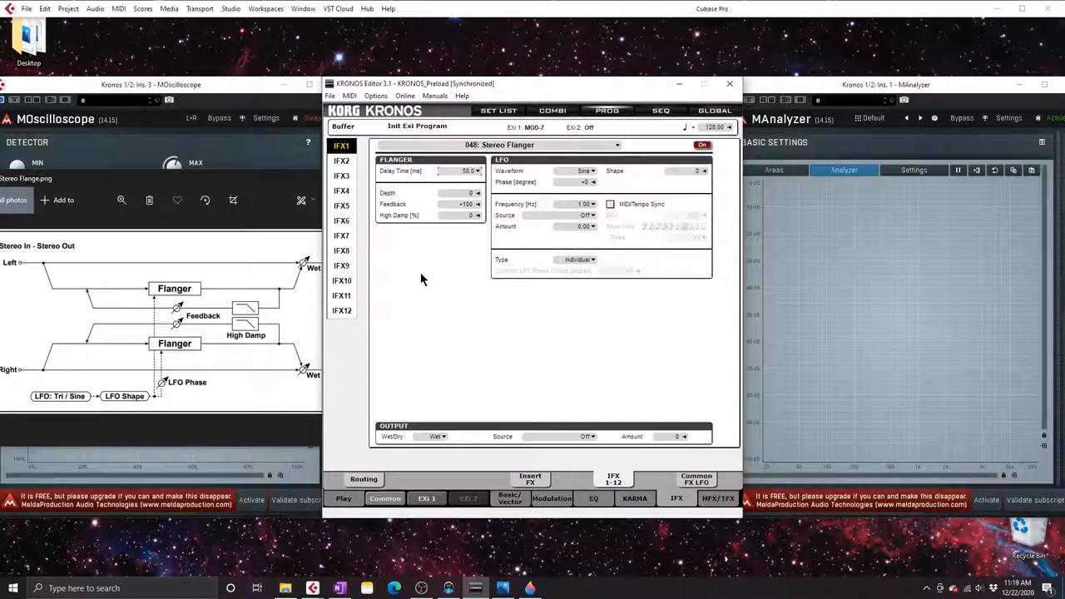
mouse_move(278, 293)
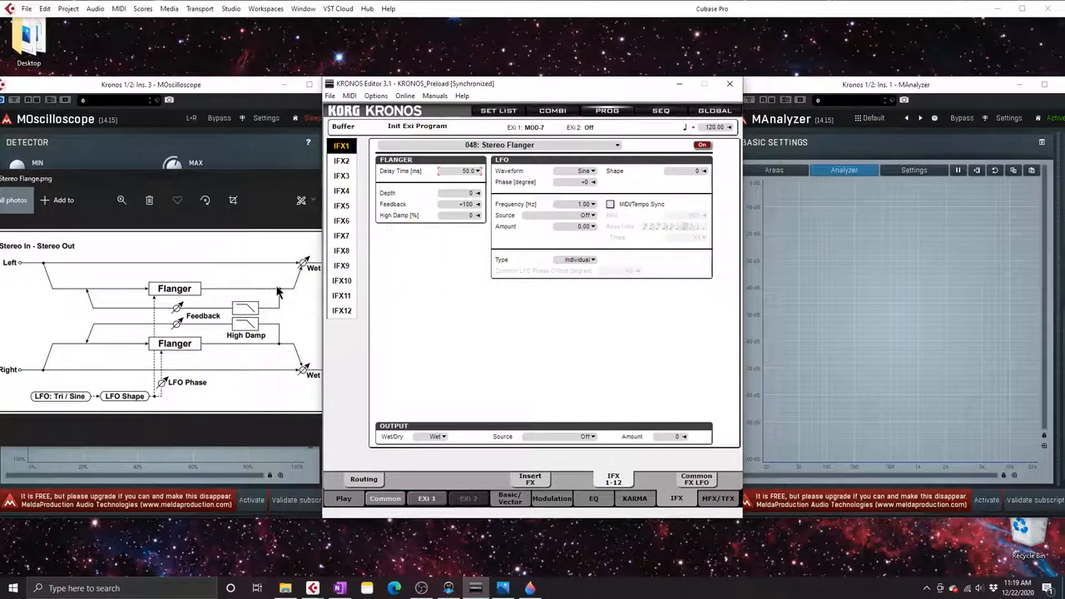
mouse_move(256, 295)
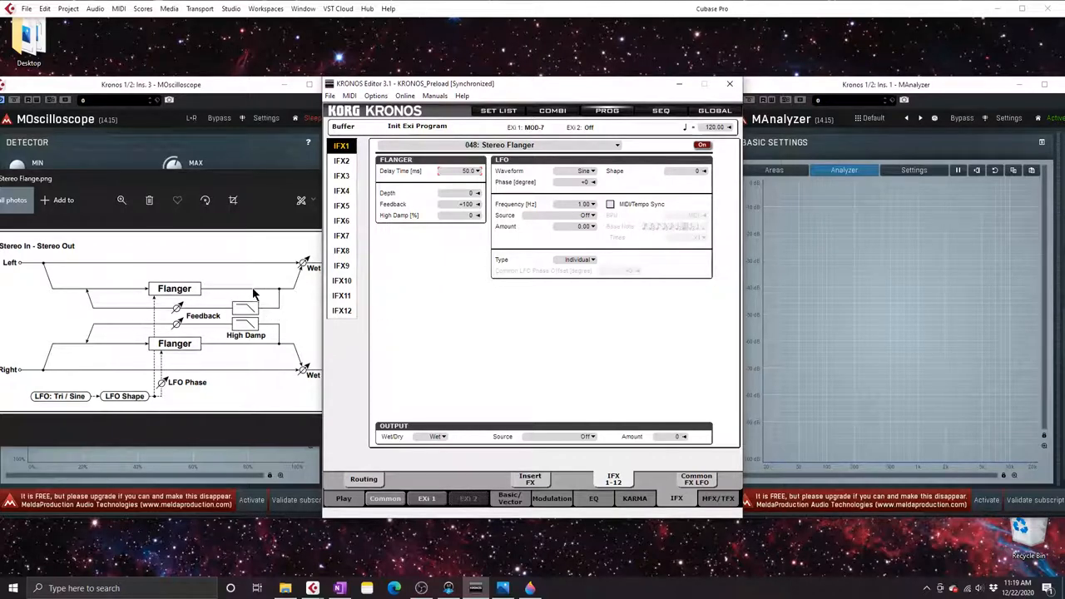
mouse_move(352, 279)
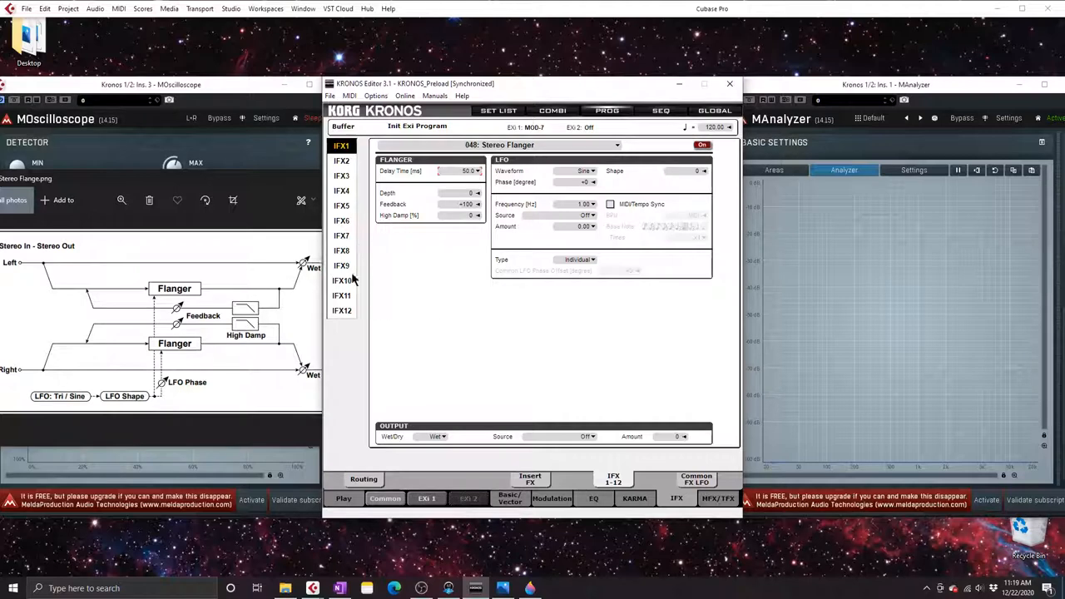
mouse_move(479, 304)
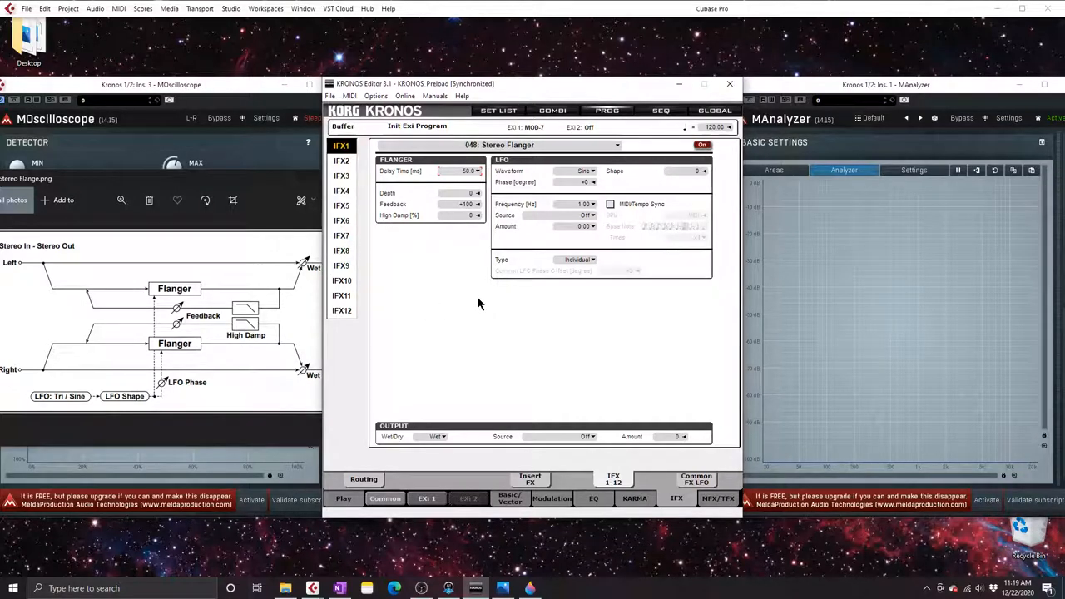
mouse_move(491, 202)
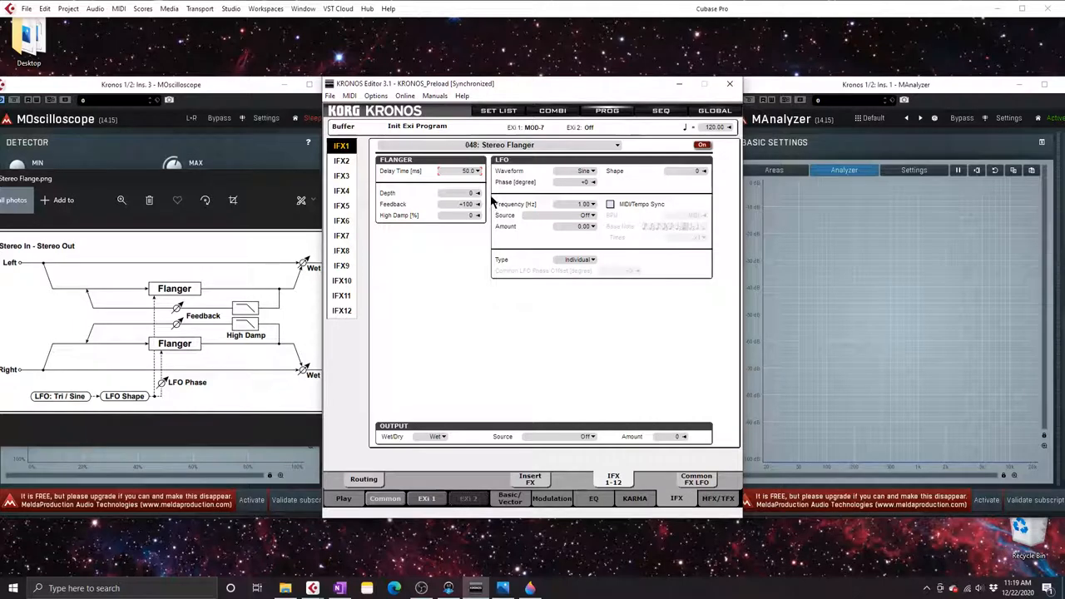
mouse_move(454, 485)
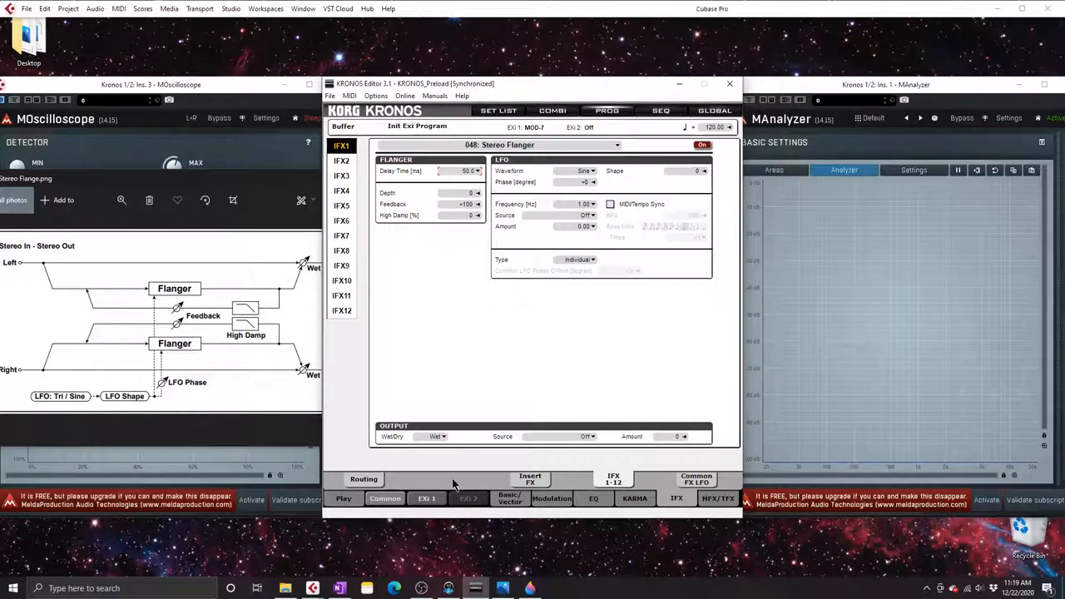
click(551, 498)
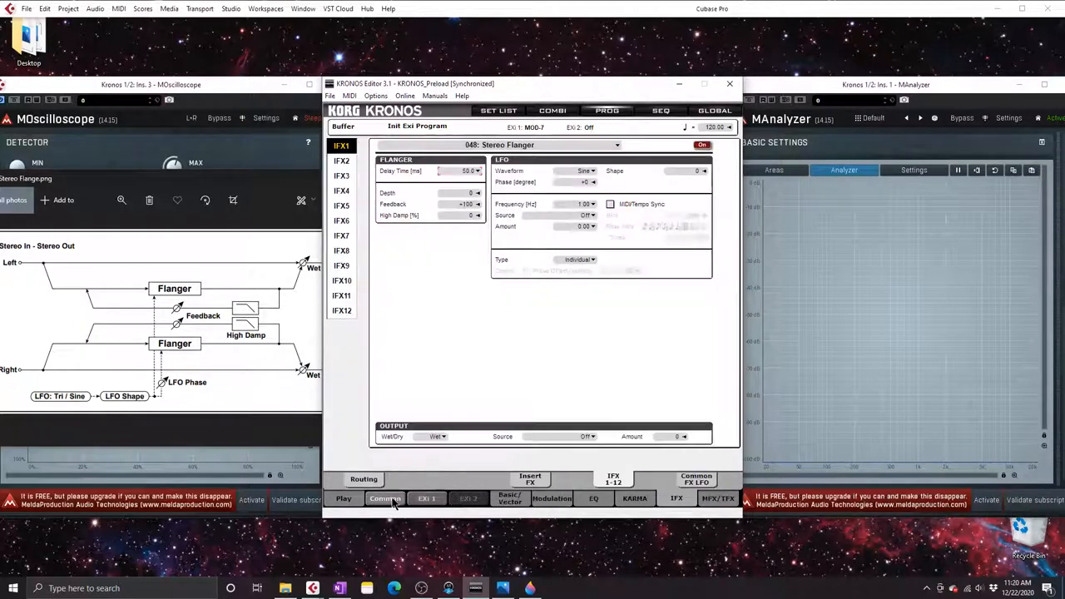
click(471, 171)
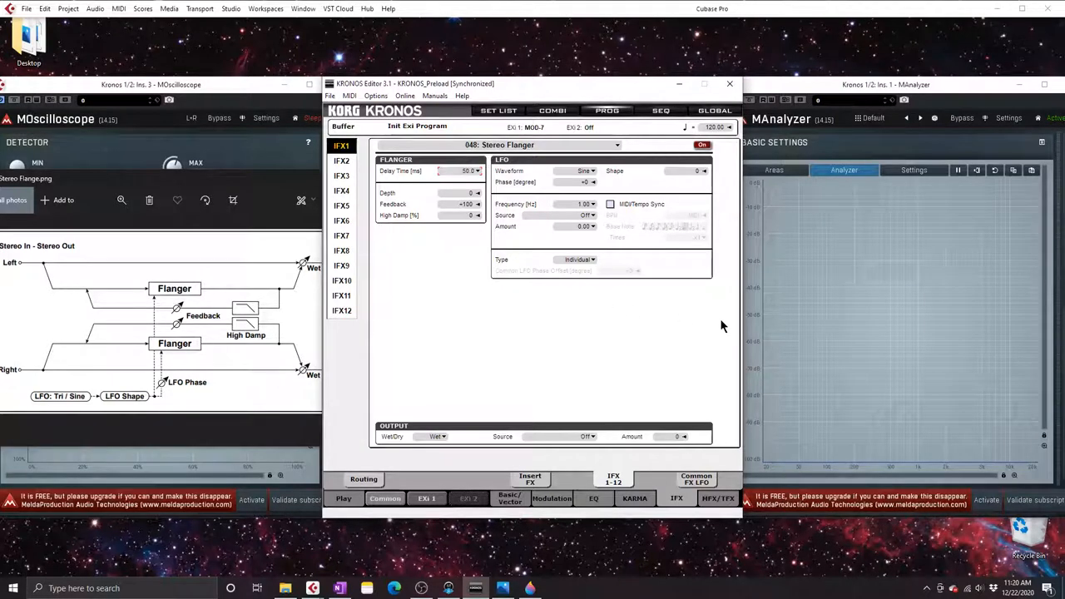
mouse_move(612, 349)
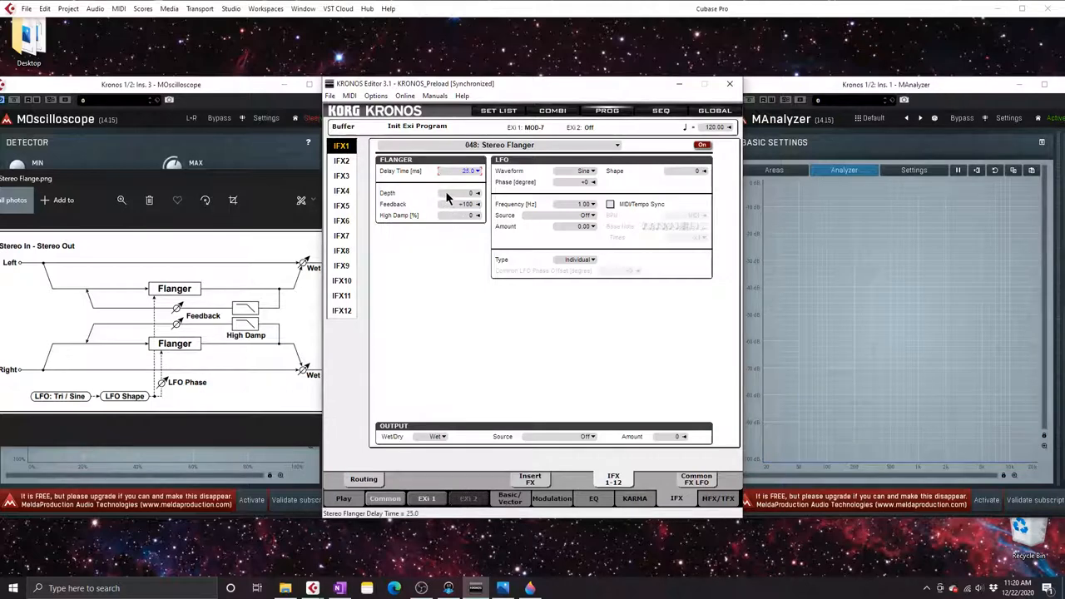
mouse_move(803, 399)
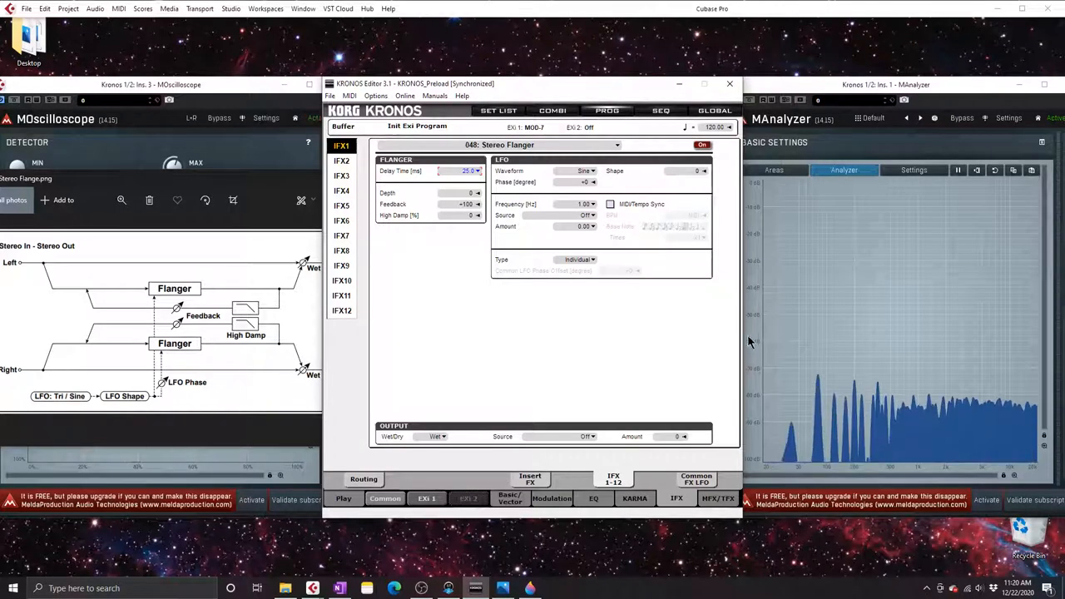
mouse_move(792, 316)
text(0.1)
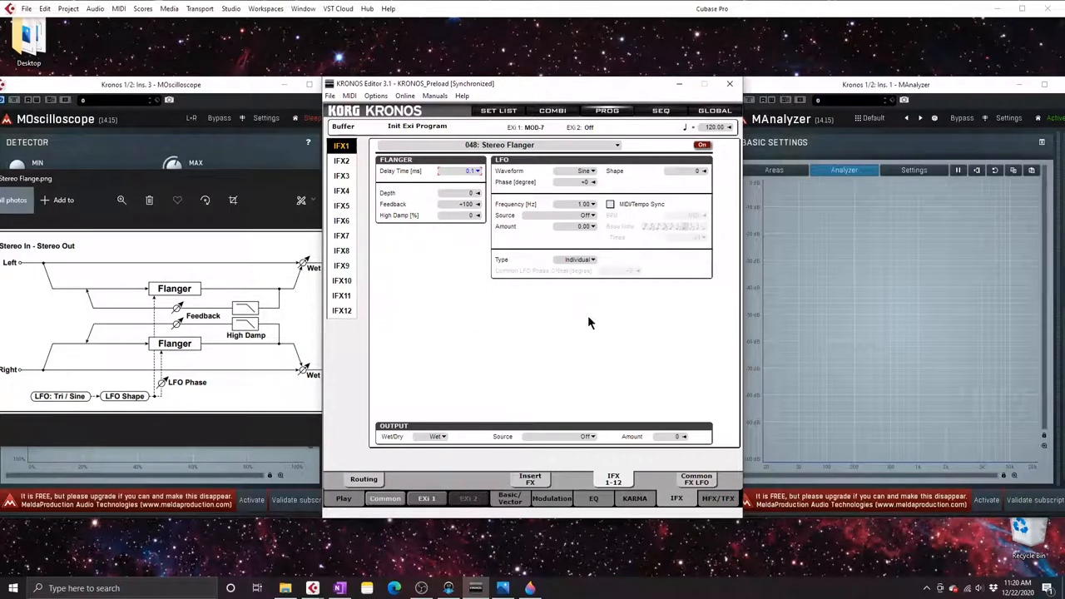
mouse_move(878, 321)
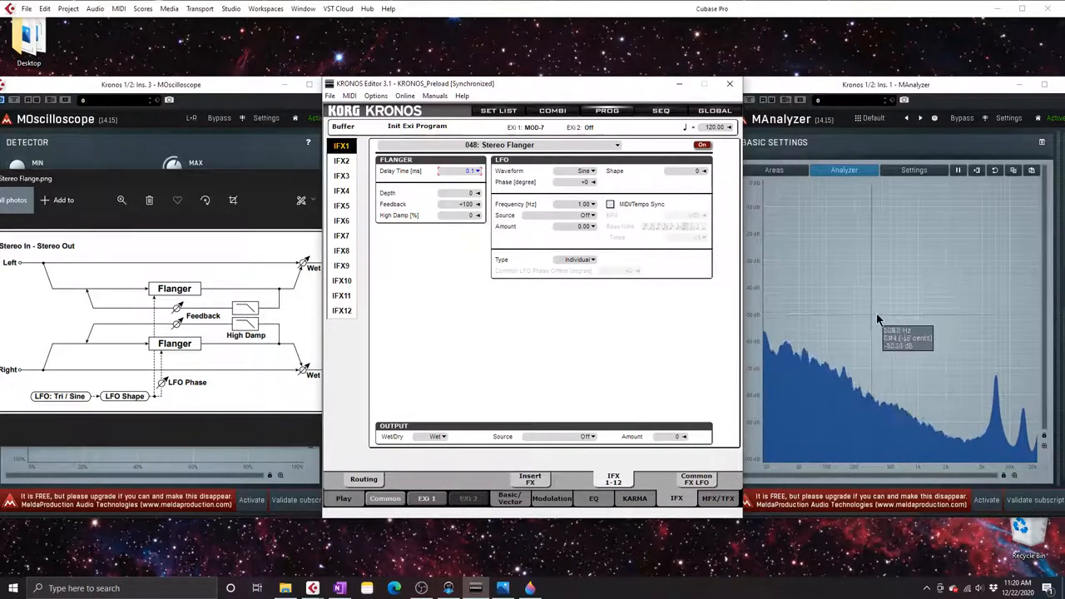
mouse_move(874, 415)
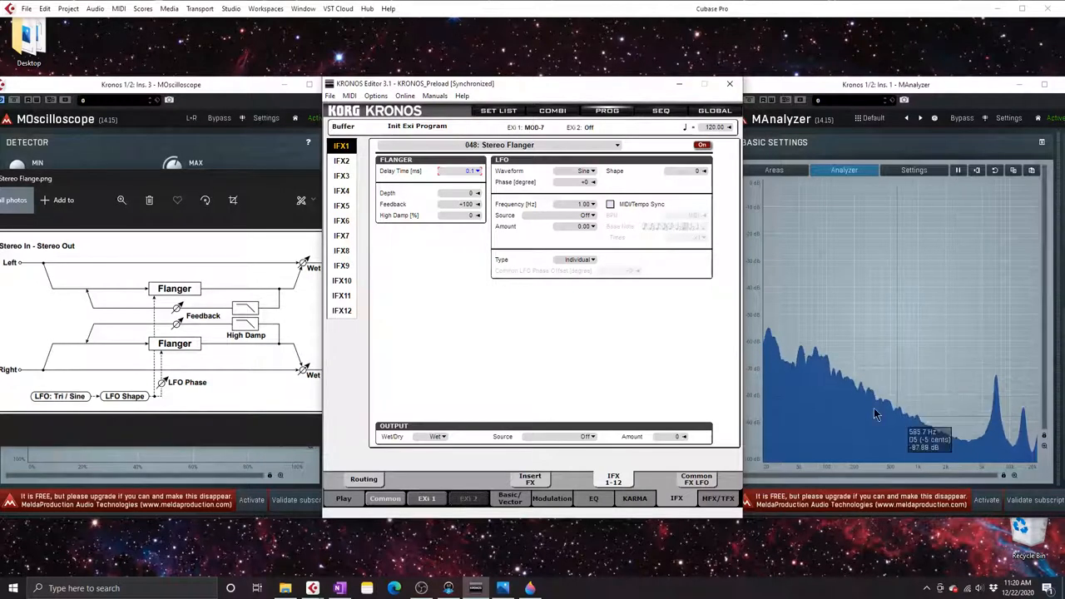
mouse_move(999, 333)
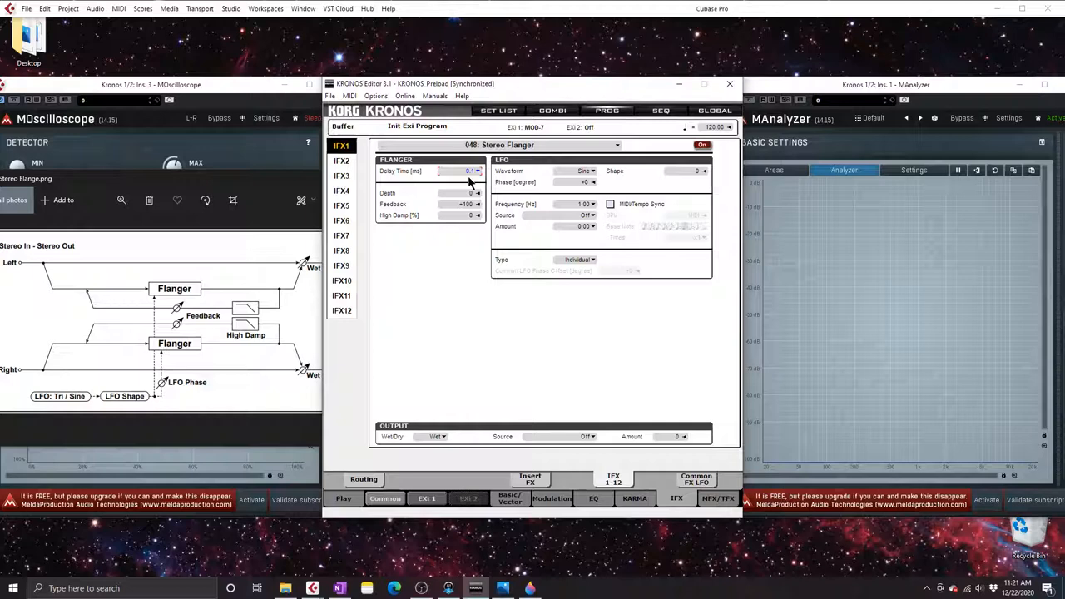
mouse_move(1014, 361)
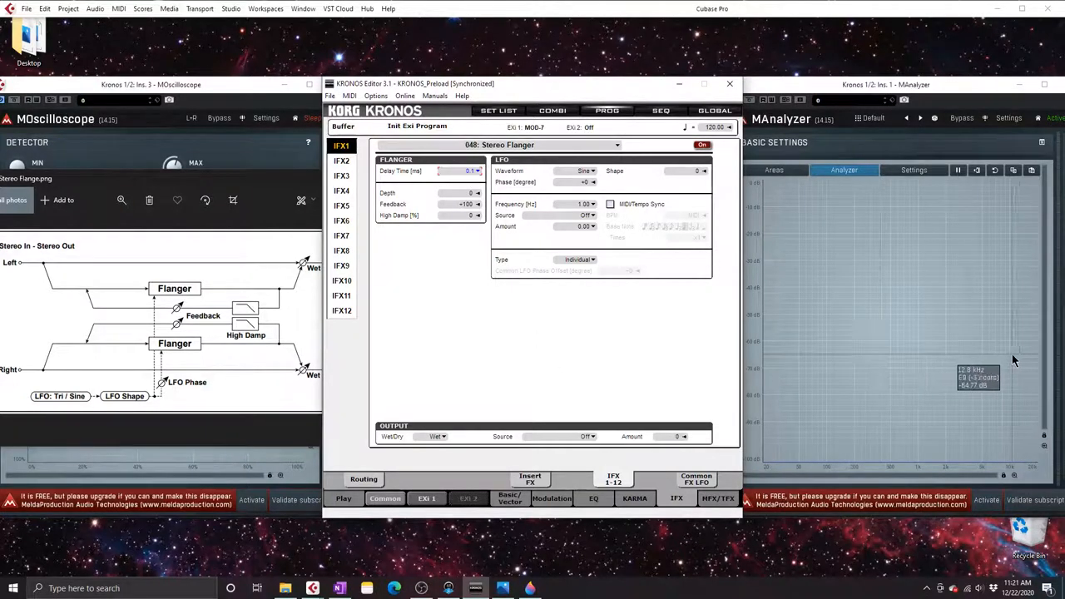
mouse_move(474, 298)
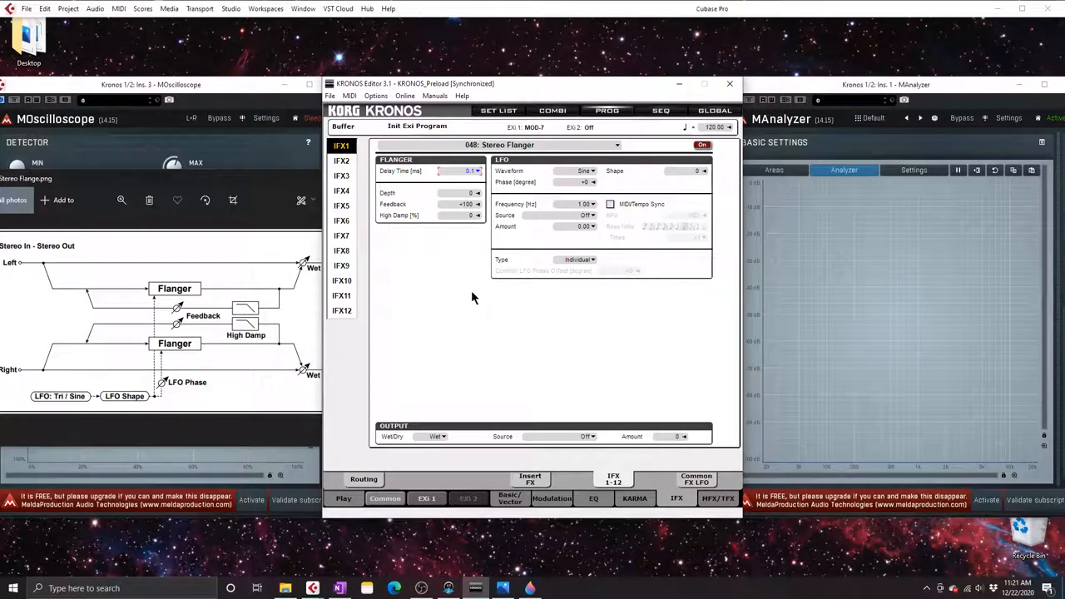
mouse_move(477, 302)
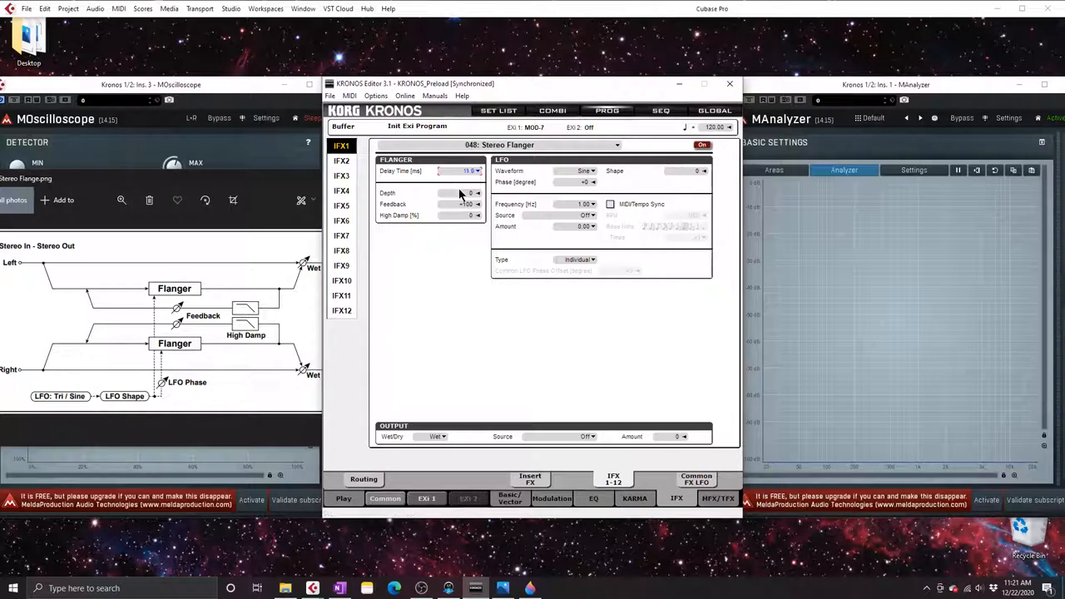
mouse_move(840, 333)
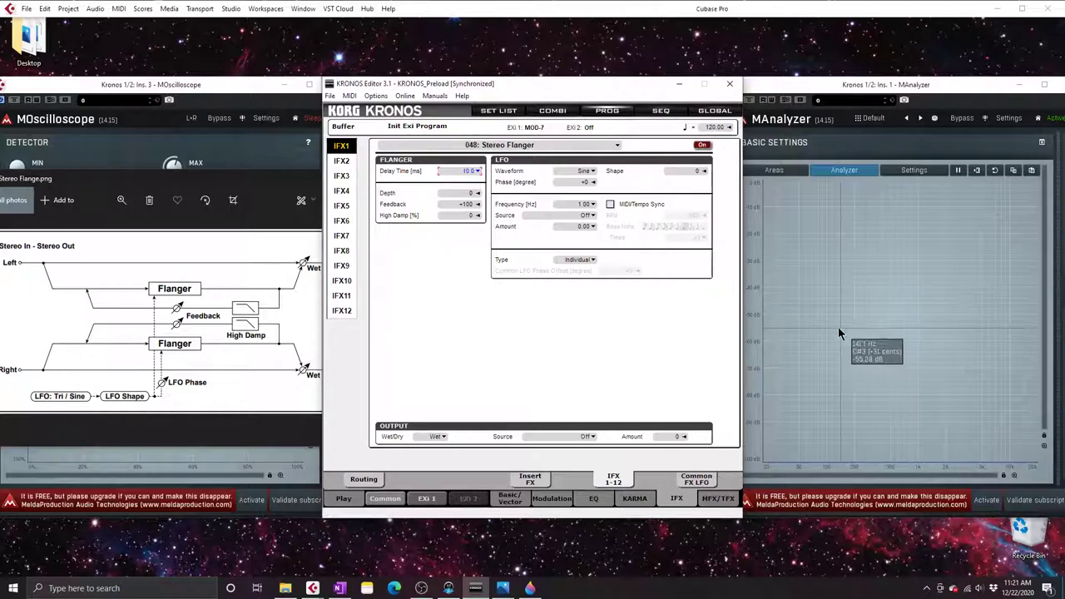
mouse_move(511, 320)
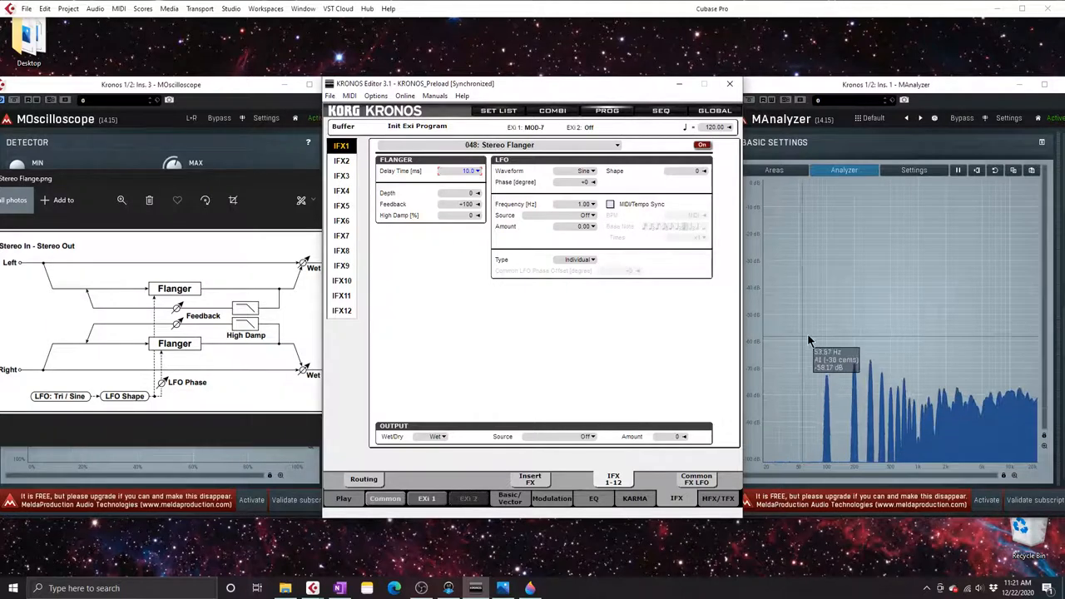
mouse_move(830, 325)
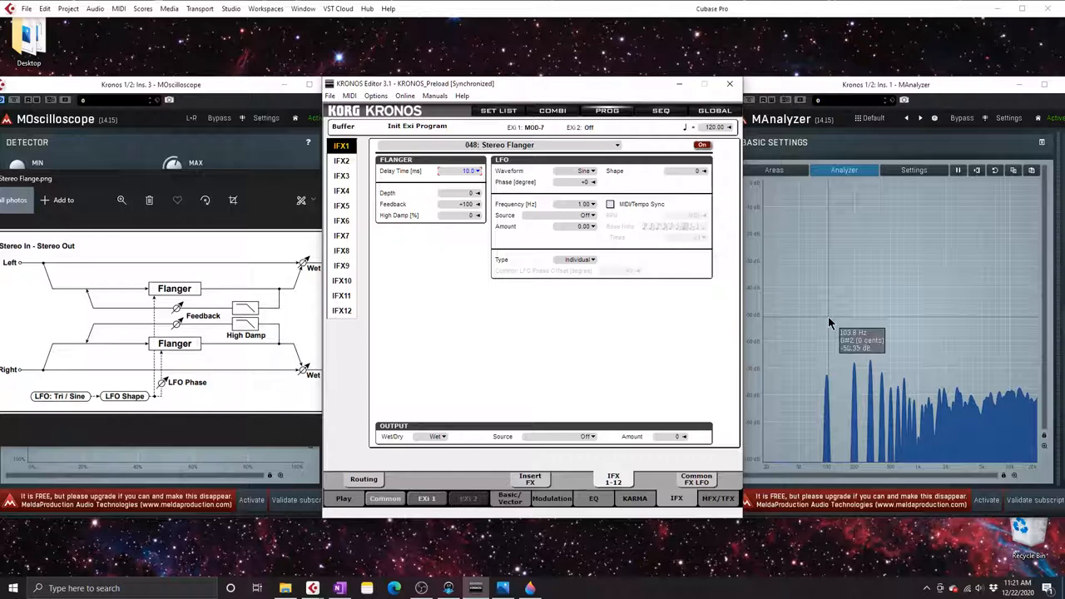
mouse_move(849, 320)
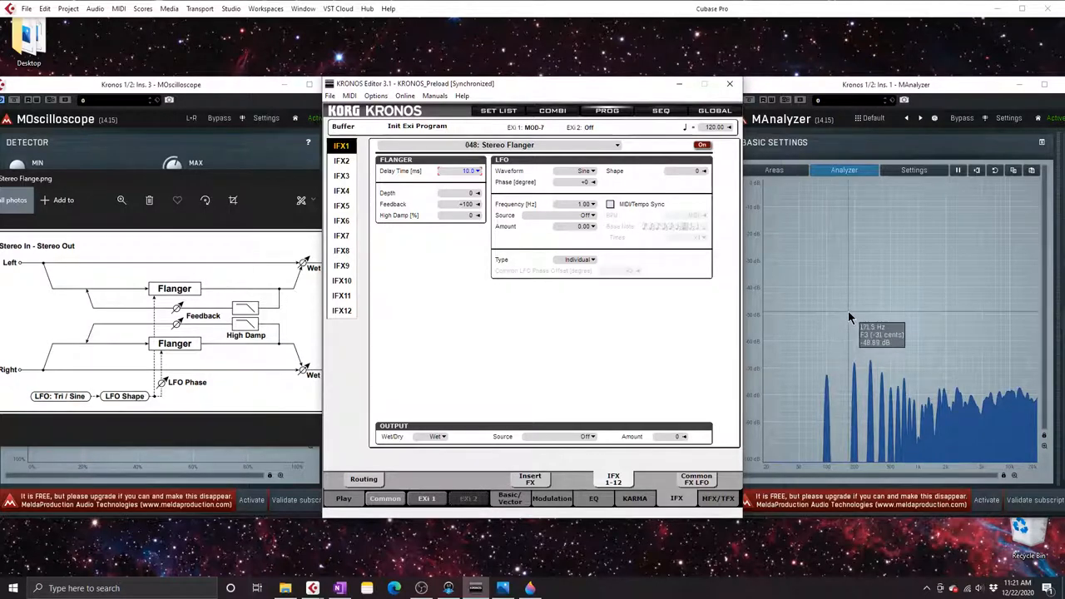
mouse_move(830, 319)
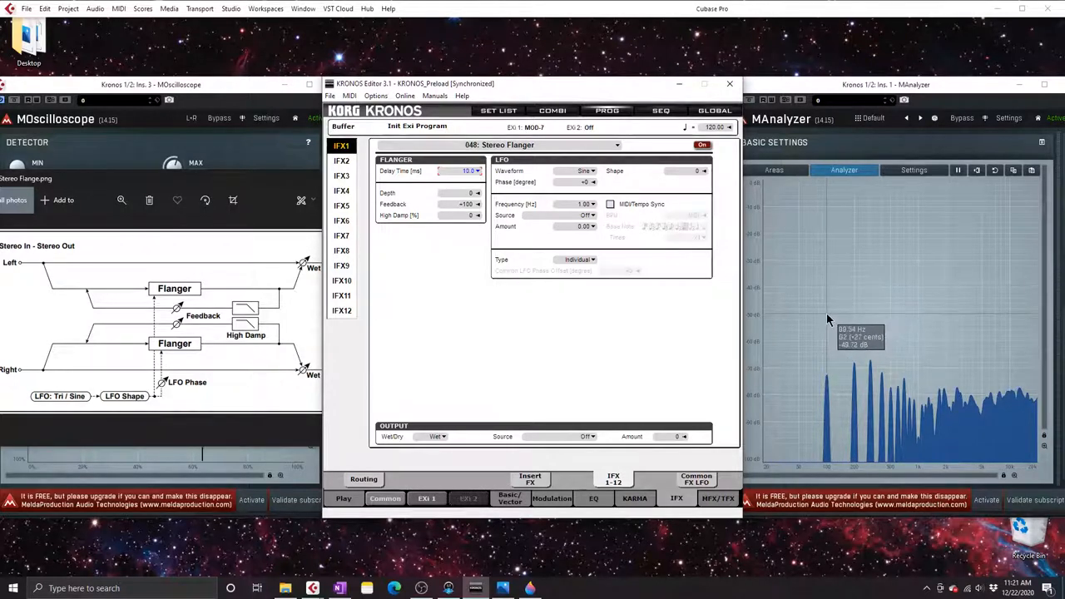
mouse_move(856, 312)
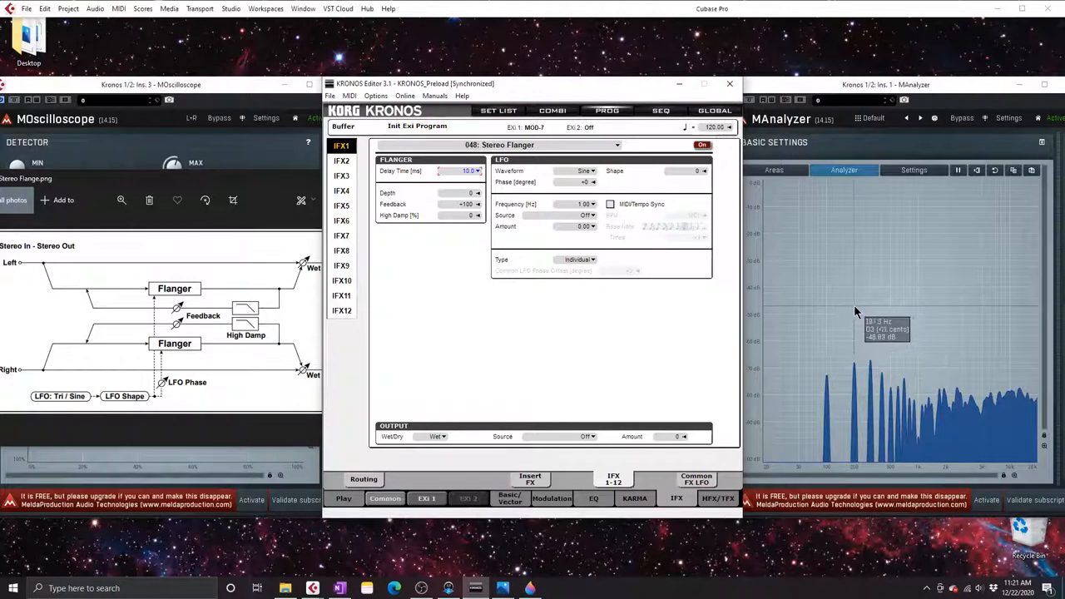
mouse_move(885, 306)
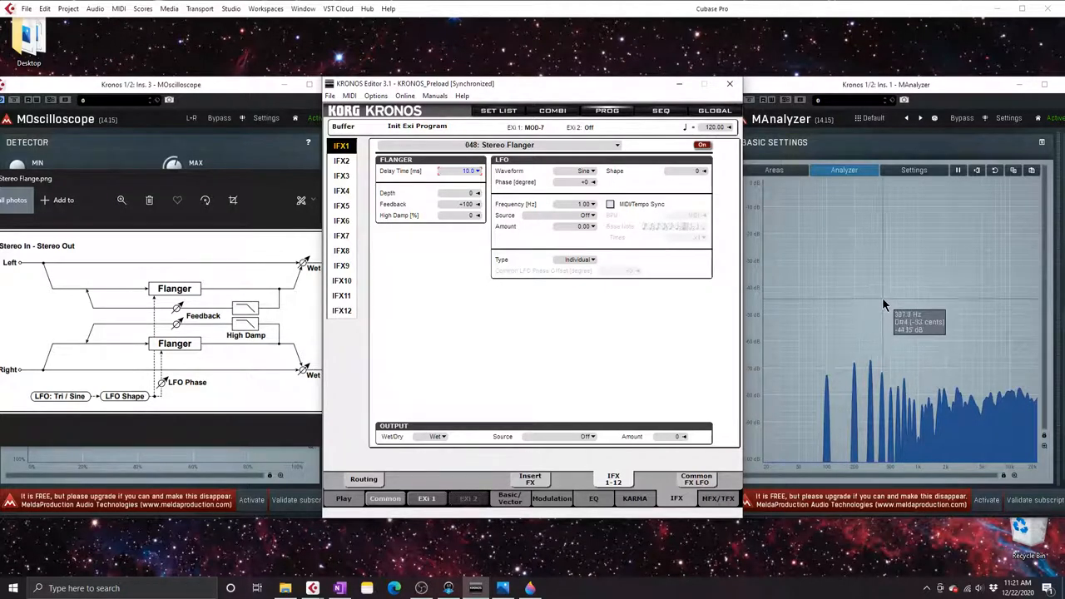
mouse_move(853, 305)
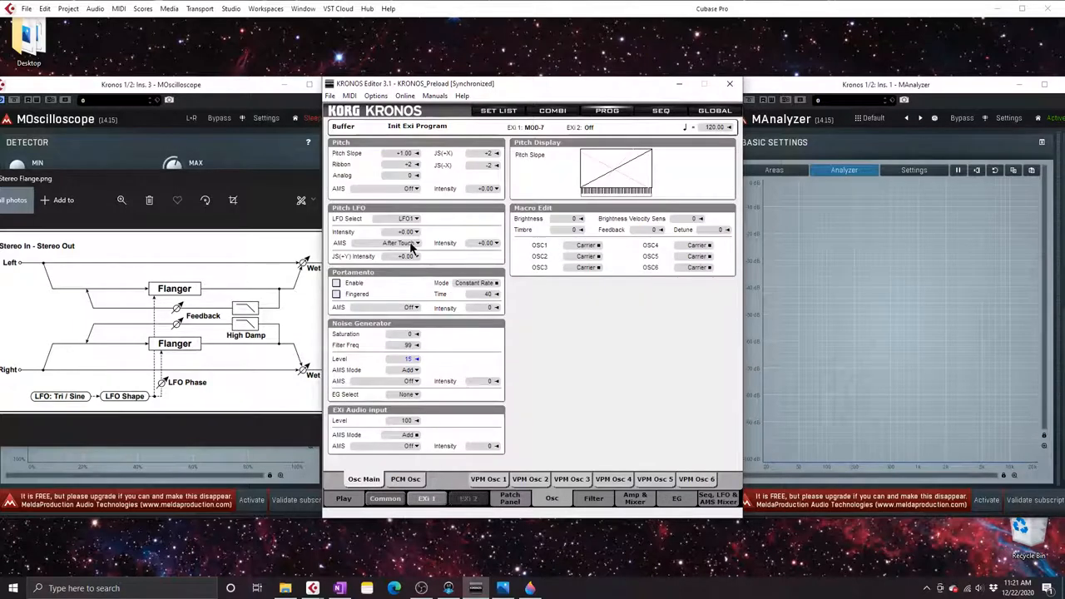
mouse_move(414, 398)
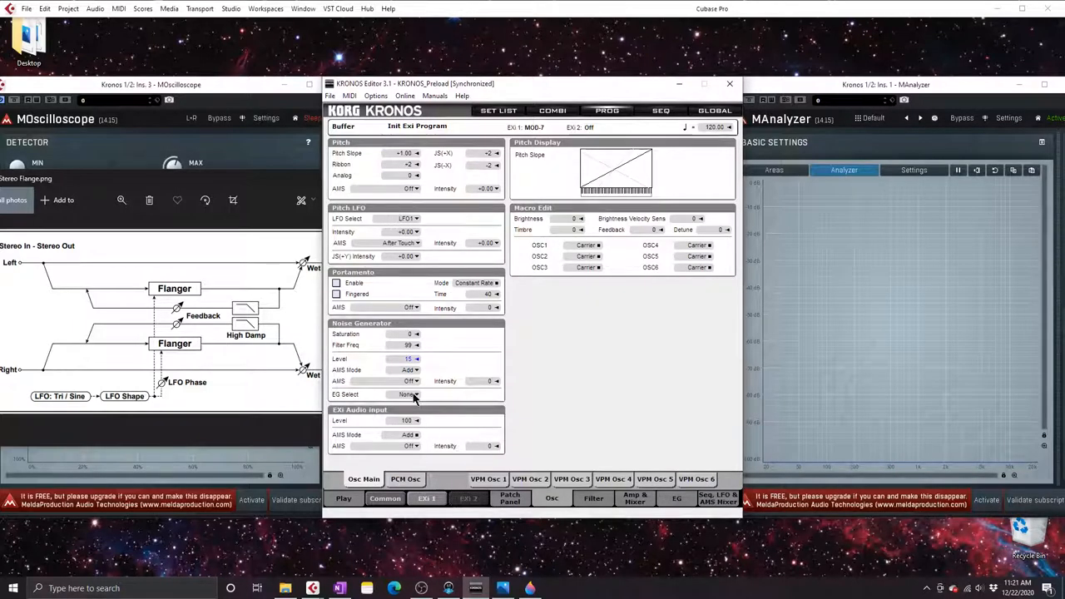
Change VPM Osc 1's OSC Mode from Off to Saw
click(488, 479)
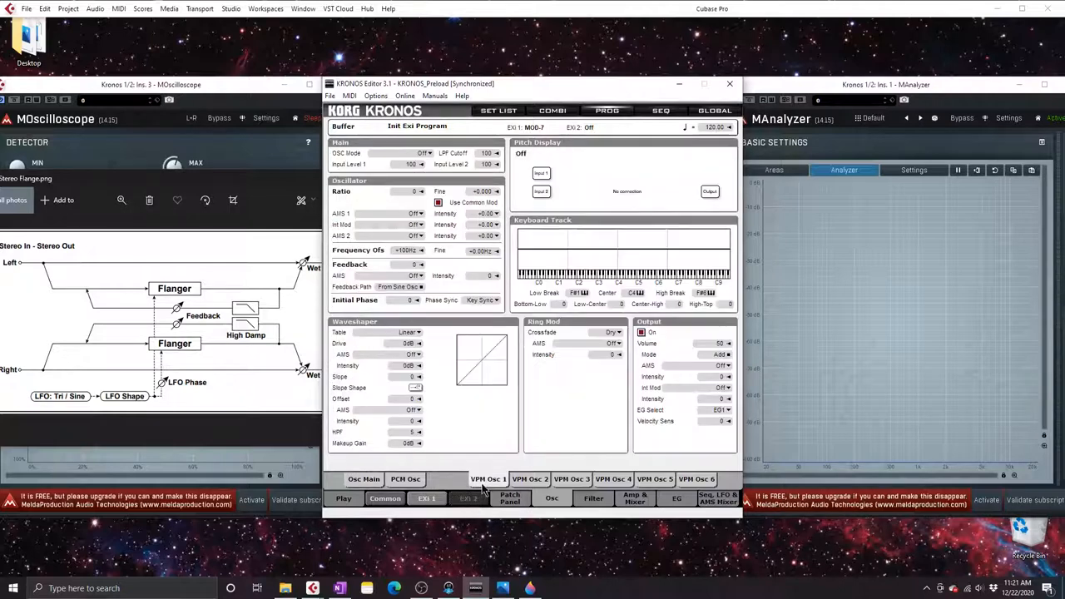
click(421, 153)
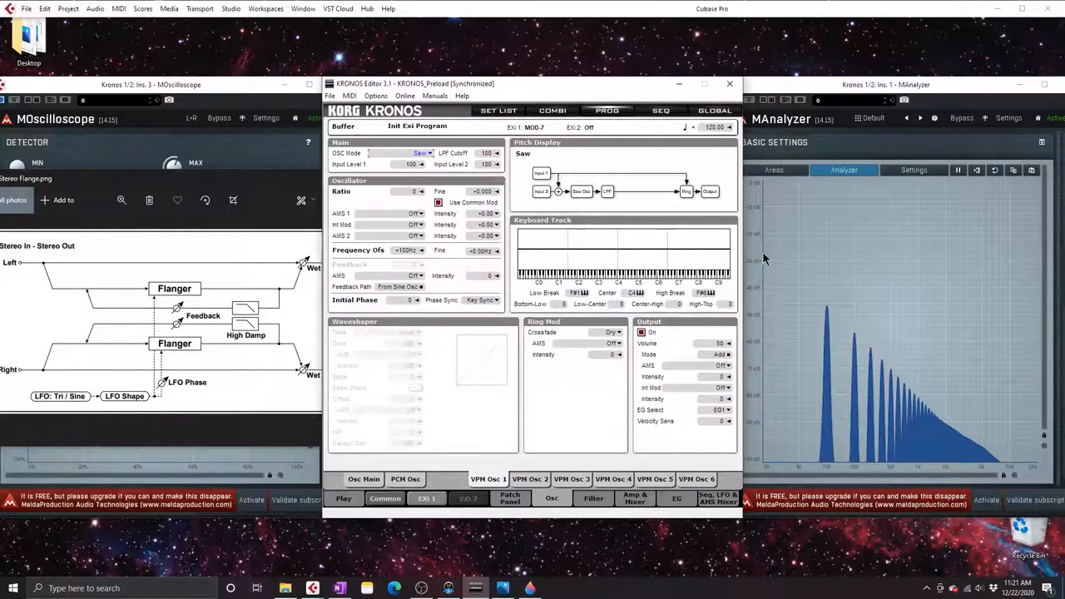
mouse_move(886, 273)
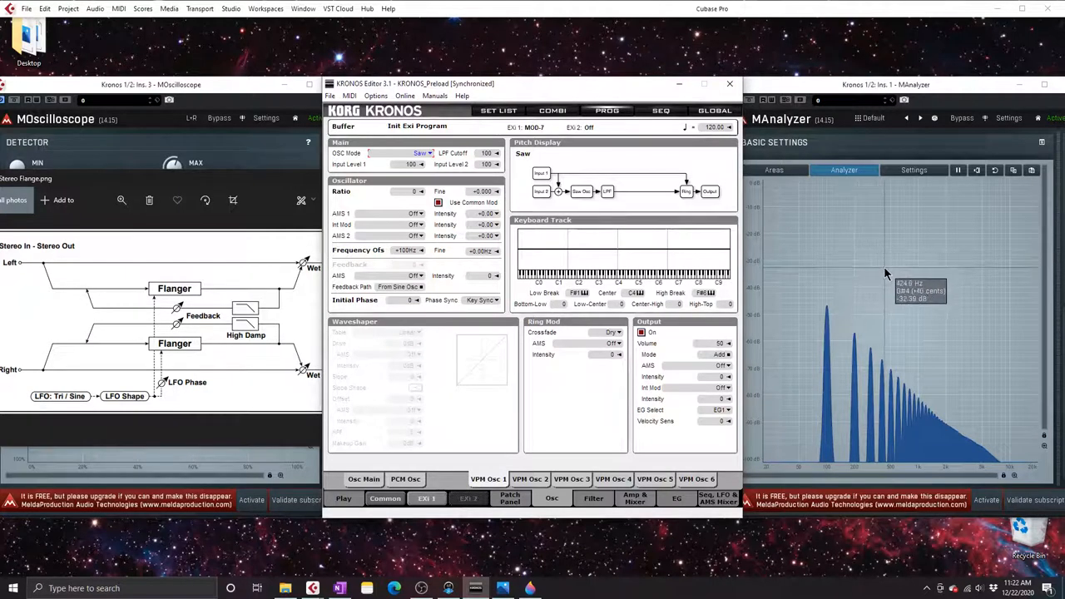
mouse_move(843, 266)
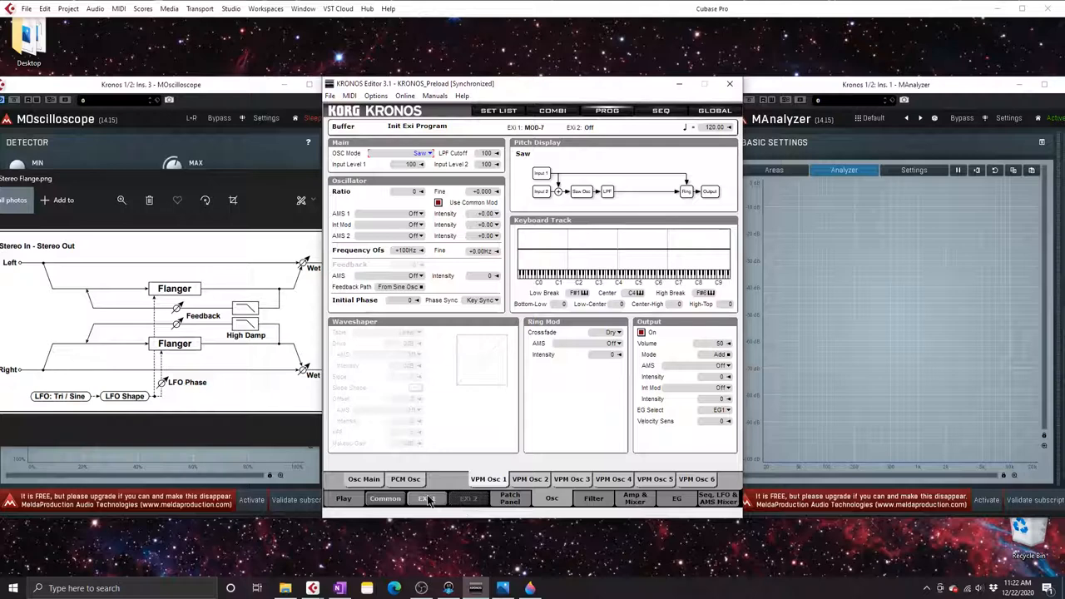
Bring up the LFO 1/LFO 2 settings under Seq, LFO & AMS Mixer
click(427, 499)
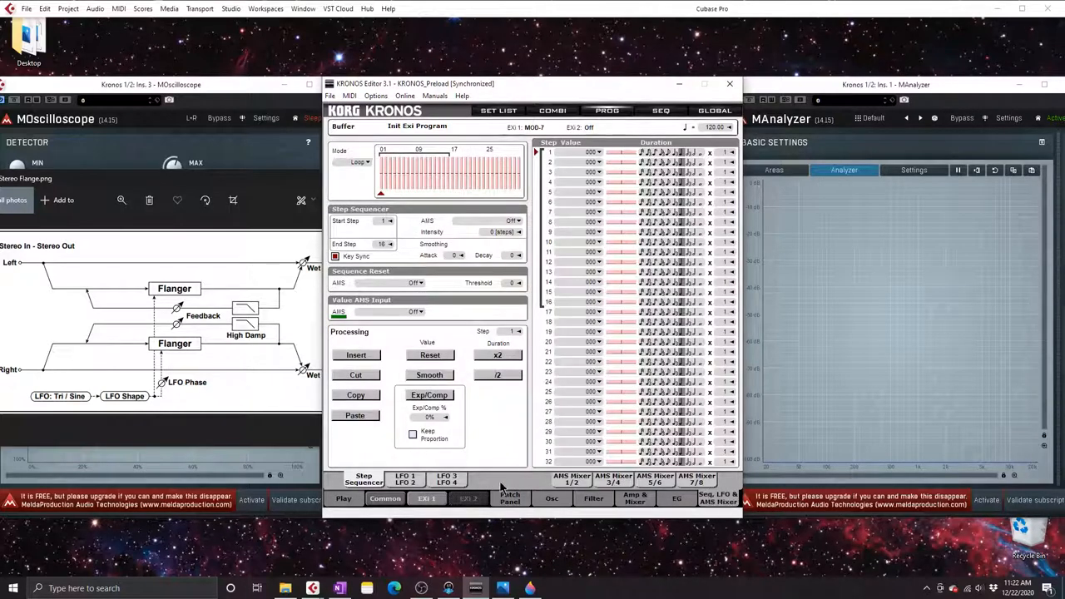
click(406, 479)
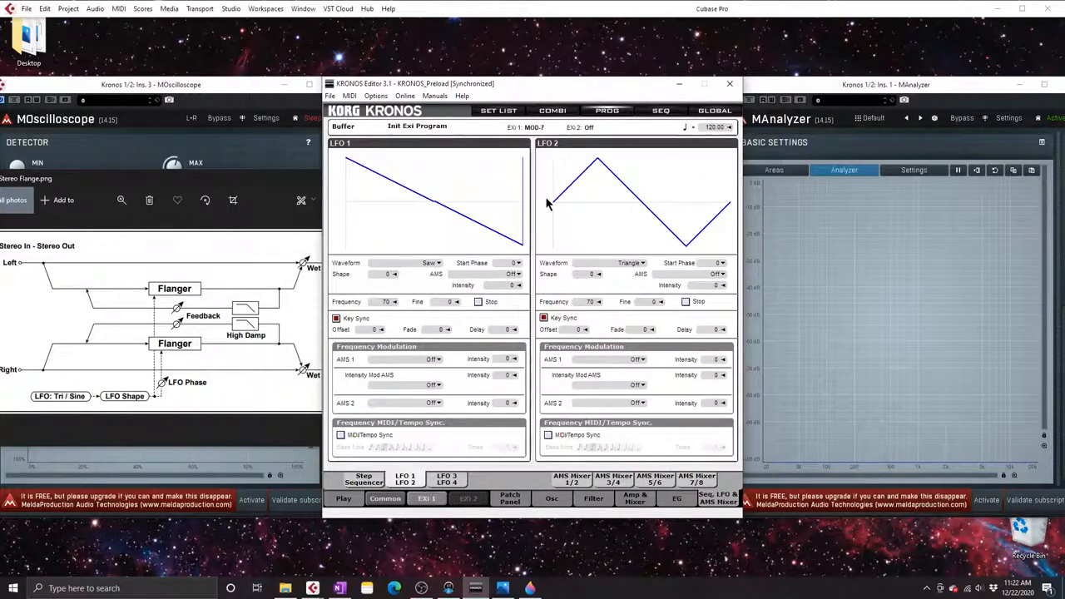
mouse_move(664, 252)
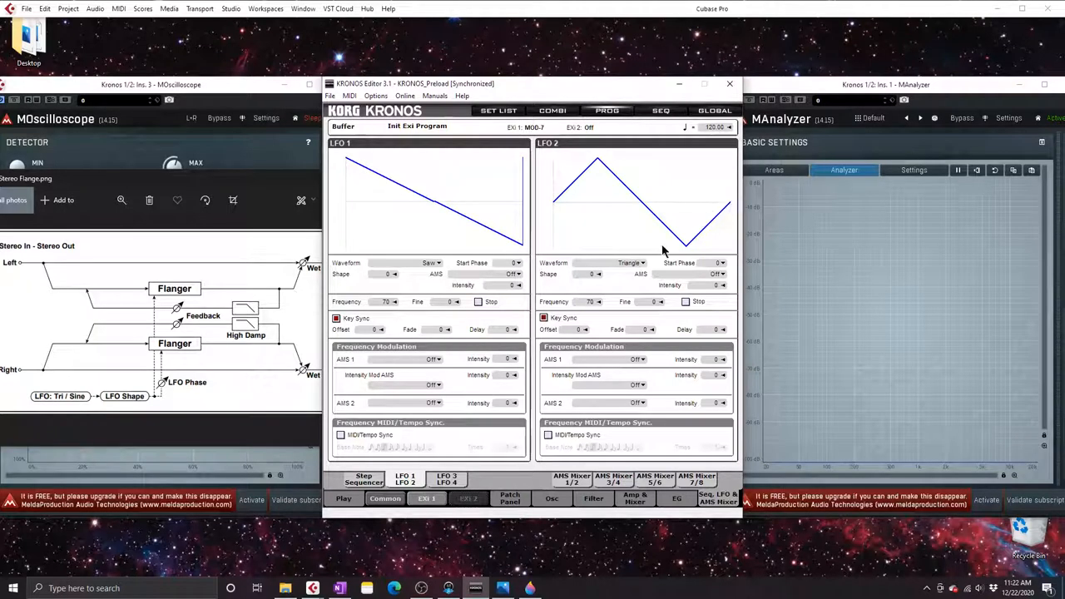
mouse_move(614, 243)
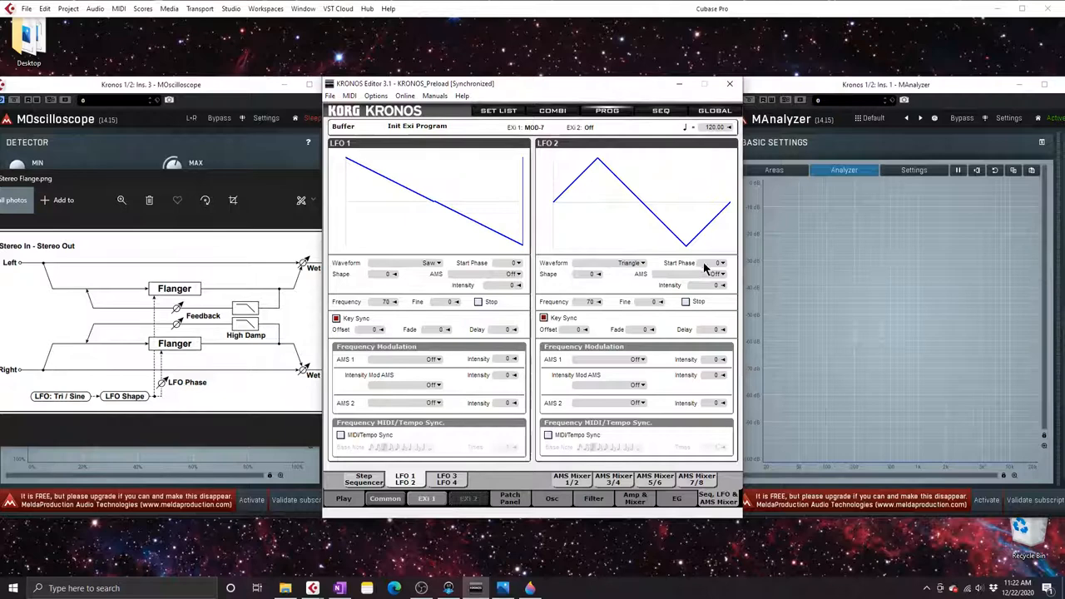
mouse_move(703, 264)
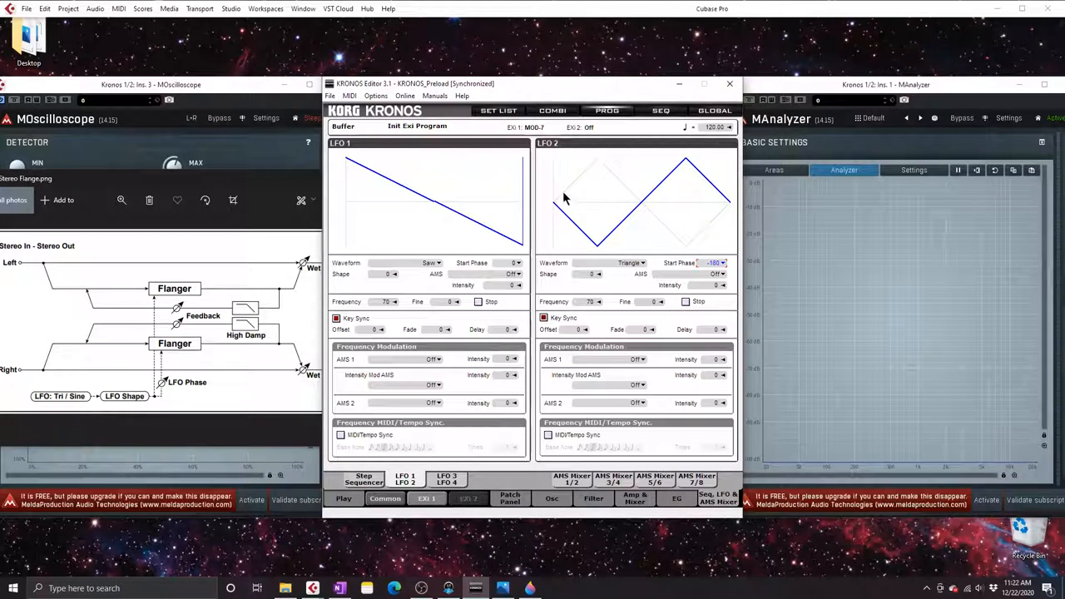
mouse_move(572, 215)
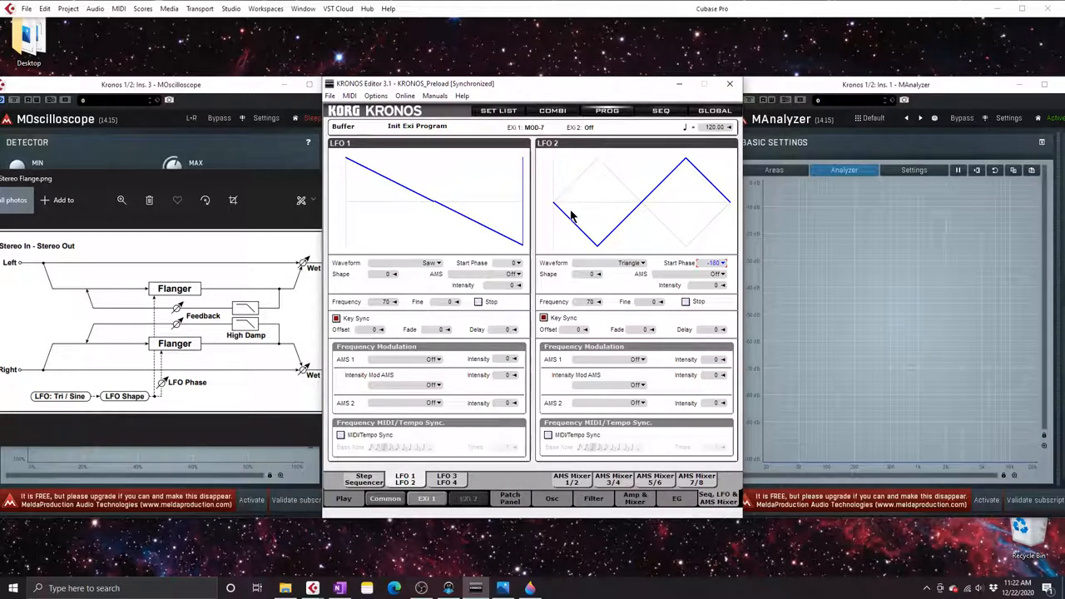
mouse_move(595, 176)
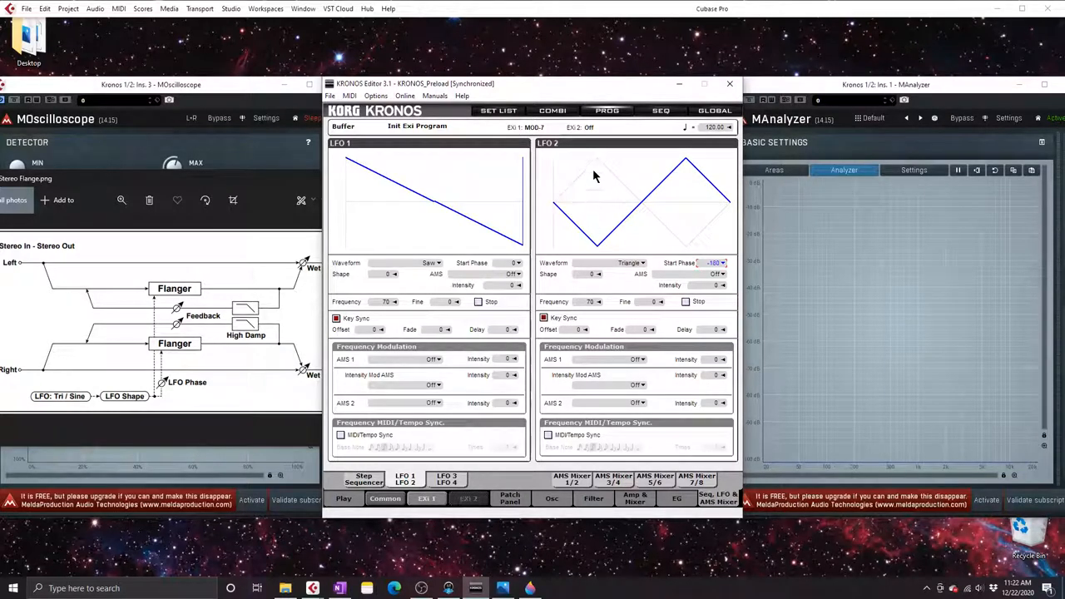
mouse_move(548, 208)
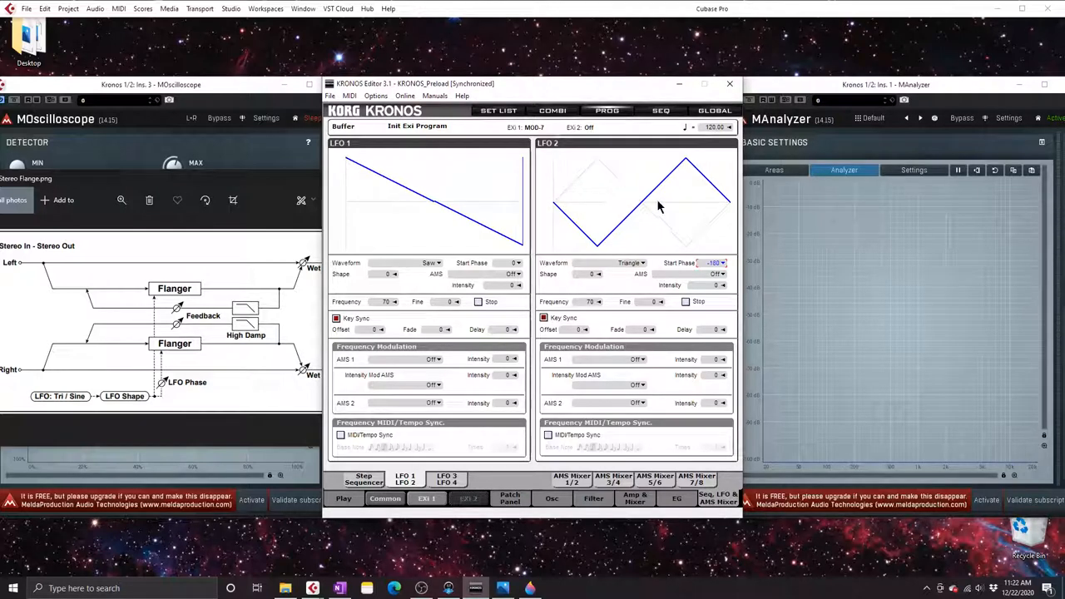
mouse_move(689, 207)
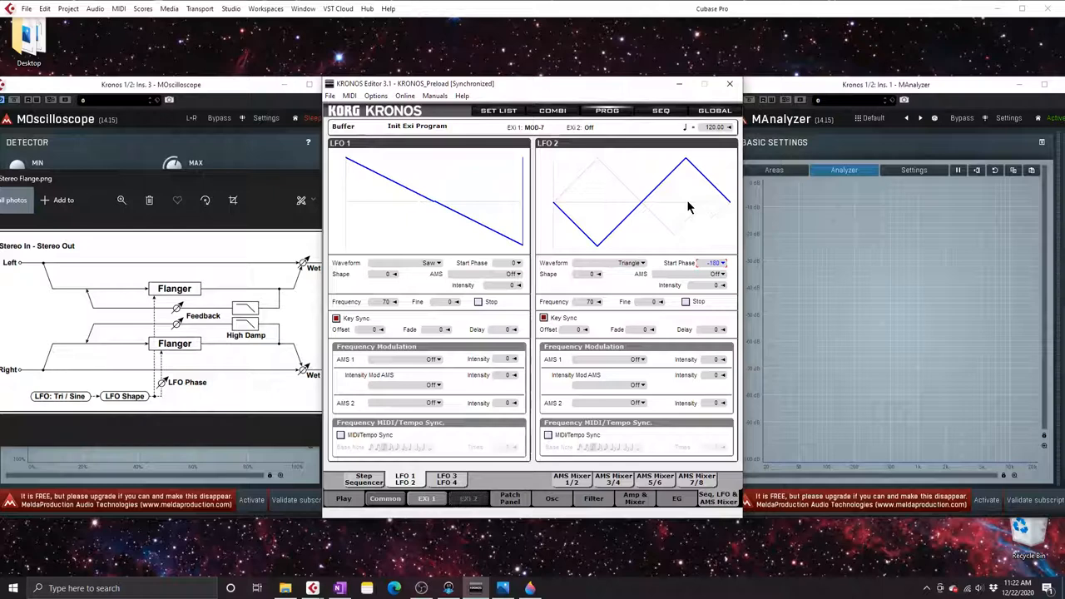
mouse_move(573, 208)
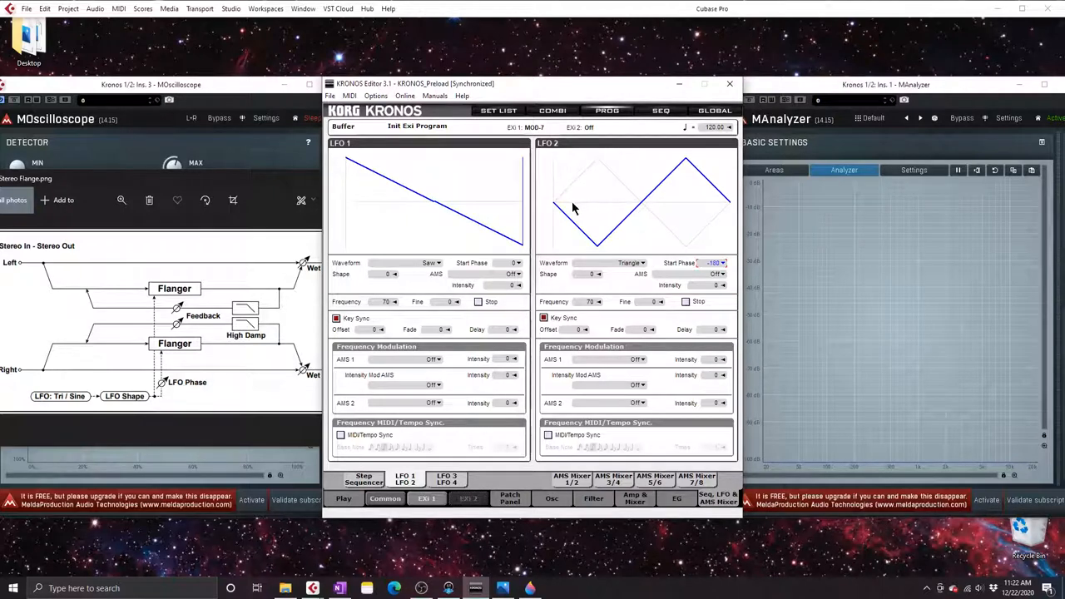
mouse_move(611, 264)
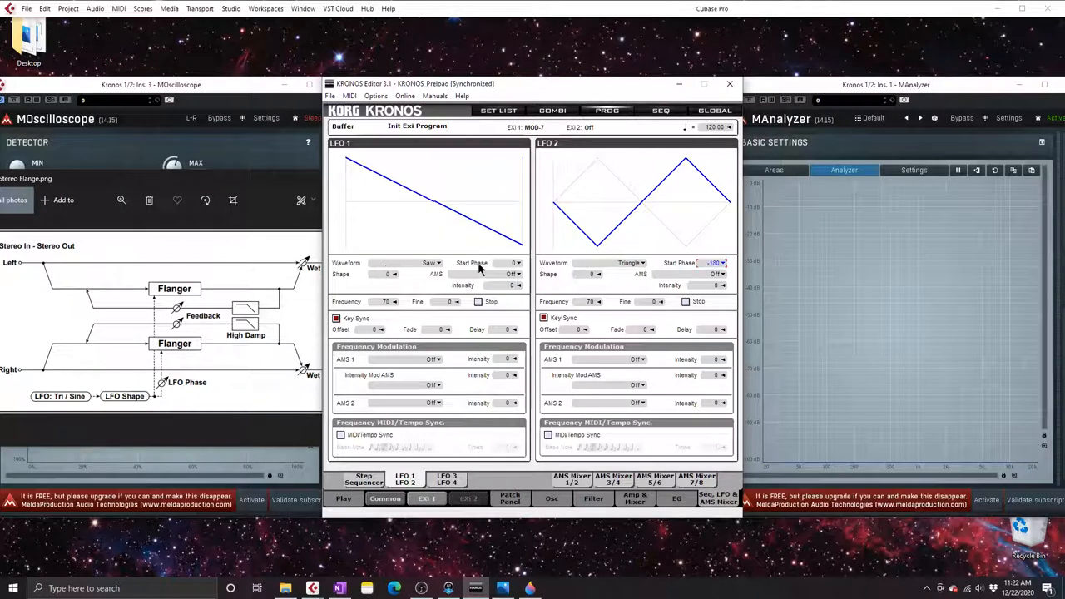
Set LFO 1's start phase to -180 degrees
click(511, 263)
text(-180)
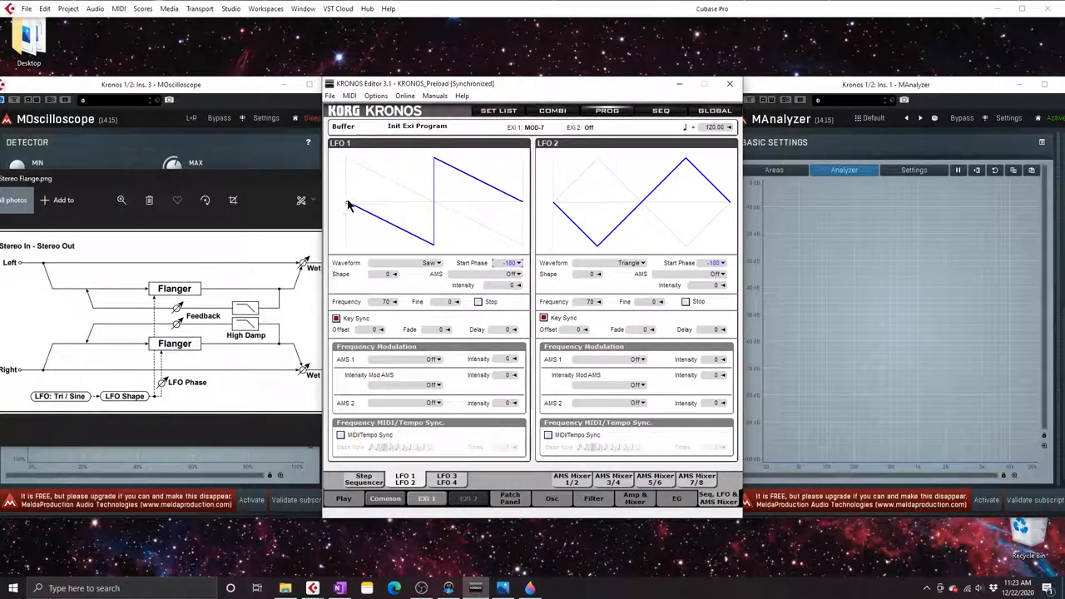
mouse_move(350, 184)
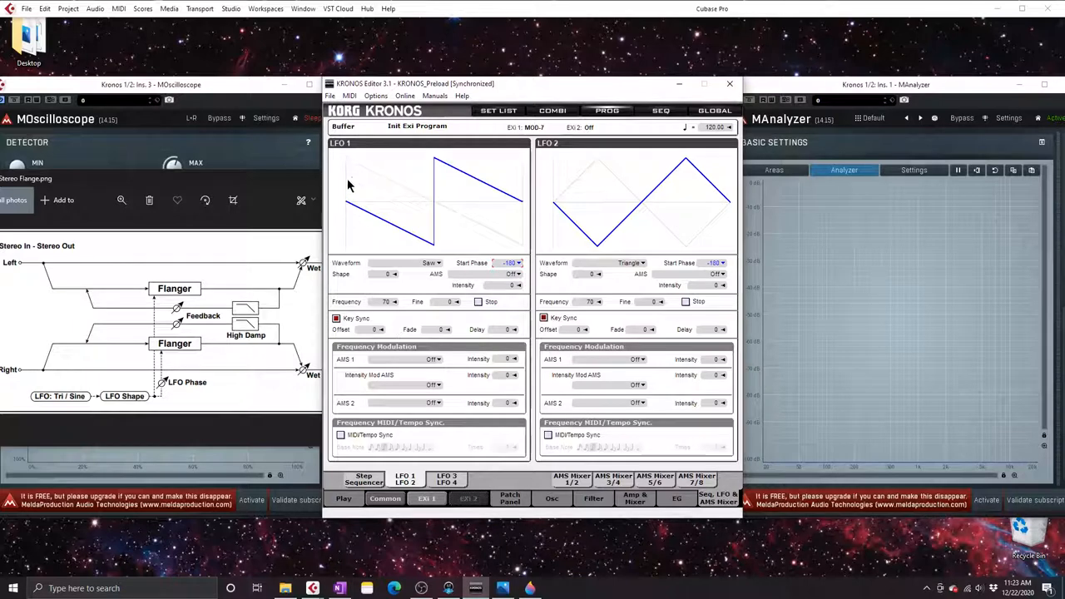
mouse_move(402, 214)
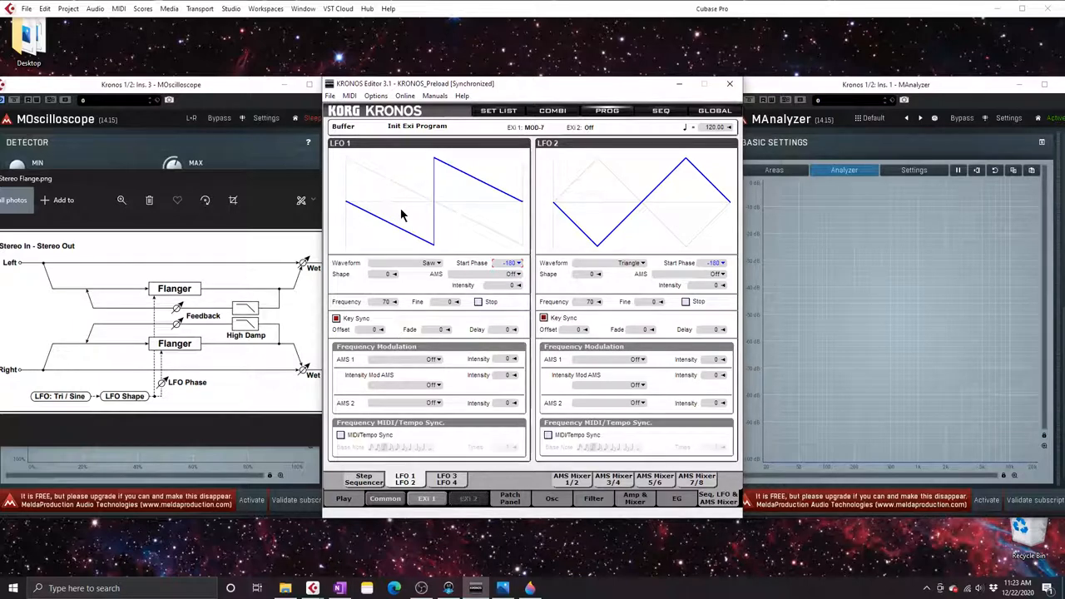
mouse_move(312, 187)
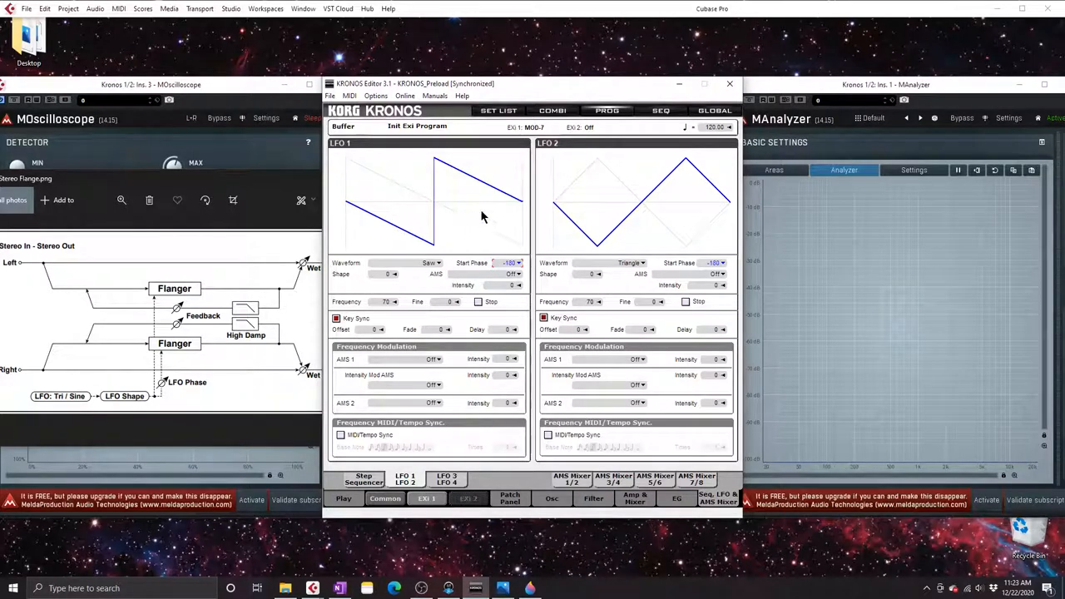
mouse_move(439, 203)
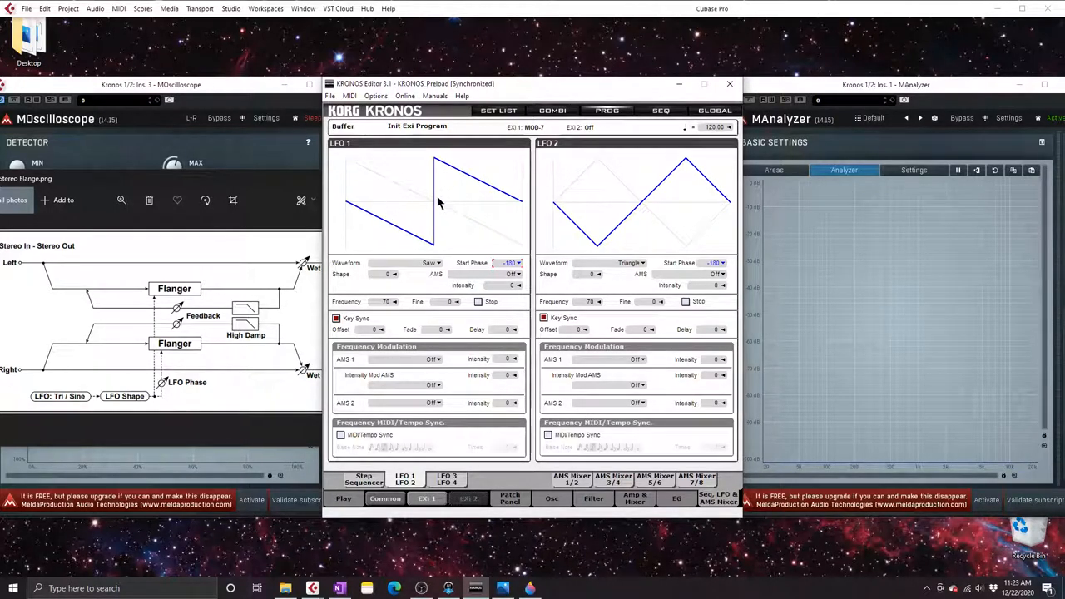
mouse_move(402, 219)
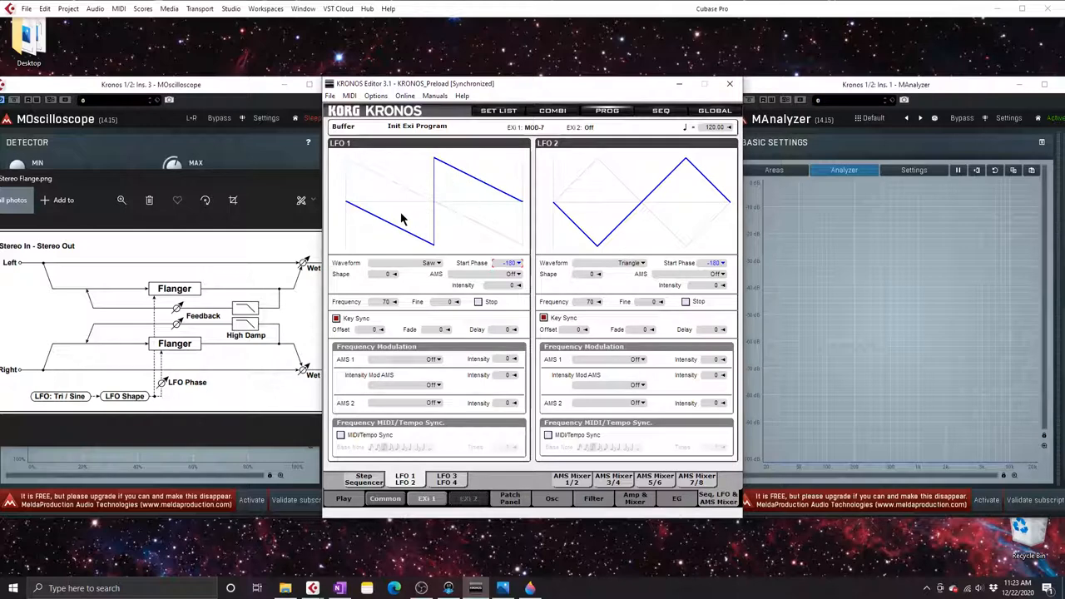
mouse_move(630, 212)
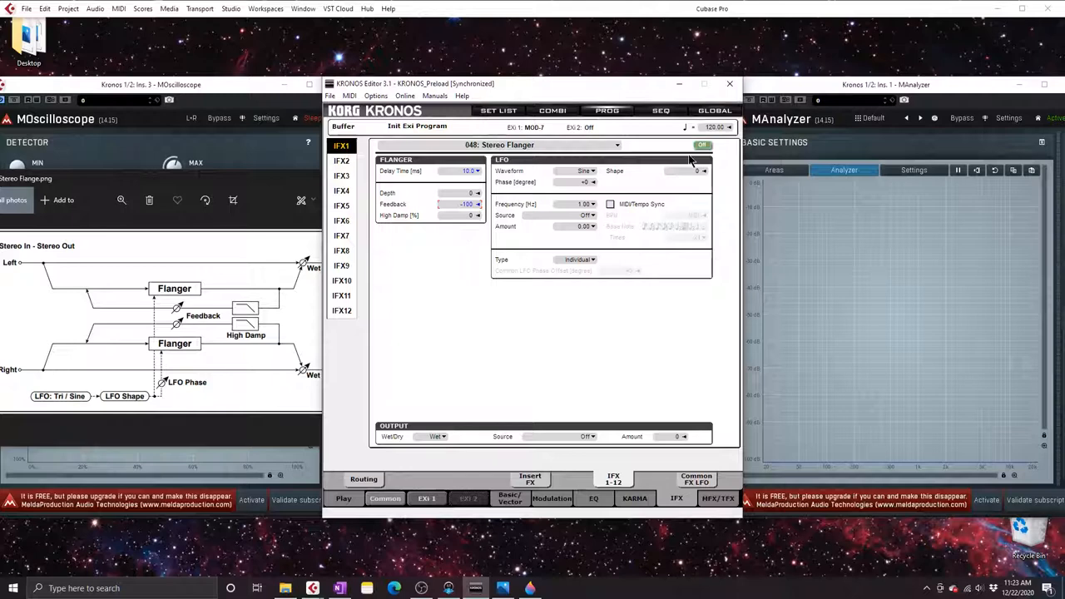
Turn the Stereo Flanger on, set Osc Main Noise Generator Level to 19, return to IFX
click(702, 145)
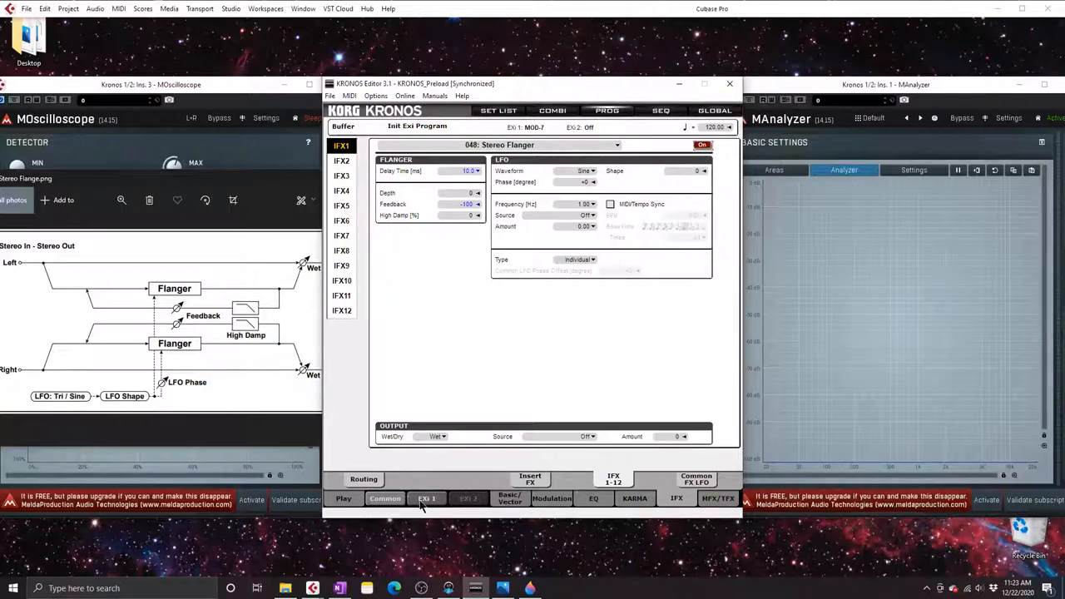
click(427, 497)
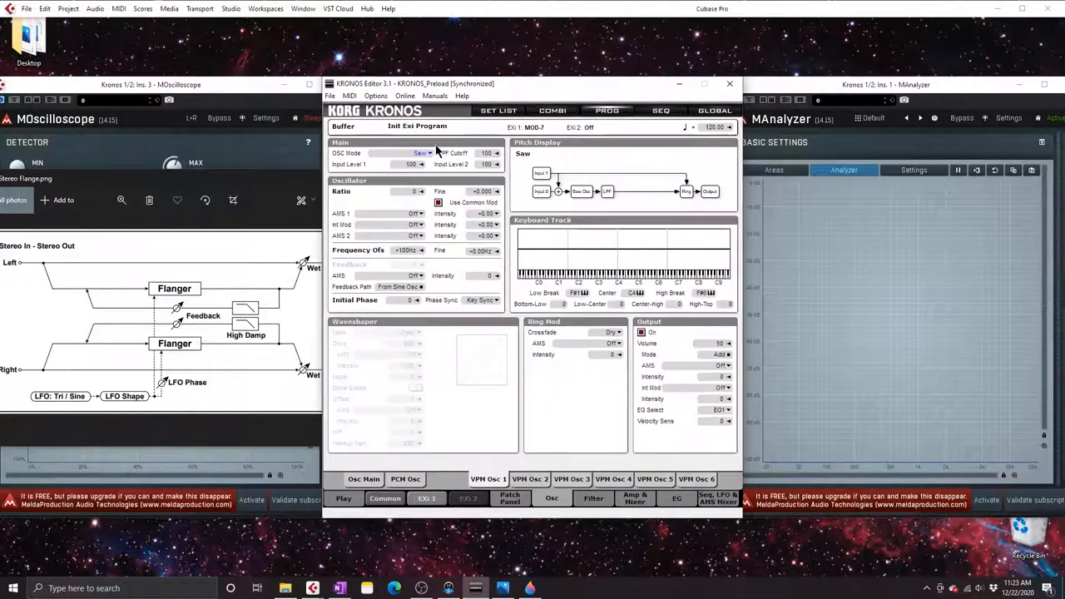
click(421, 153)
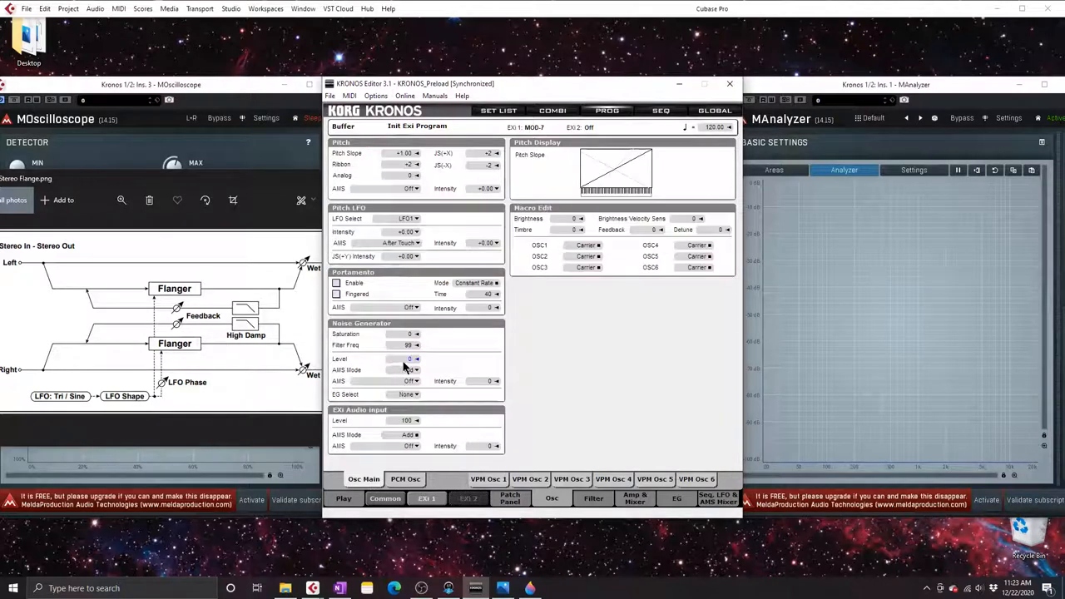
drag(408, 359, 407, 354)
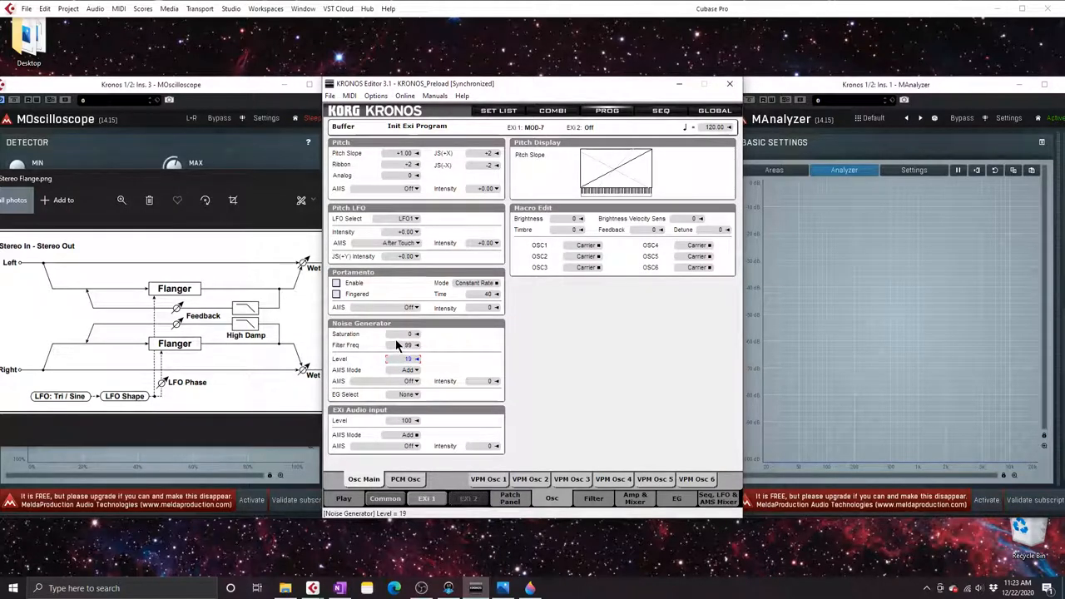
mouse_move(623, 311)
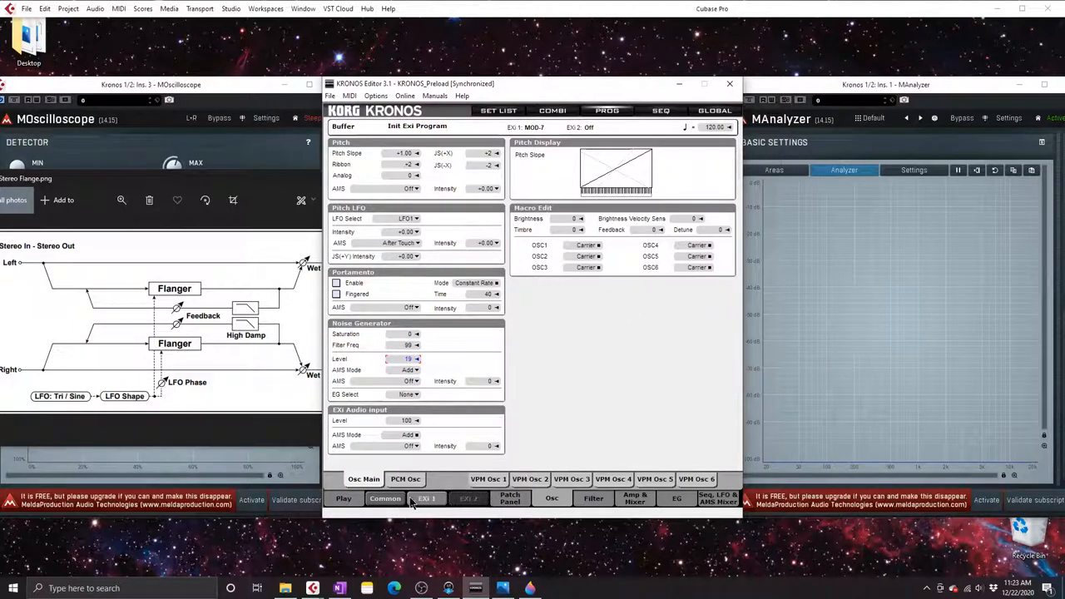
click(677, 498)
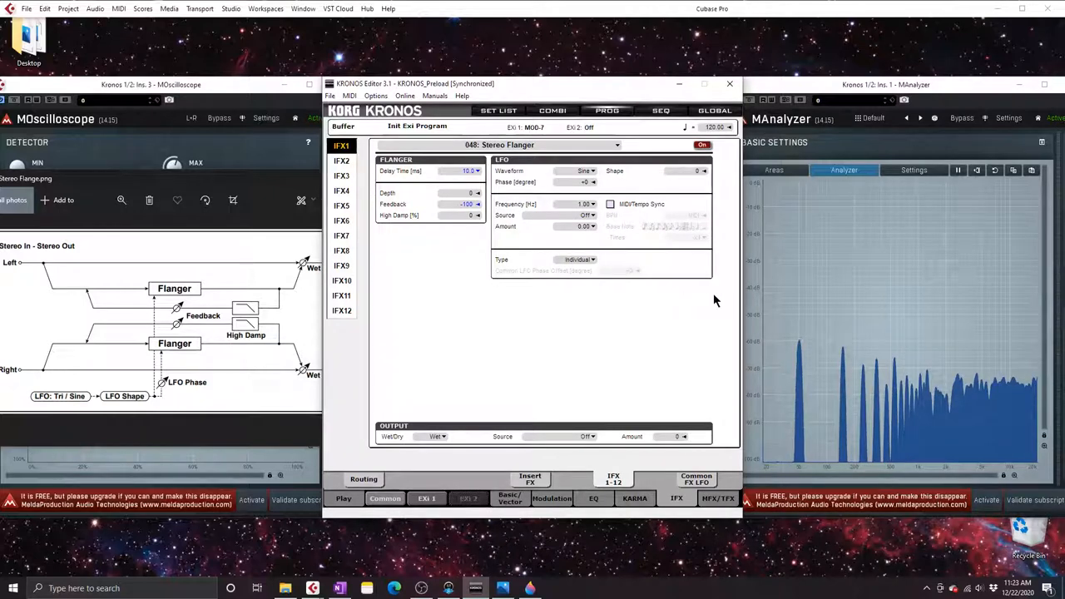
mouse_move(726, 331)
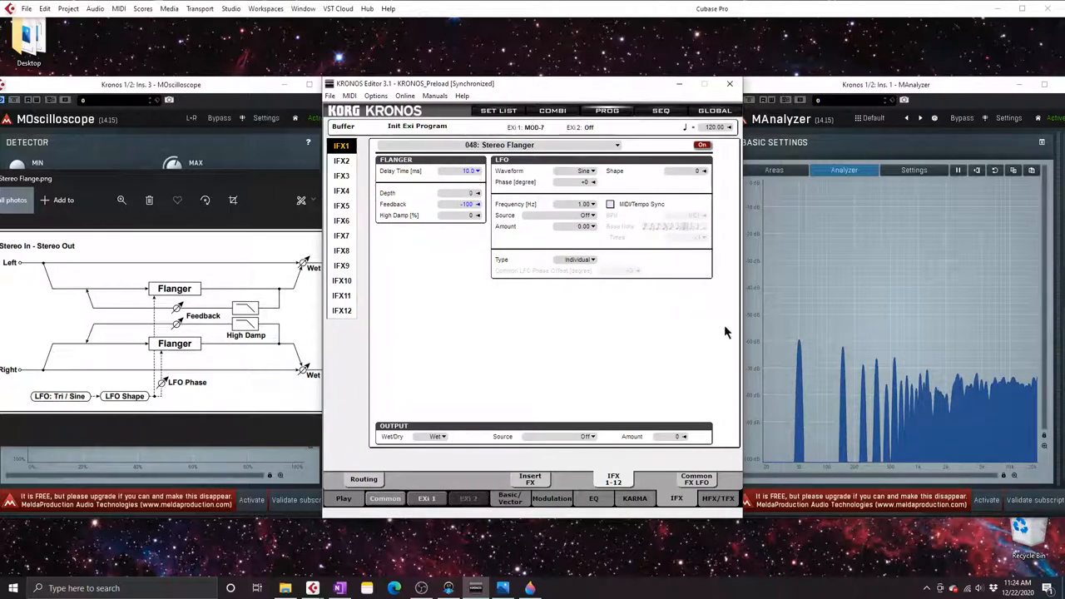
mouse_move(828, 293)
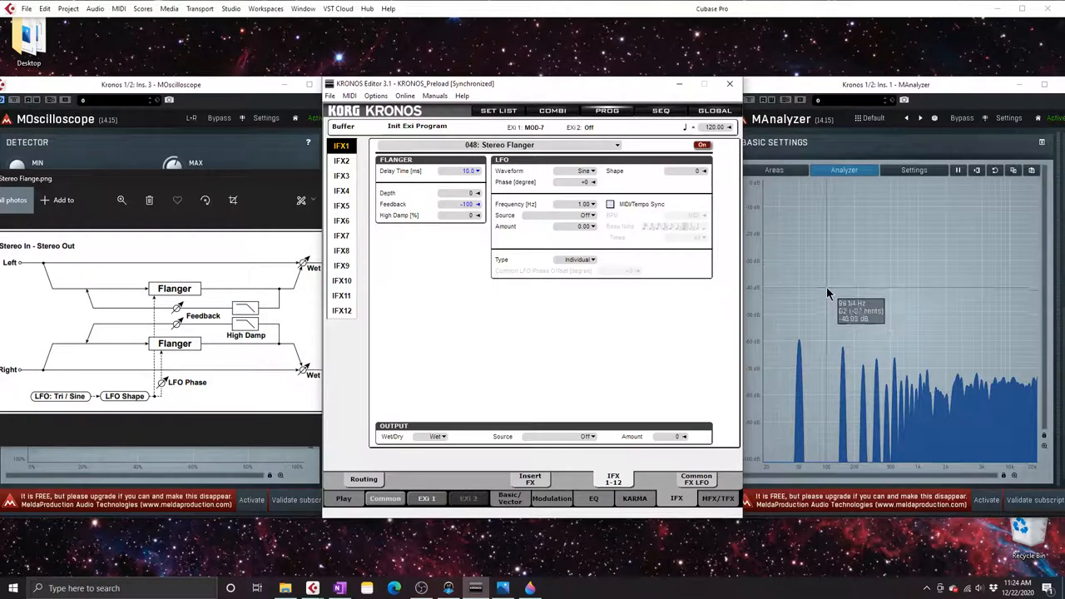
mouse_move(824, 295)
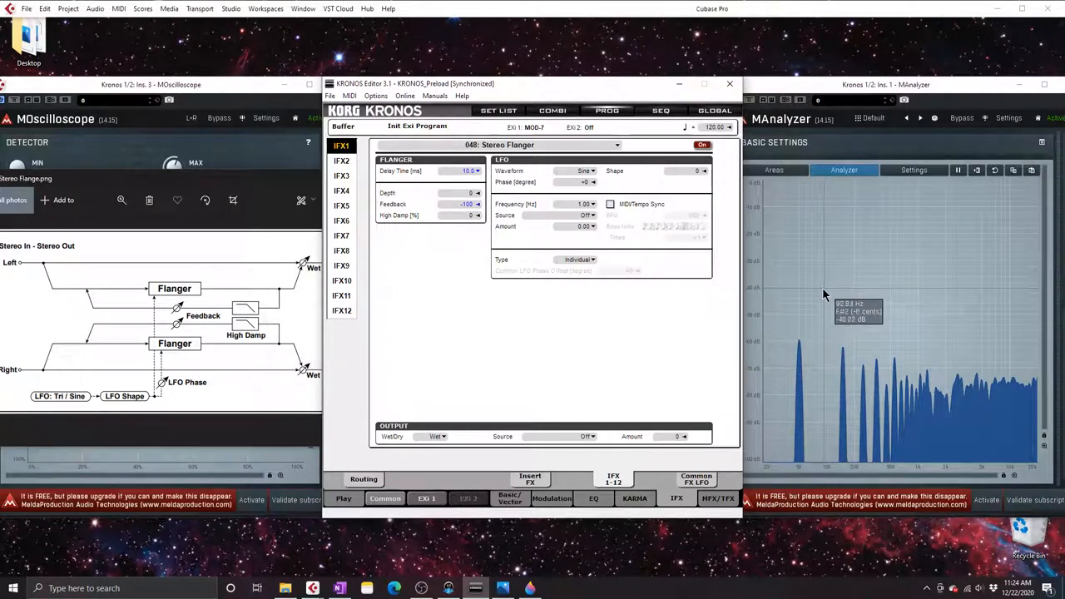
mouse_move(799, 300)
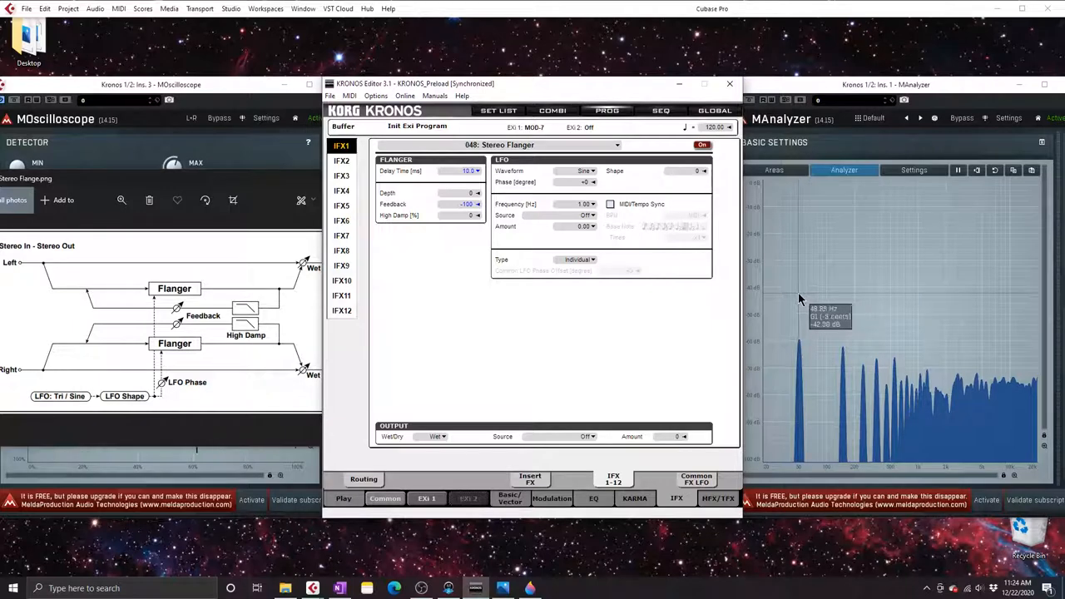
mouse_move(800, 331)
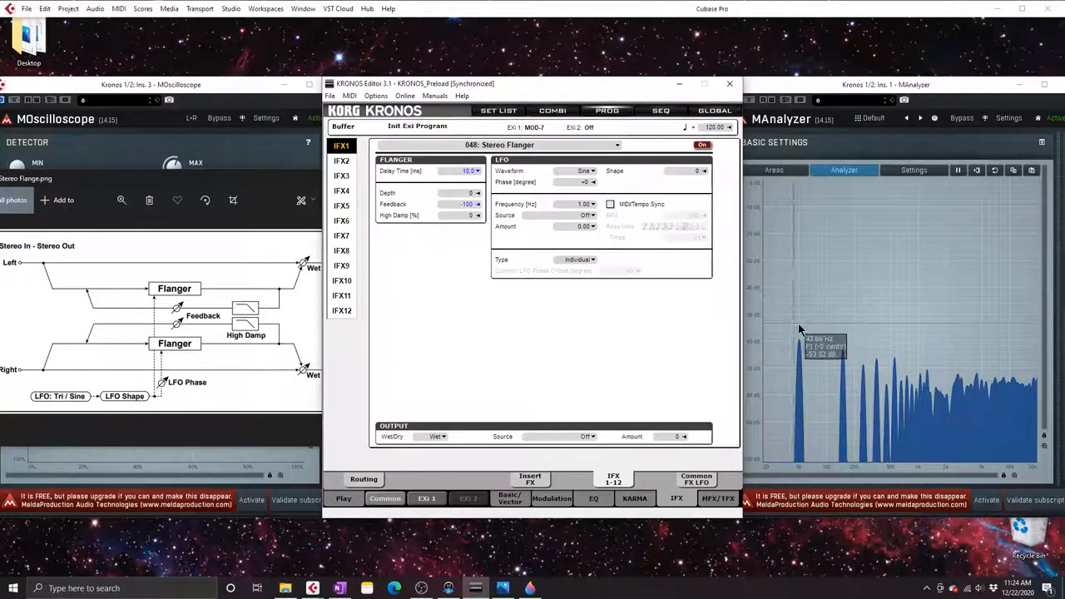
mouse_move(824, 321)
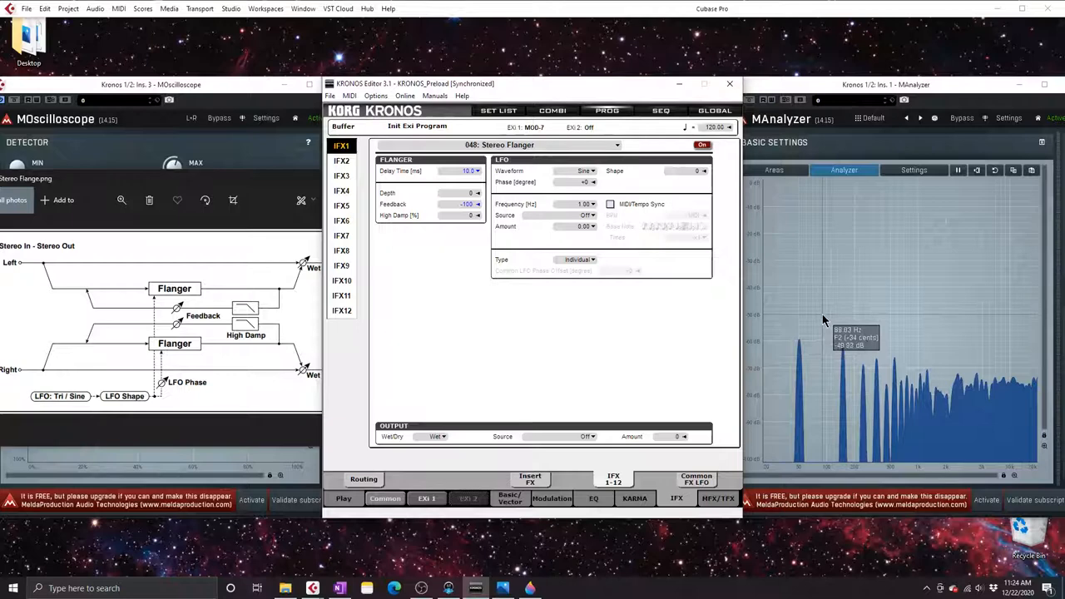
mouse_move(827, 321)
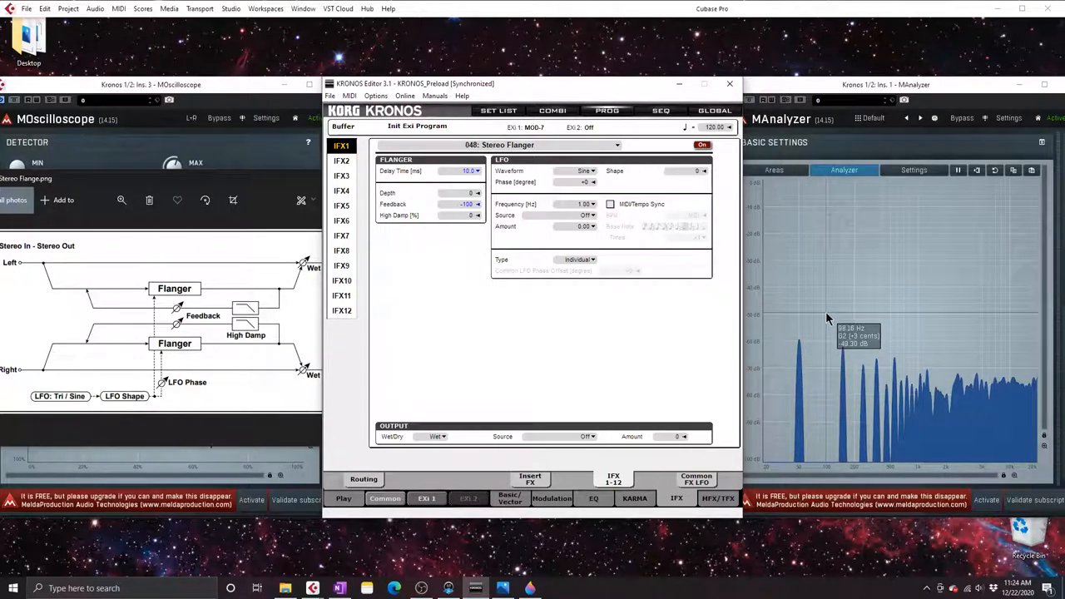
mouse_move(845, 316)
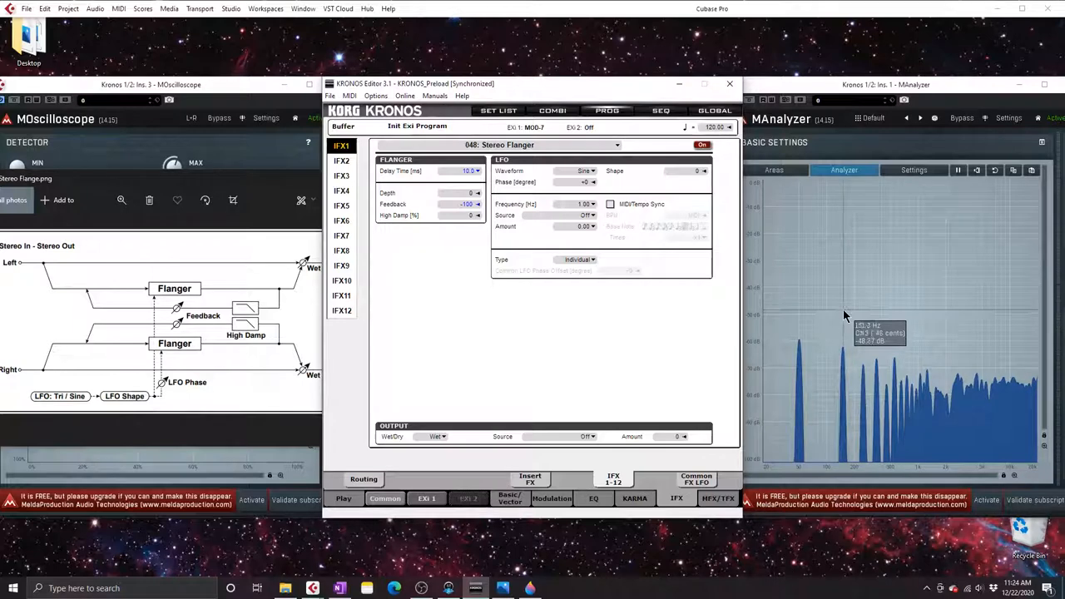
mouse_move(843, 314)
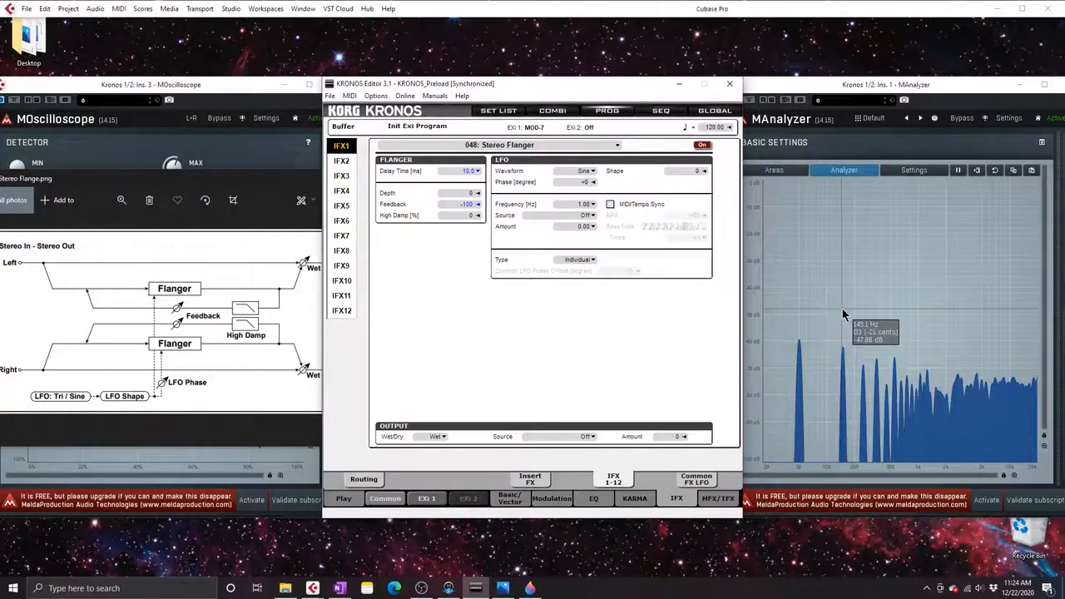
mouse_move(858, 313)
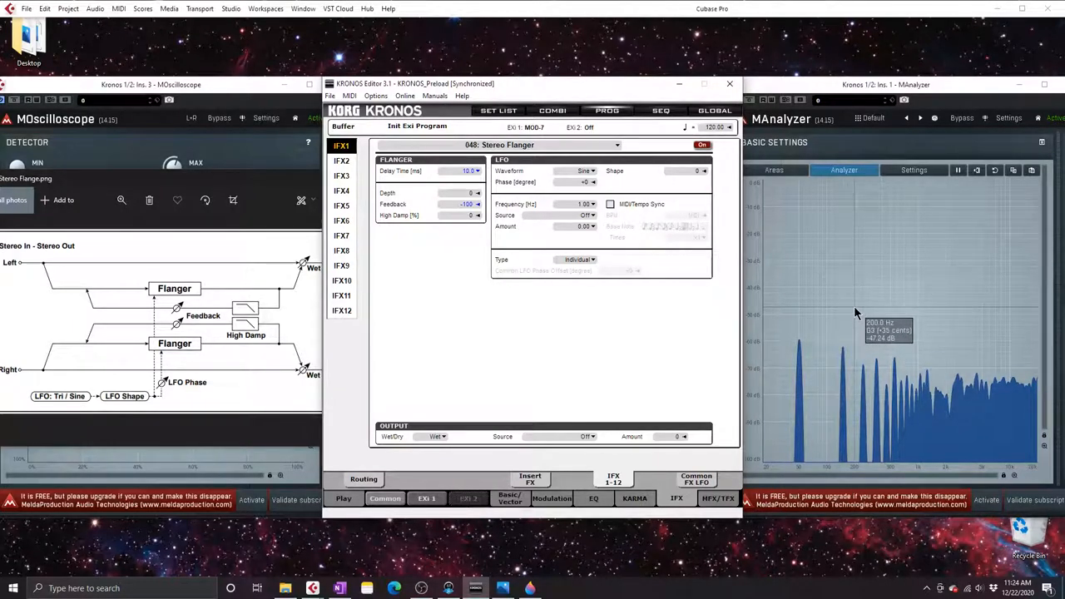
mouse_move(803, 315)
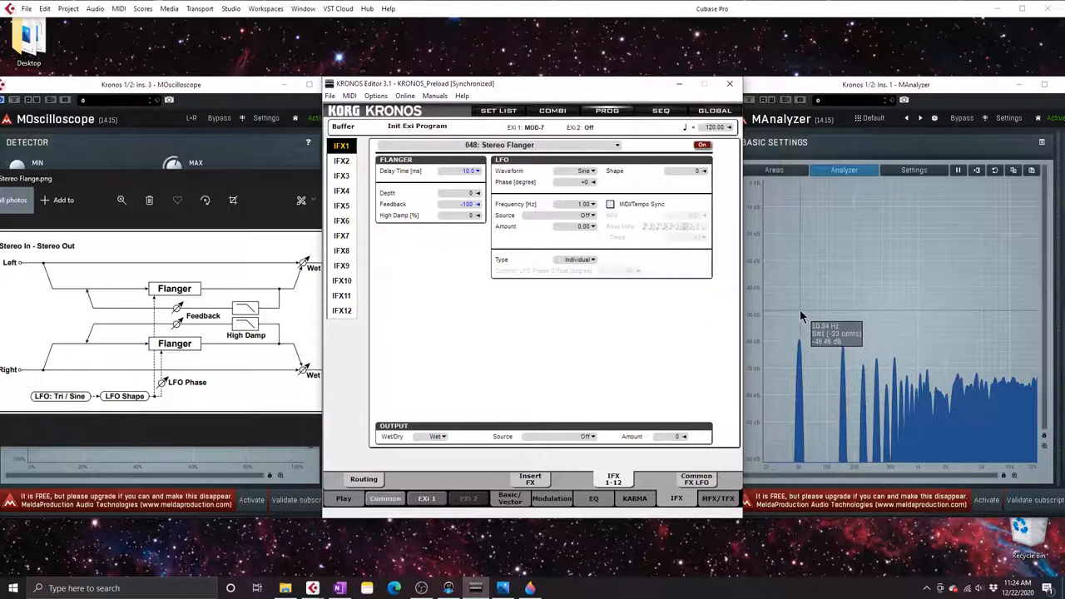
mouse_move(825, 311)
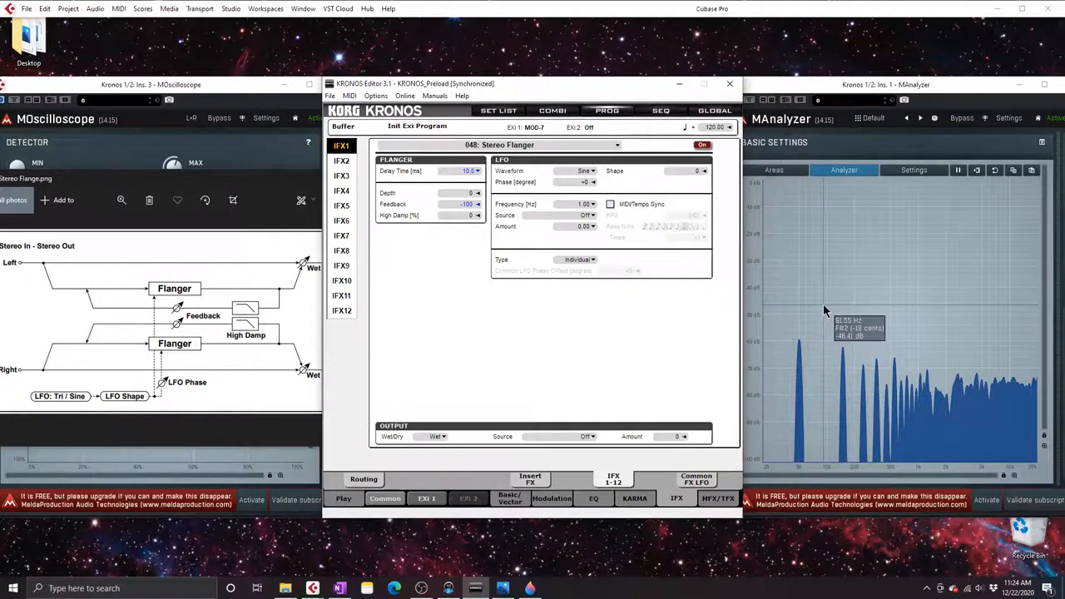
mouse_move(844, 308)
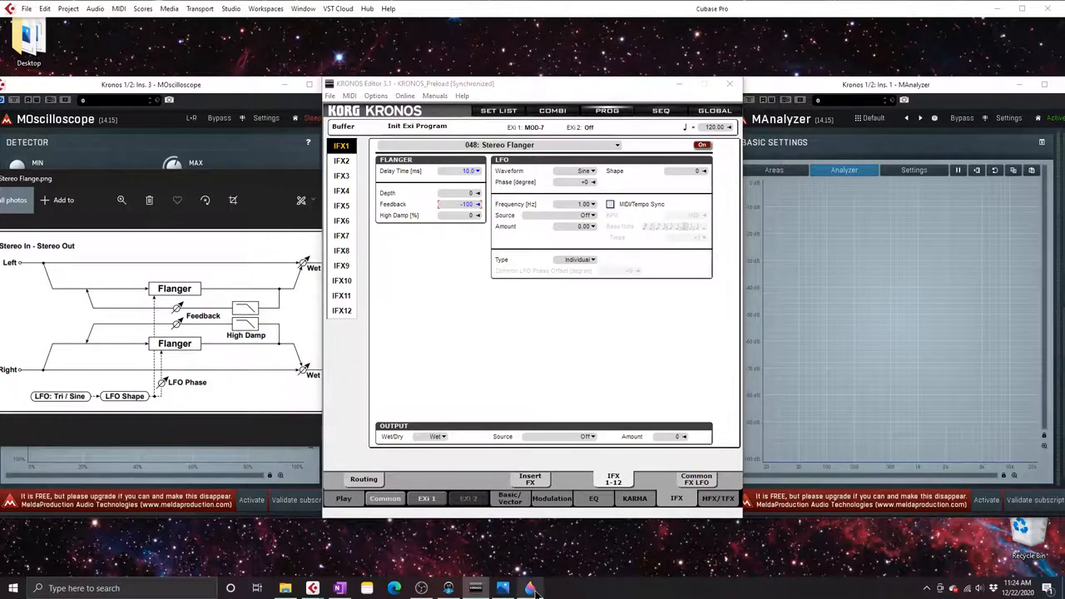
In Paint 3D, marker-sketch a baseline with a sharp zigzag spike at its left end
click(531, 588)
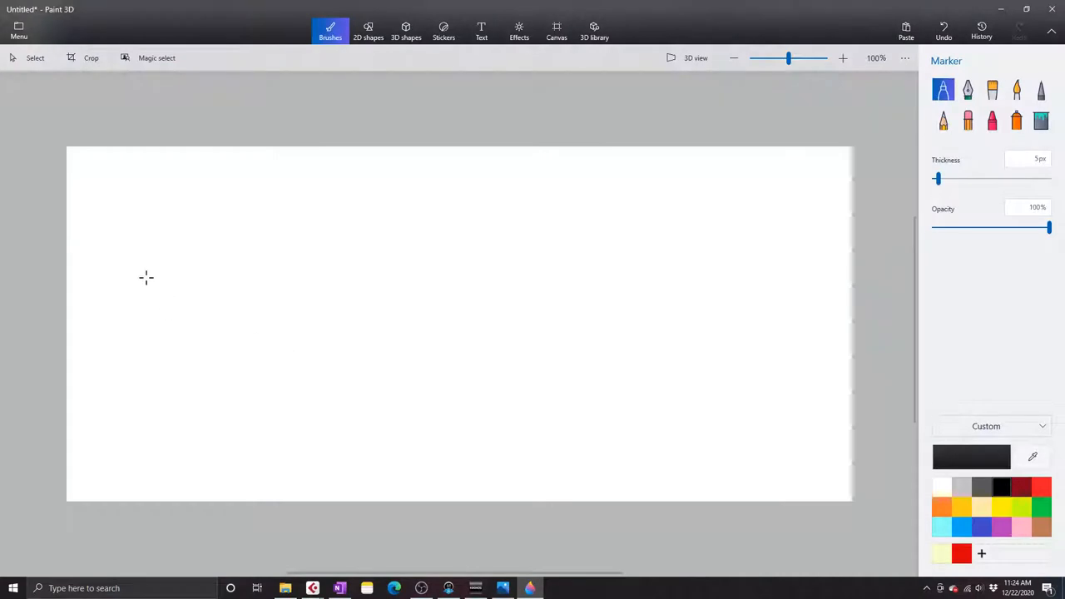
drag(120, 280, 244, 278)
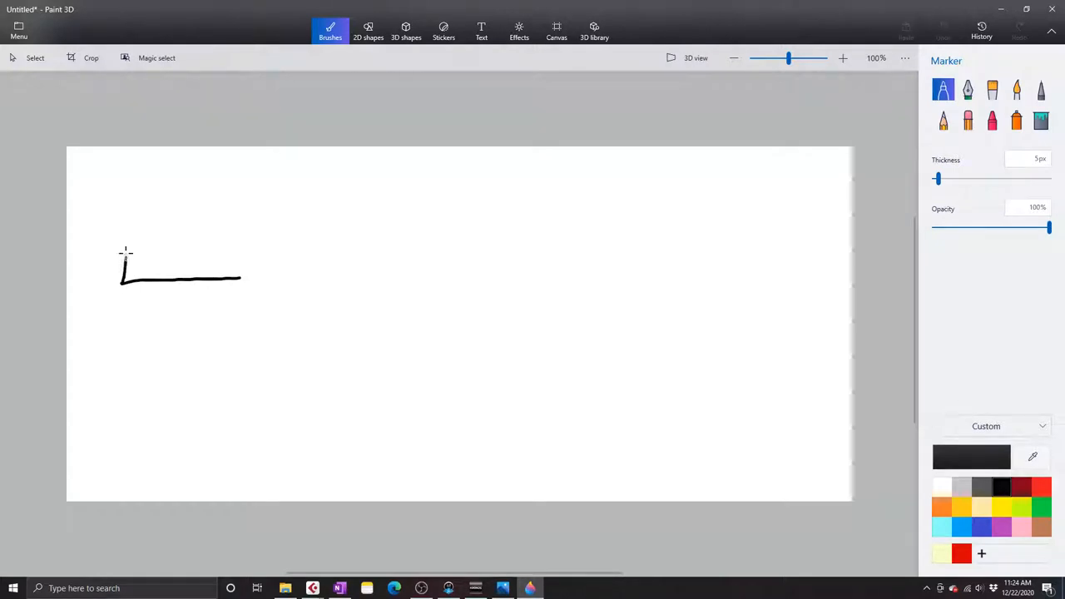
drag(124, 249, 171, 308)
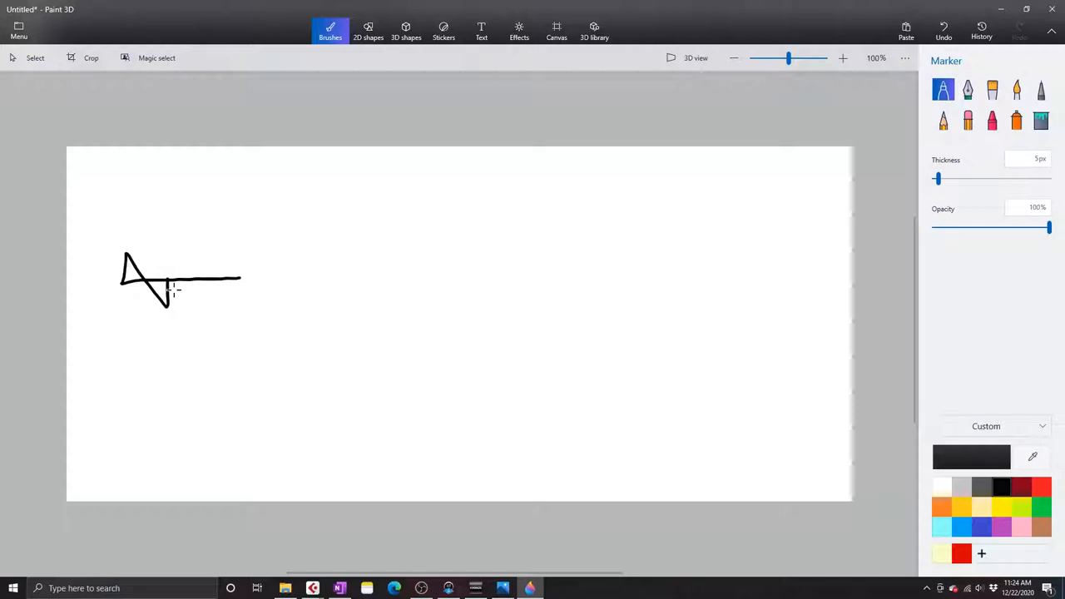
mouse_move(320, 428)
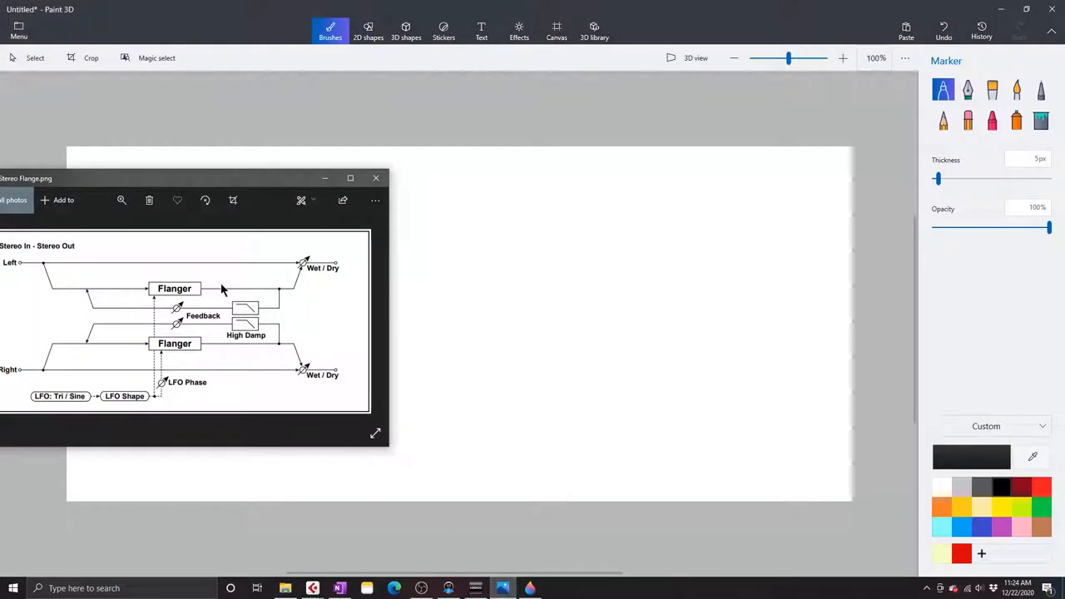
mouse_move(242, 293)
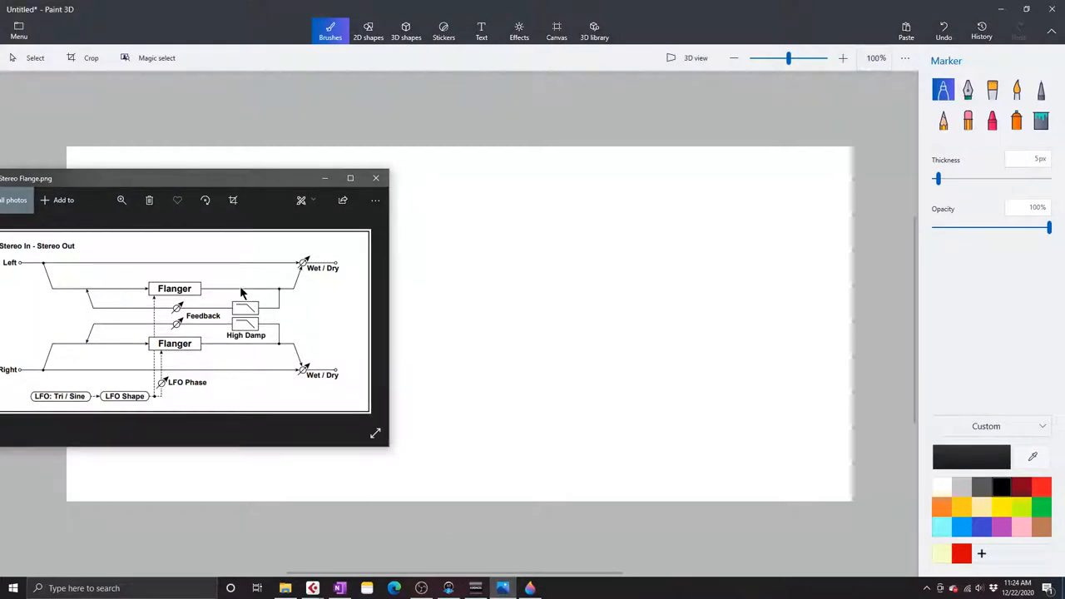
mouse_move(260, 315)
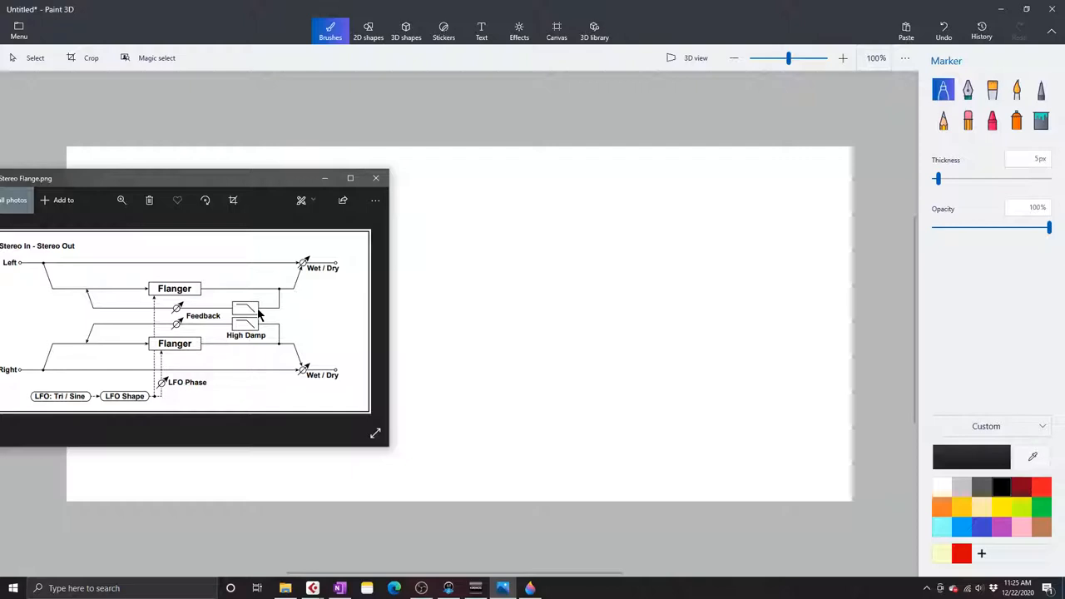
mouse_move(91, 306)
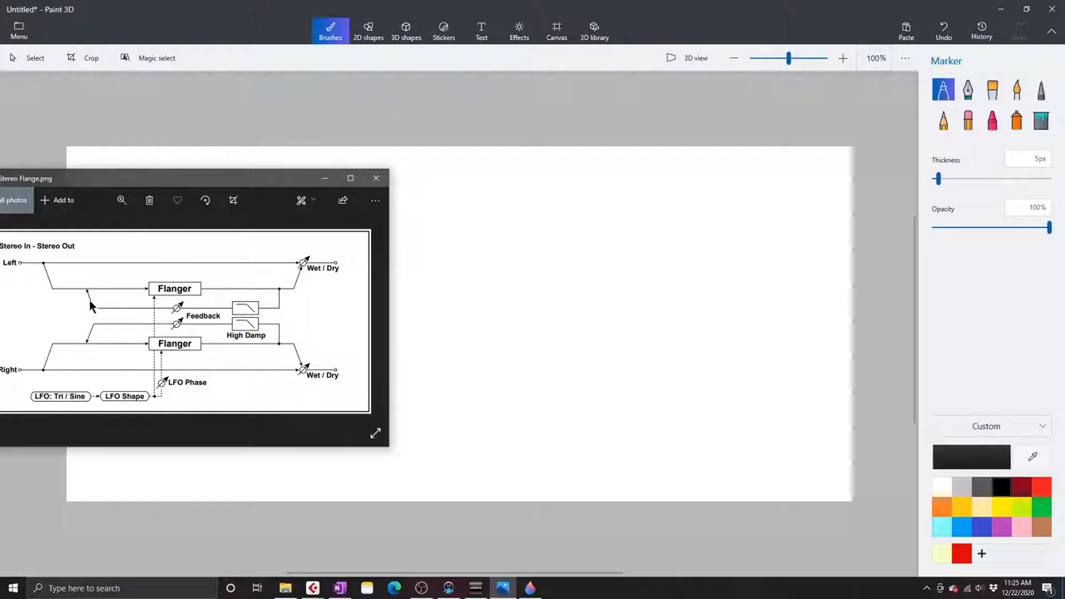
mouse_move(248, 297)
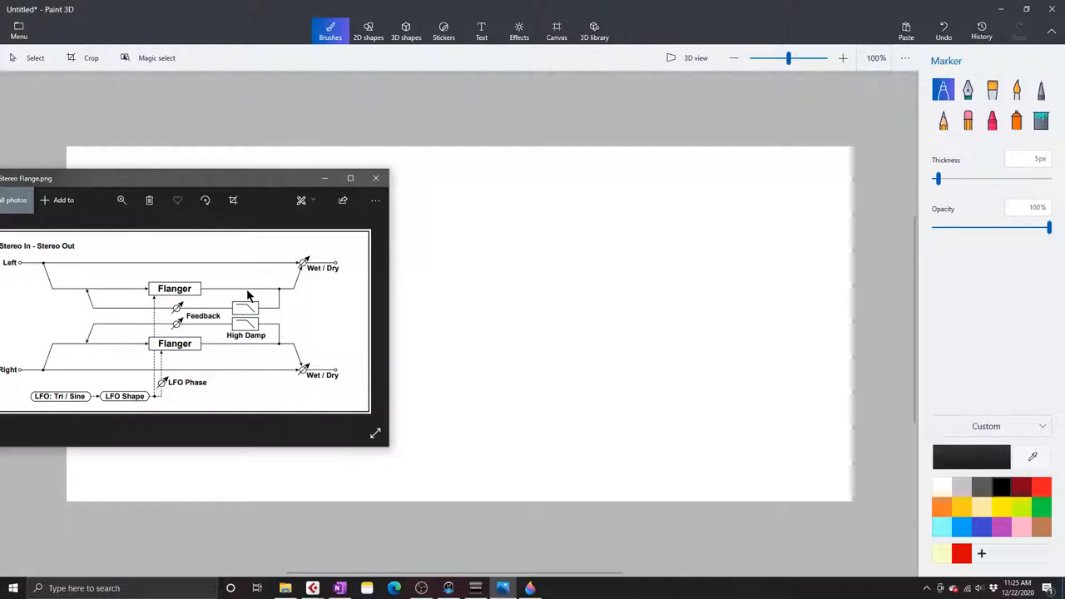
mouse_move(213, 292)
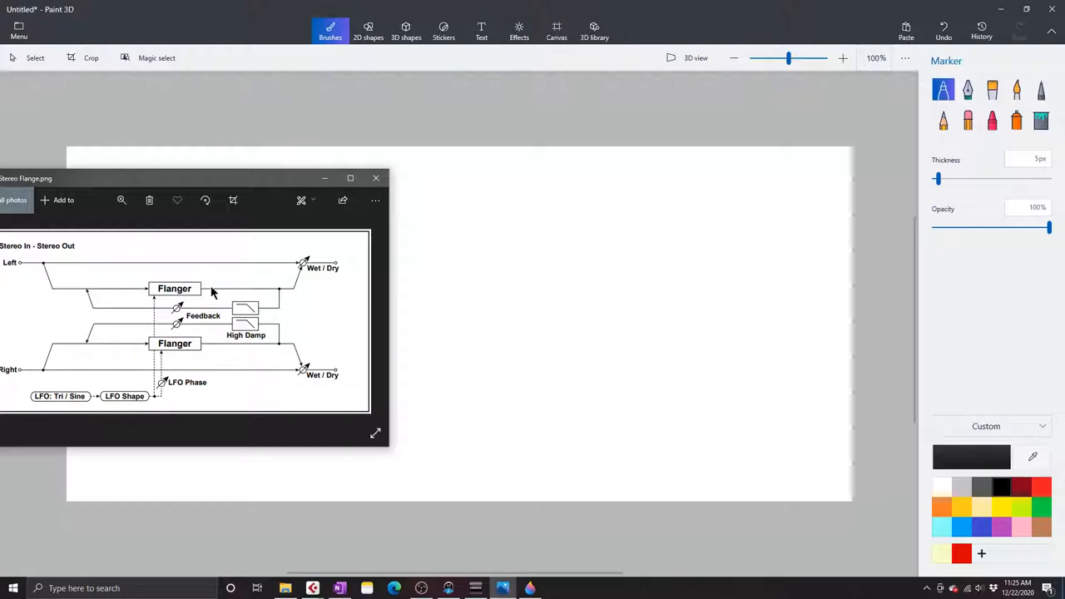
mouse_move(279, 311)
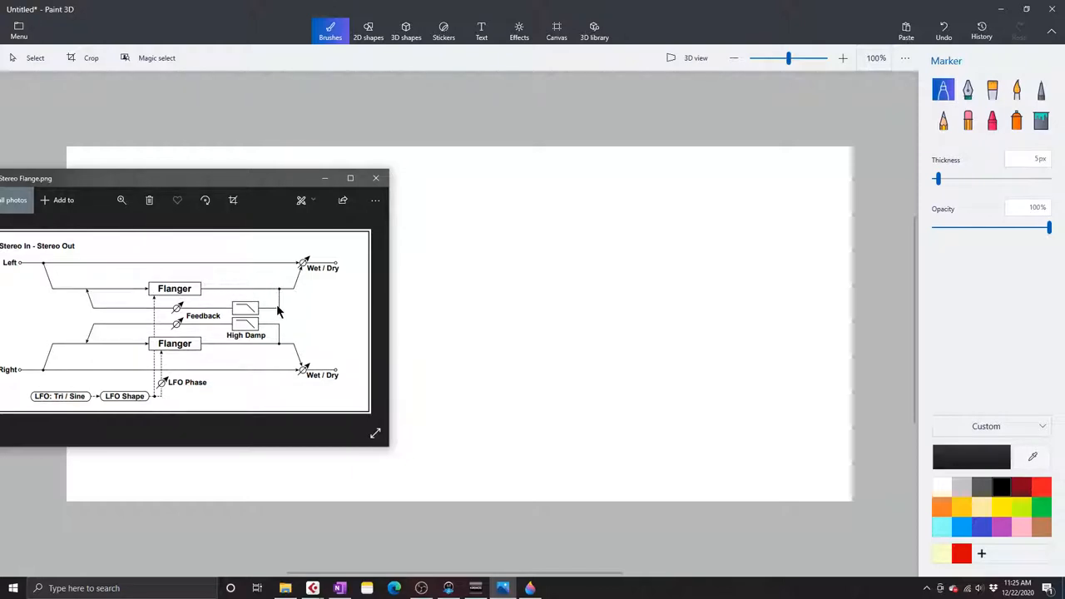
mouse_move(158, 306)
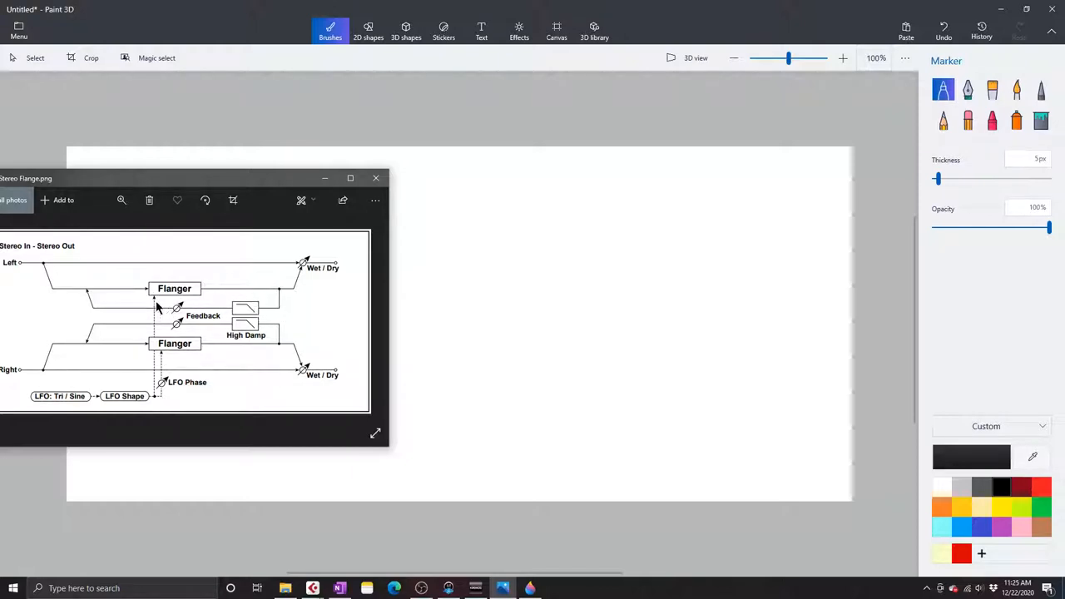
mouse_move(323, 190)
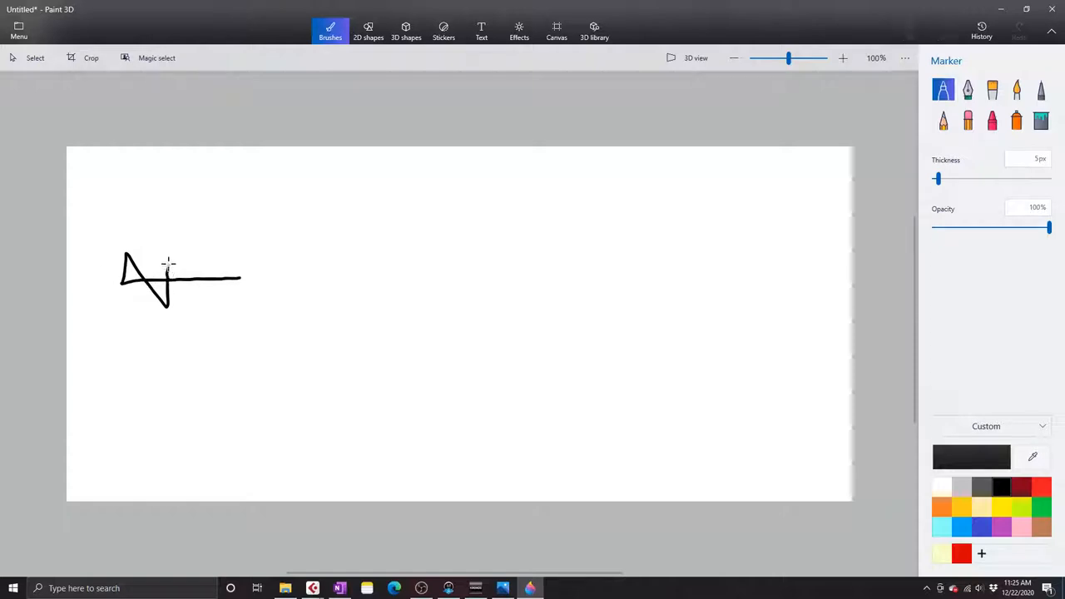
Add vertical marks and rising and falling wave peaks along the baseline
drag(168, 267, 168, 308)
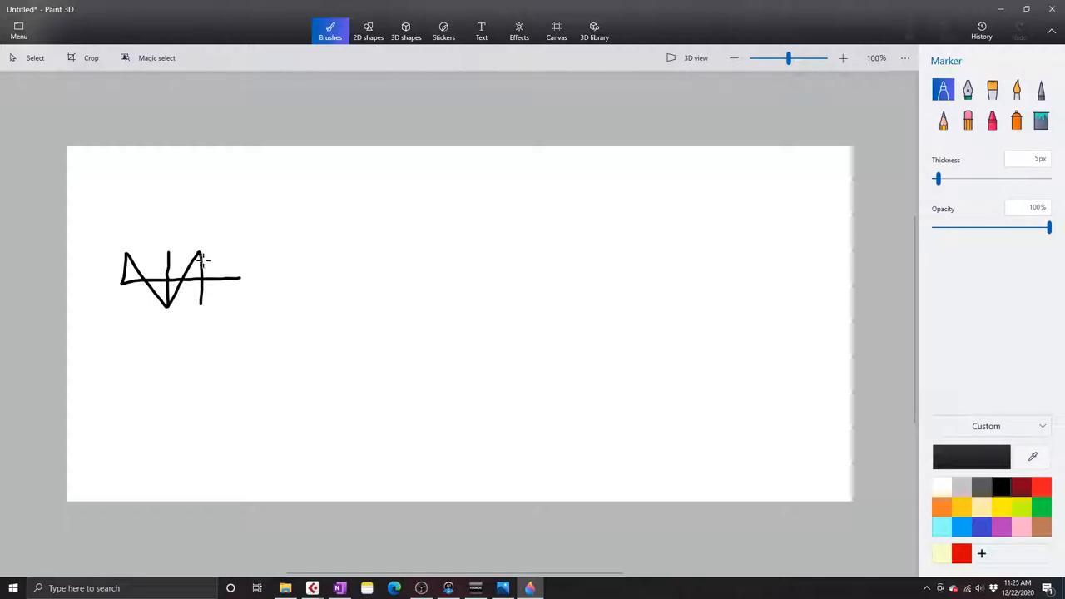
drag(208, 263, 229, 308)
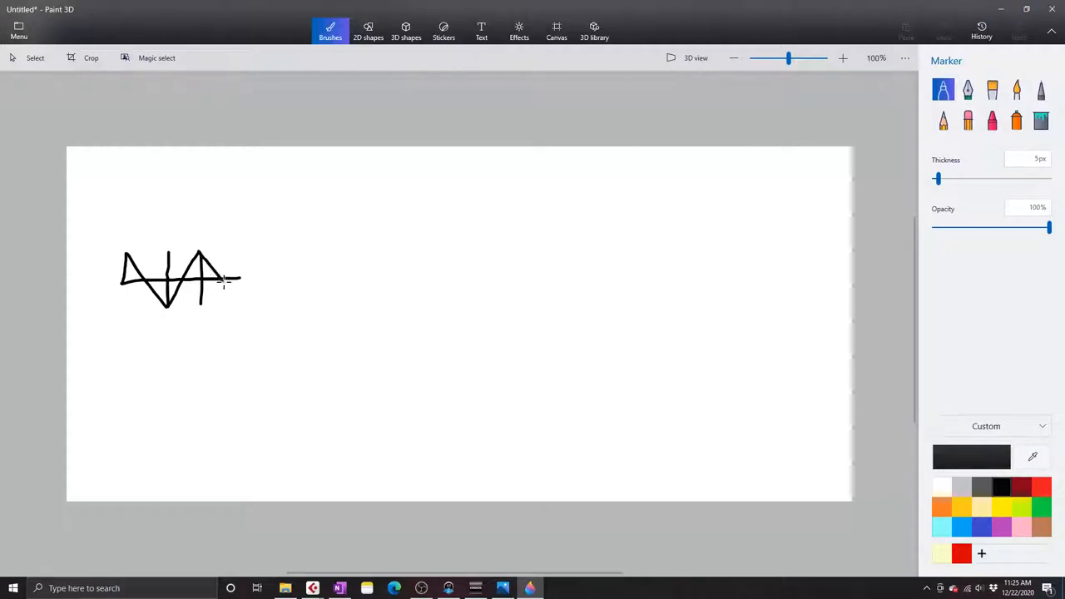
drag(221, 279, 241, 300)
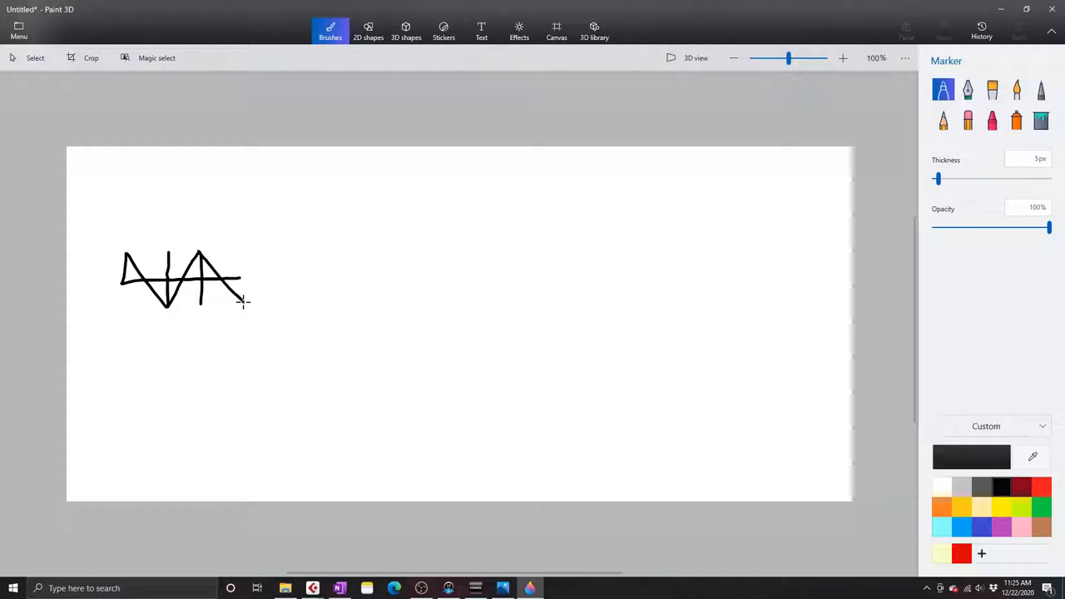
mouse_move(242, 294)
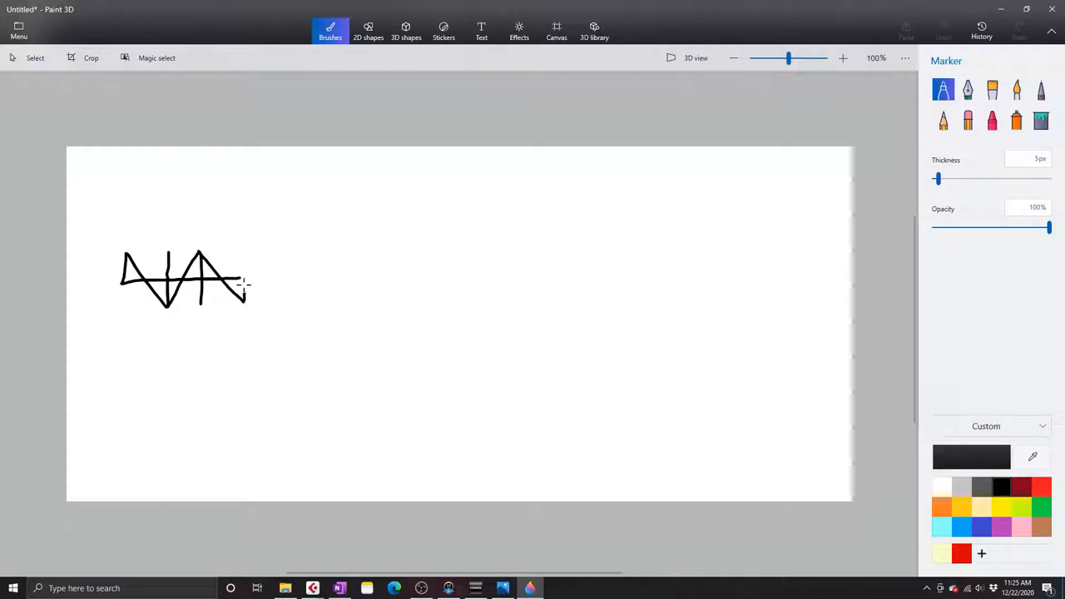
drag(212, 293, 248, 250)
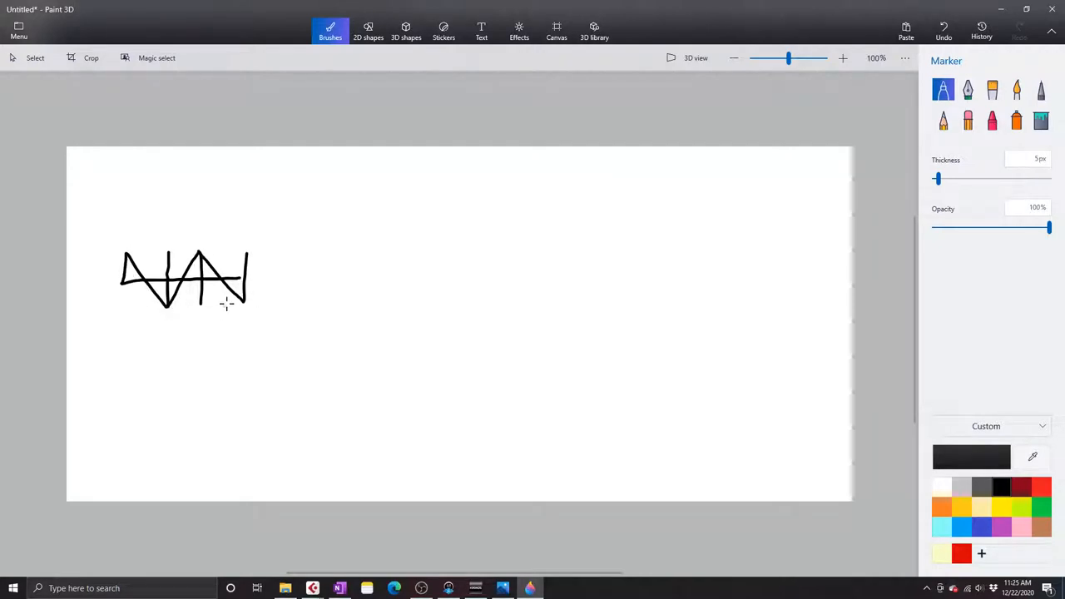
mouse_move(144, 303)
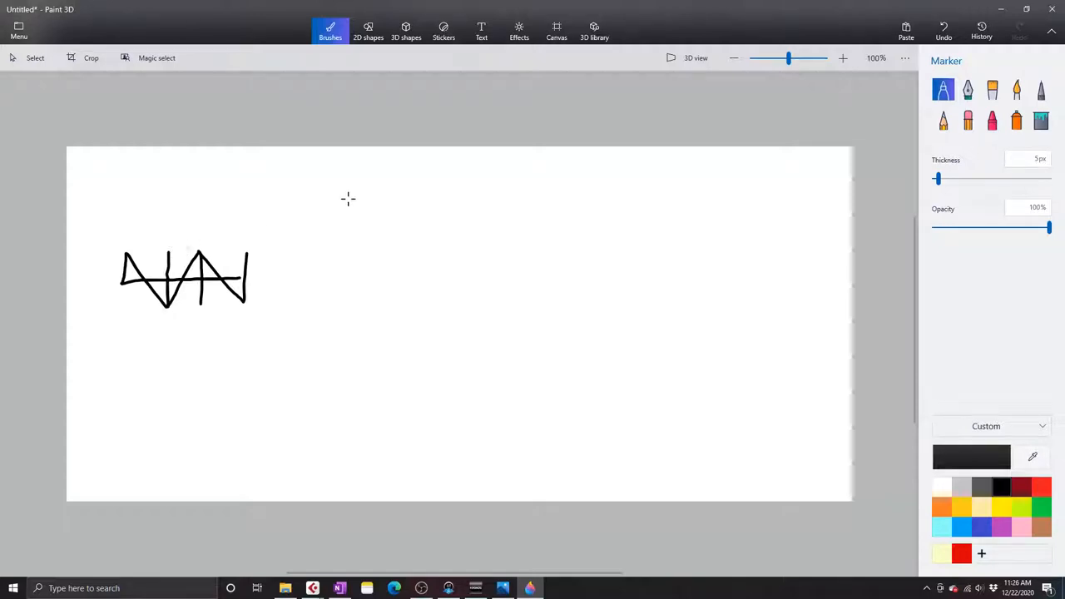
mouse_move(133, 275)
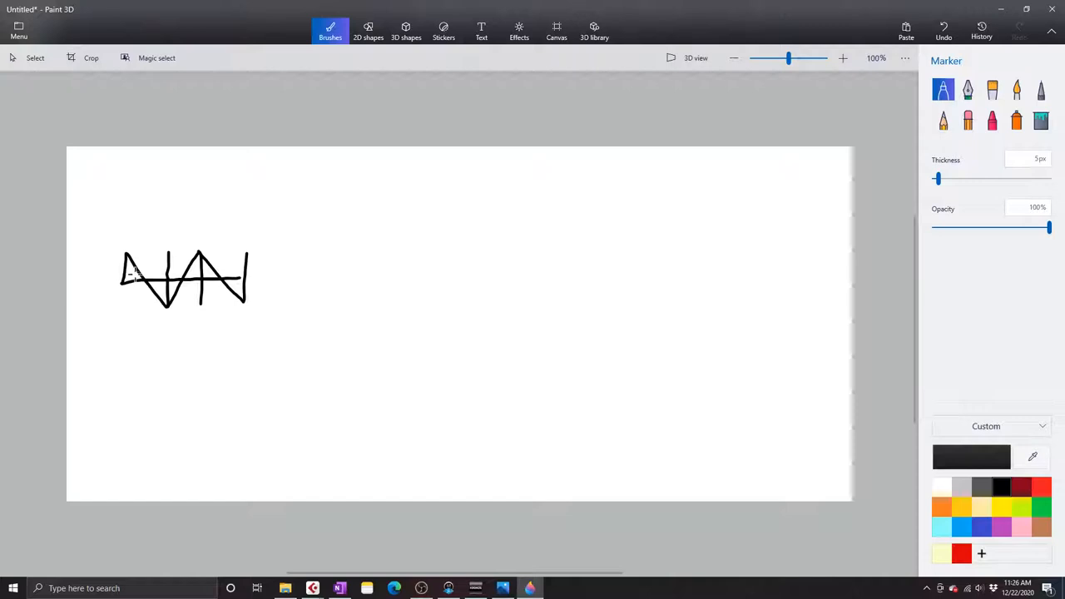
mouse_move(188, 249)
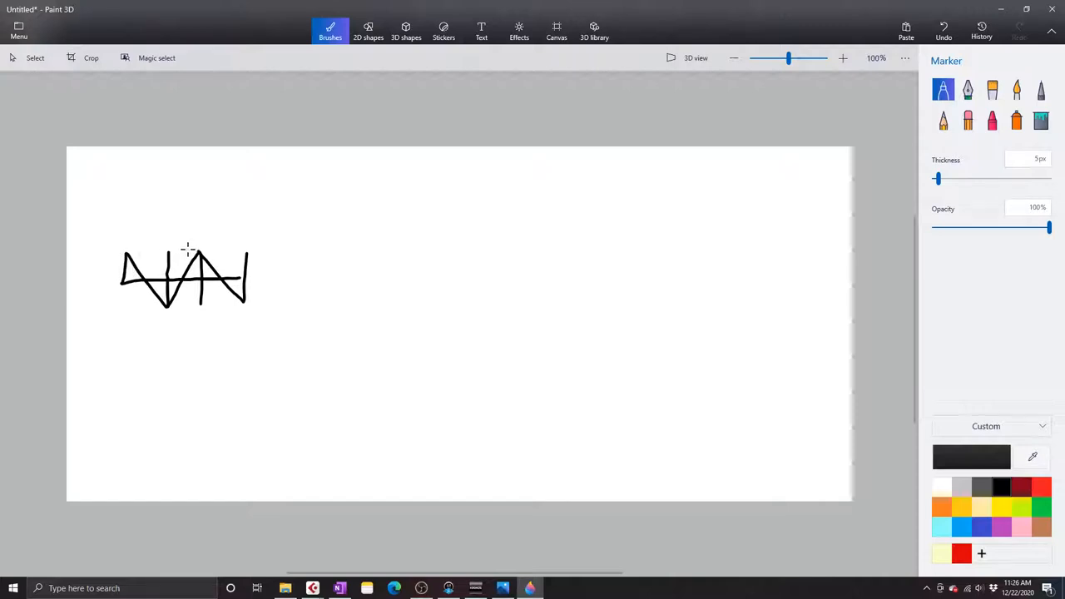
mouse_move(131, 253)
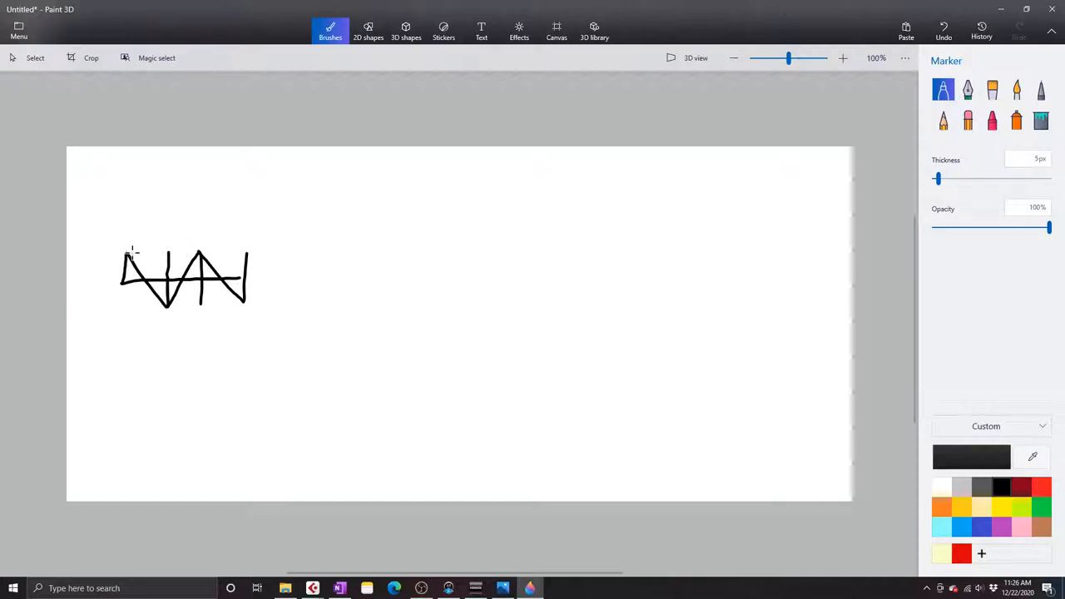
mouse_move(256, 246)
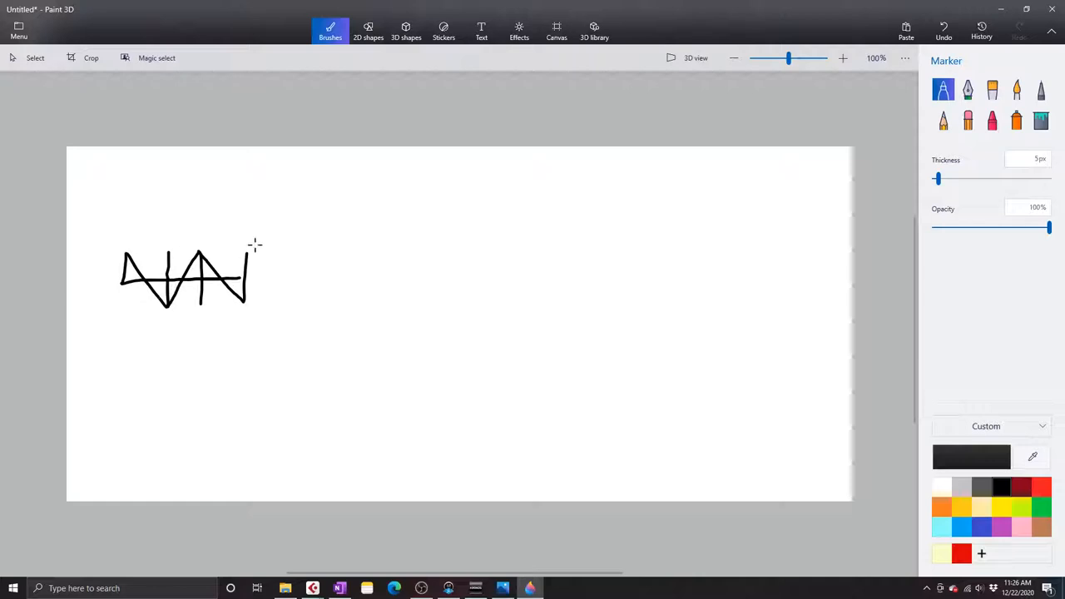
mouse_move(220, 138)
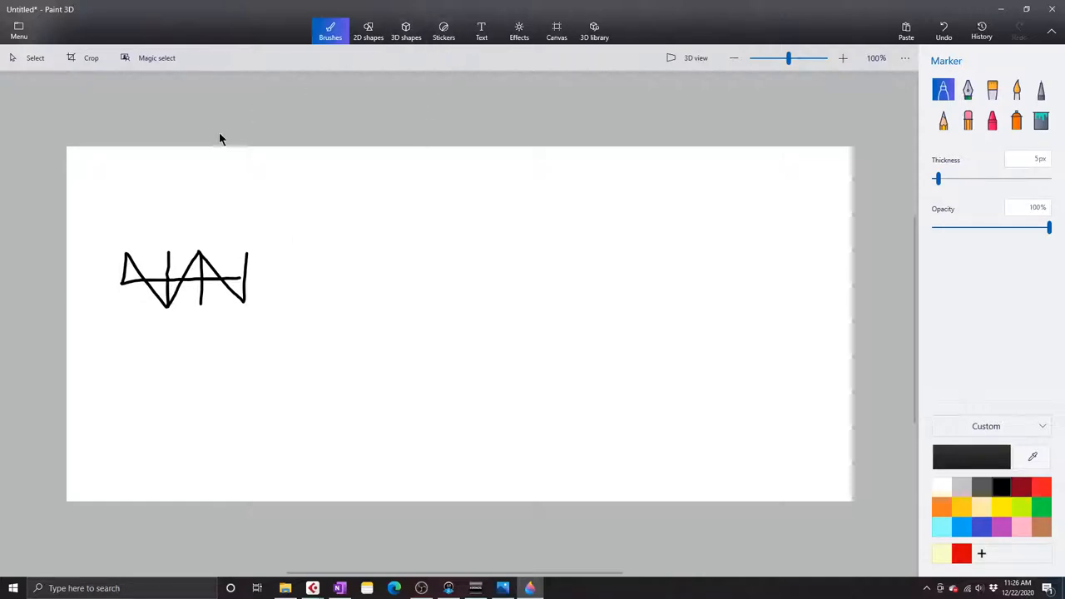
Copy the left waveform section, position the pasted copy beneath the original, and minimize Paint 3D
click(944, 90)
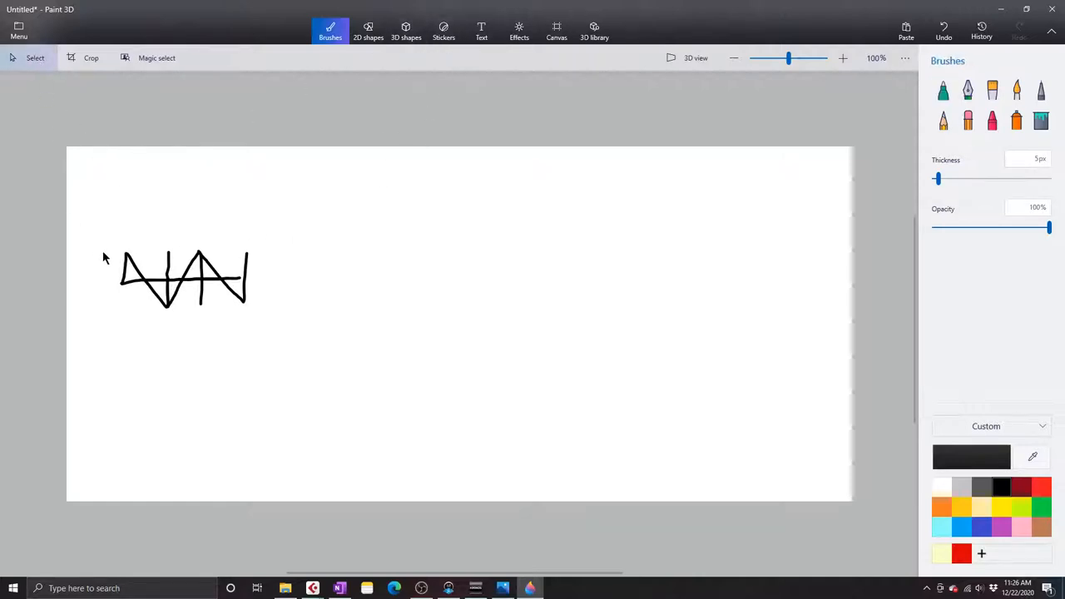
drag(121, 244, 169, 292)
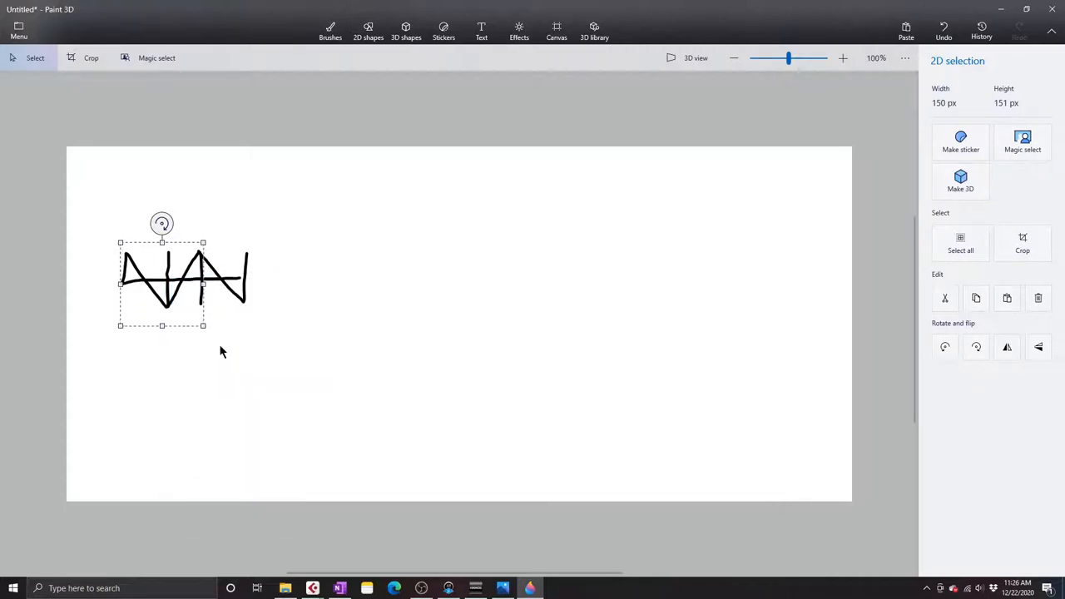
right_click(223, 351)
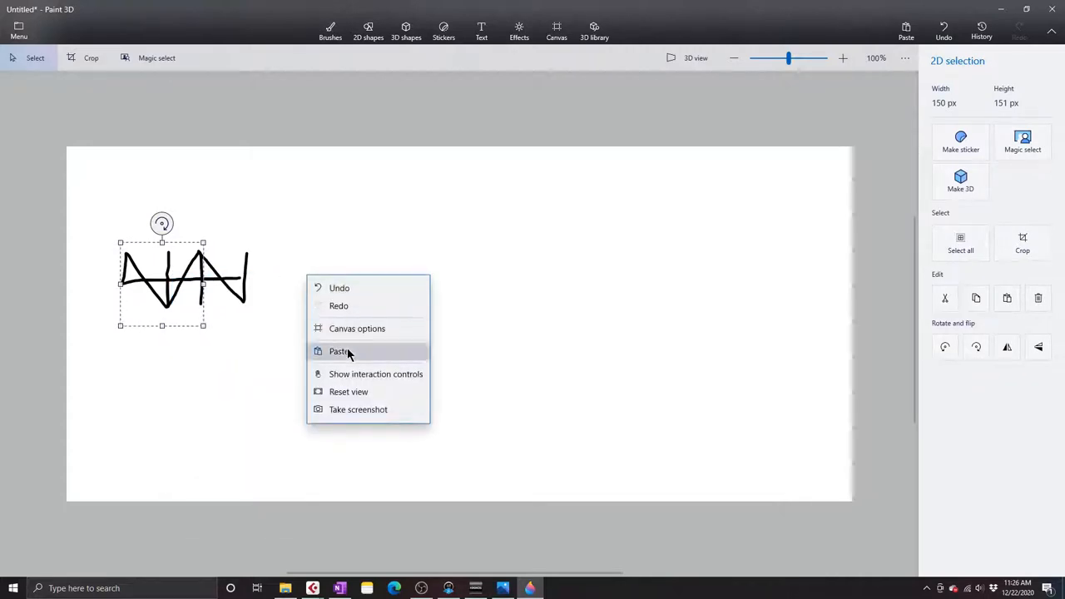
click(340, 351)
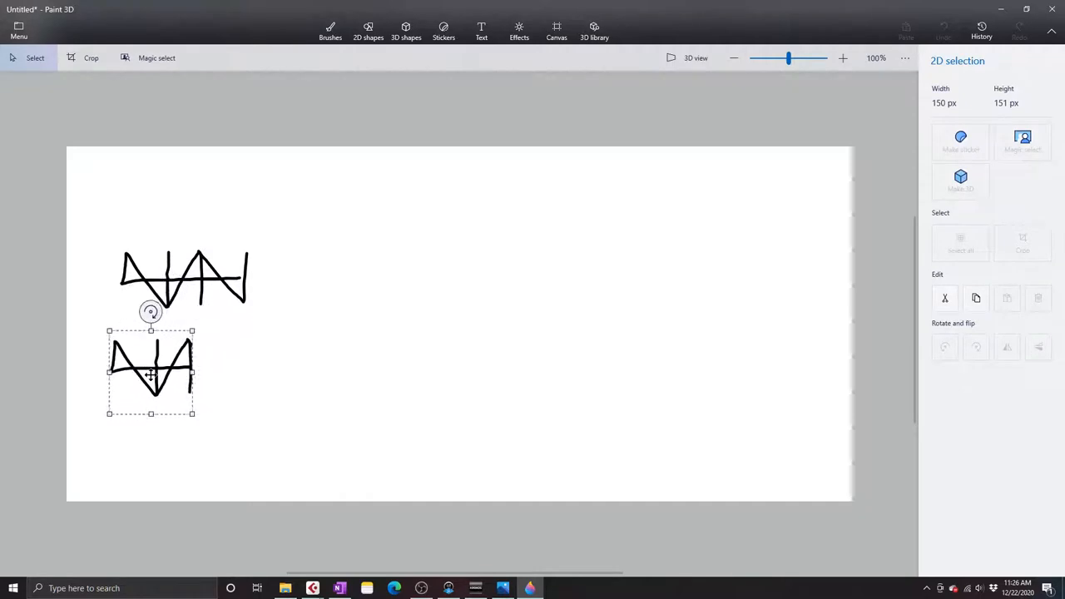
drag(151, 372, 161, 351)
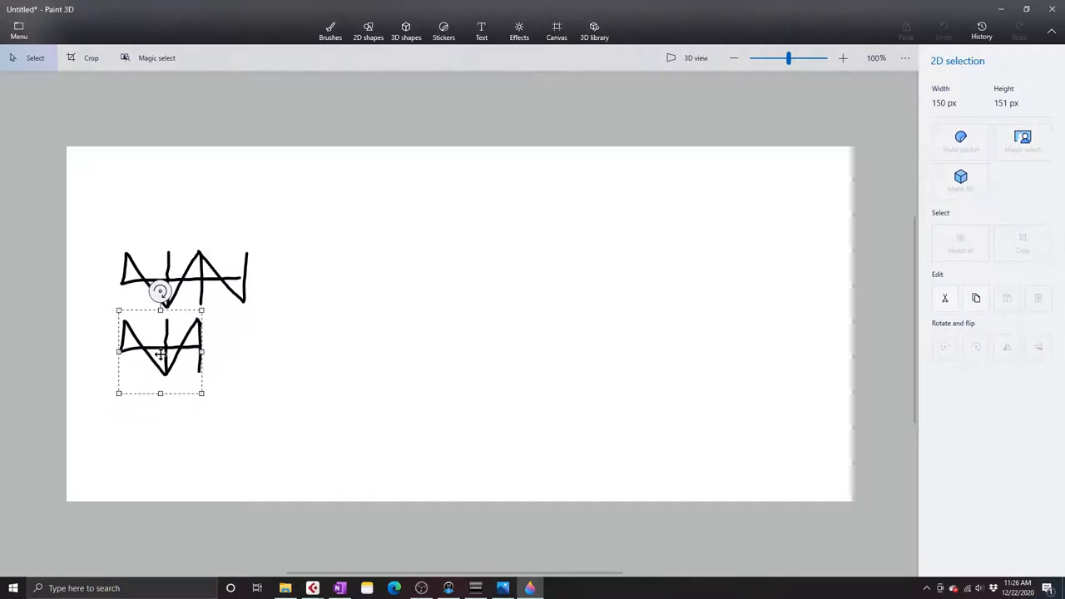
drag(160, 352, 189, 348)
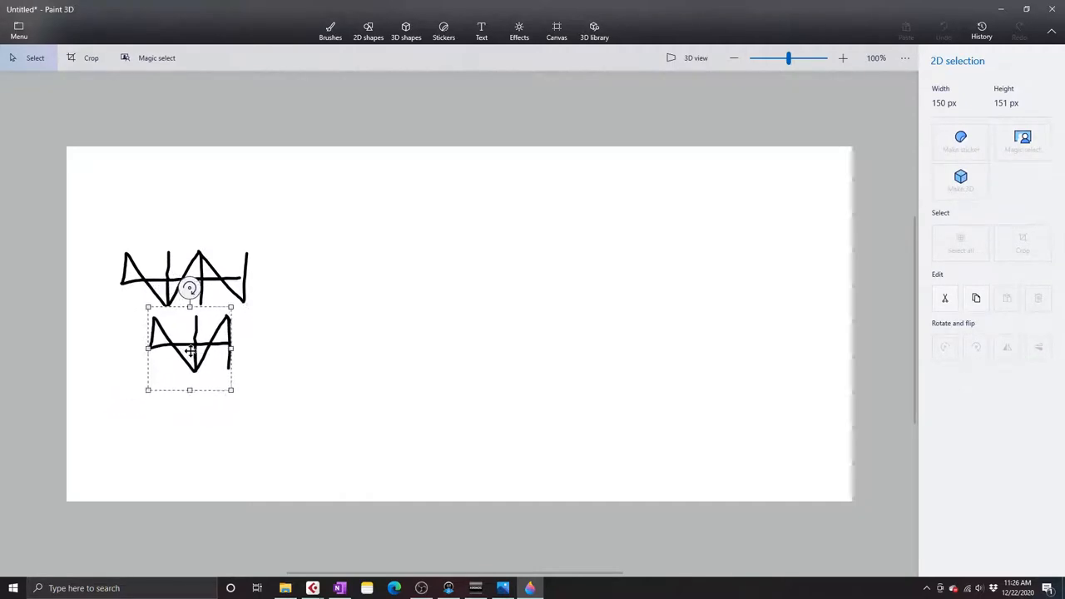
drag(189, 348, 198, 348)
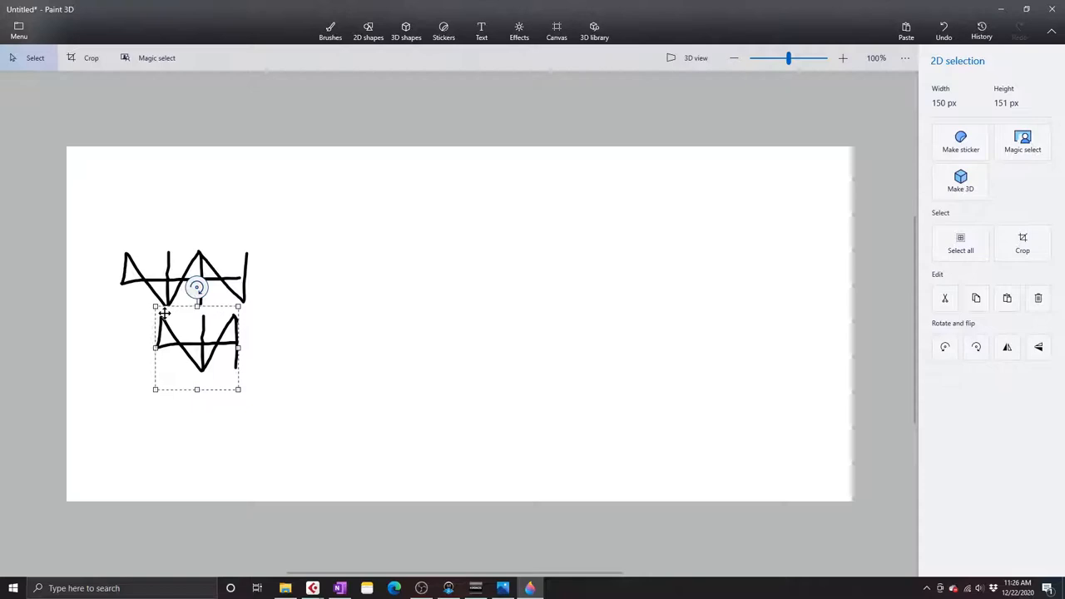
mouse_move(397, 266)
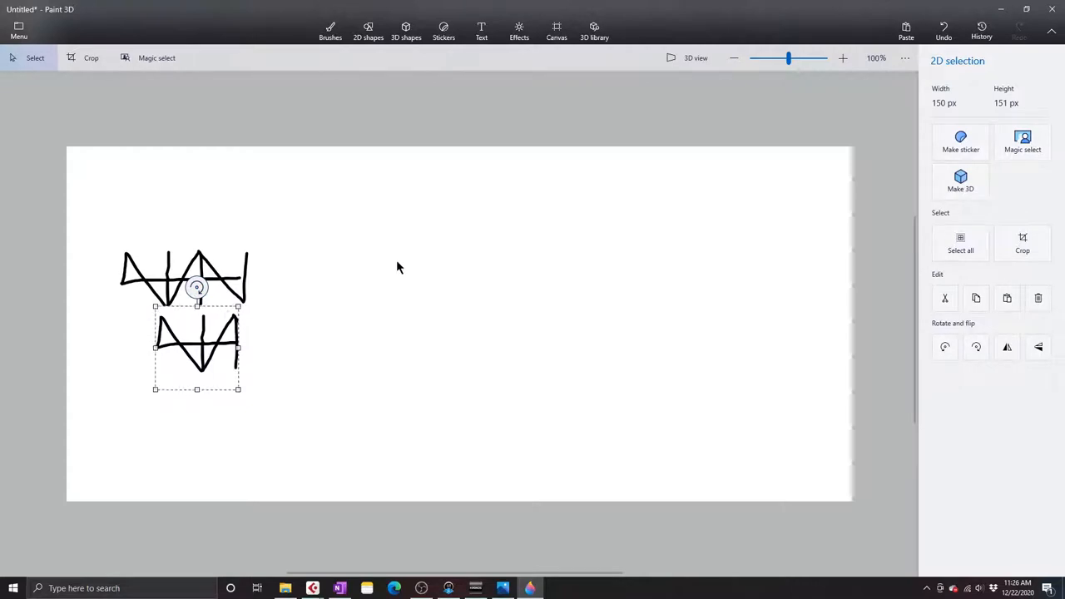
mouse_move(201, 331)
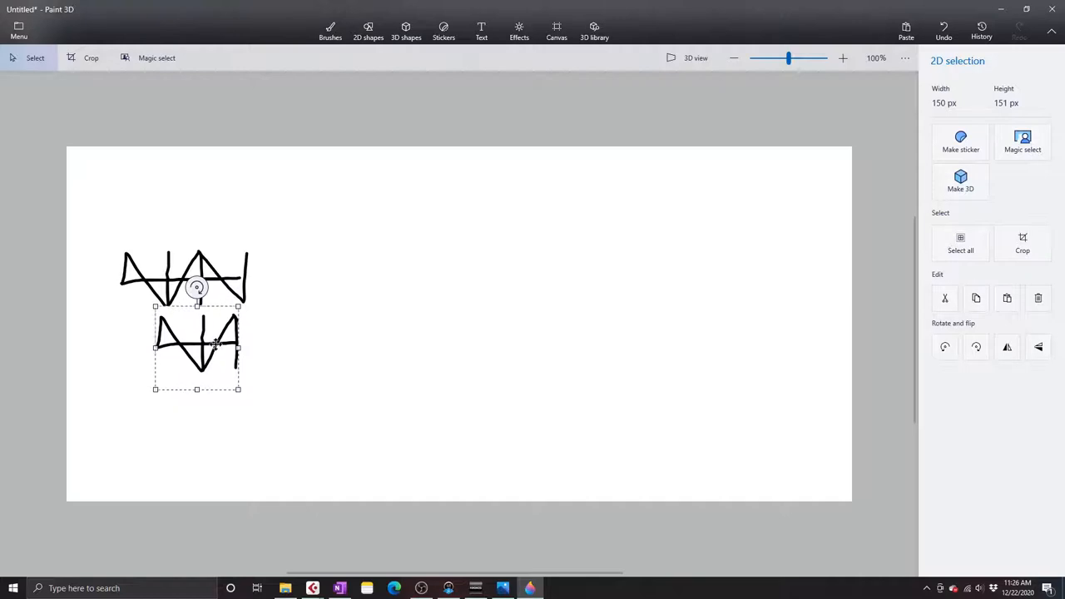
mouse_move(1001, 9)
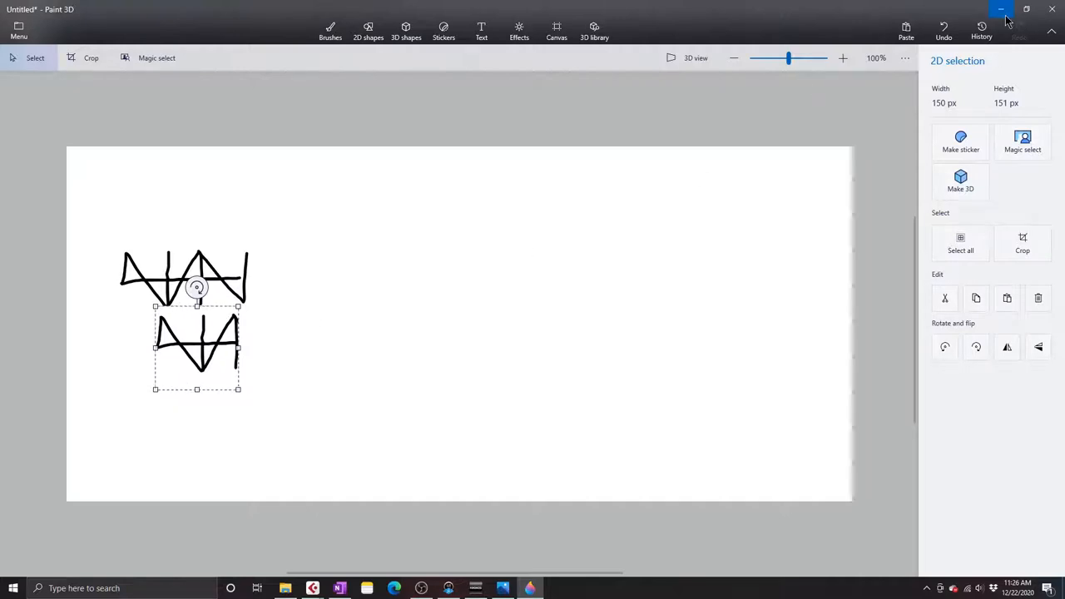
click(1001, 9)
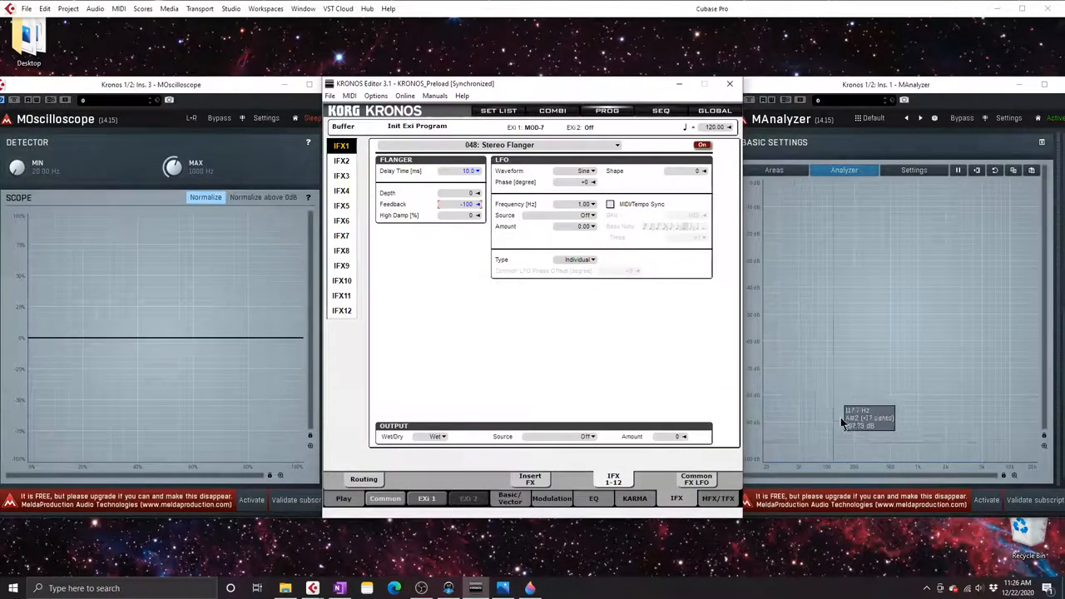
mouse_move(813, 481)
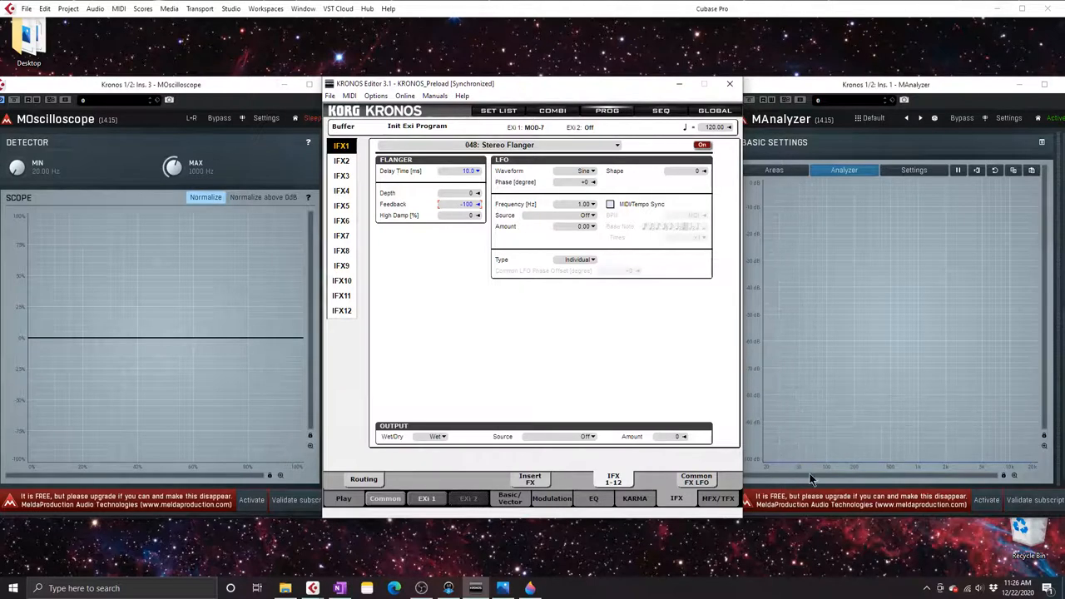
mouse_move(782, 436)
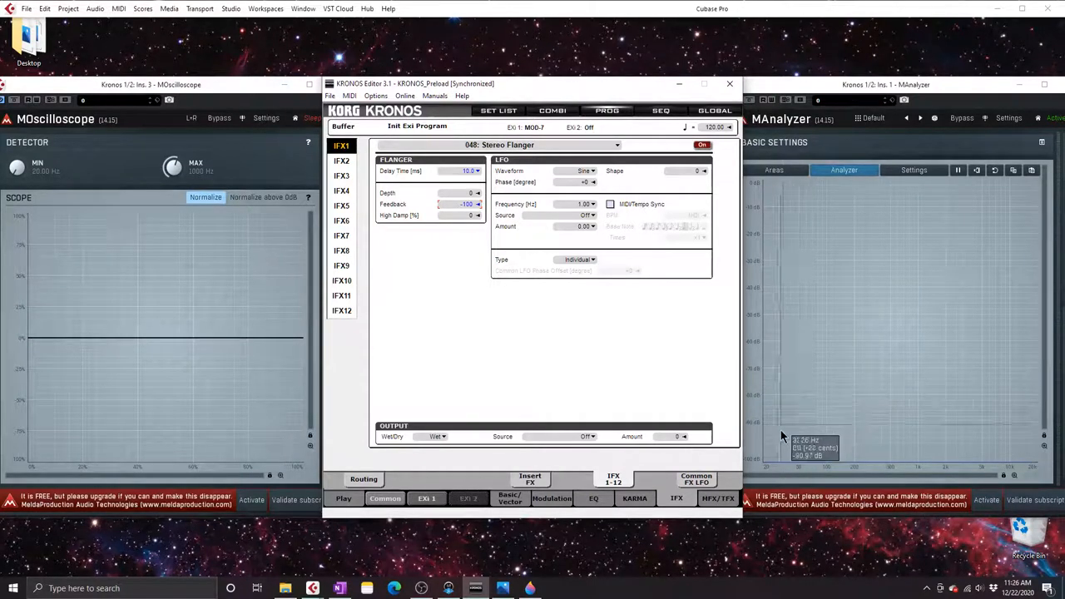
mouse_move(789, 373)
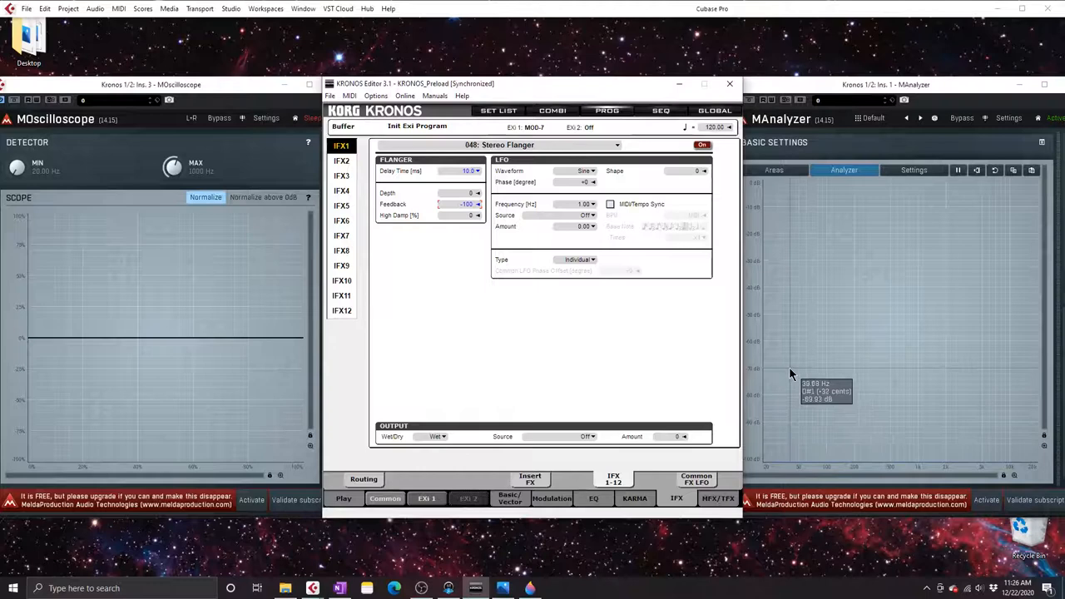
mouse_move(524, 215)
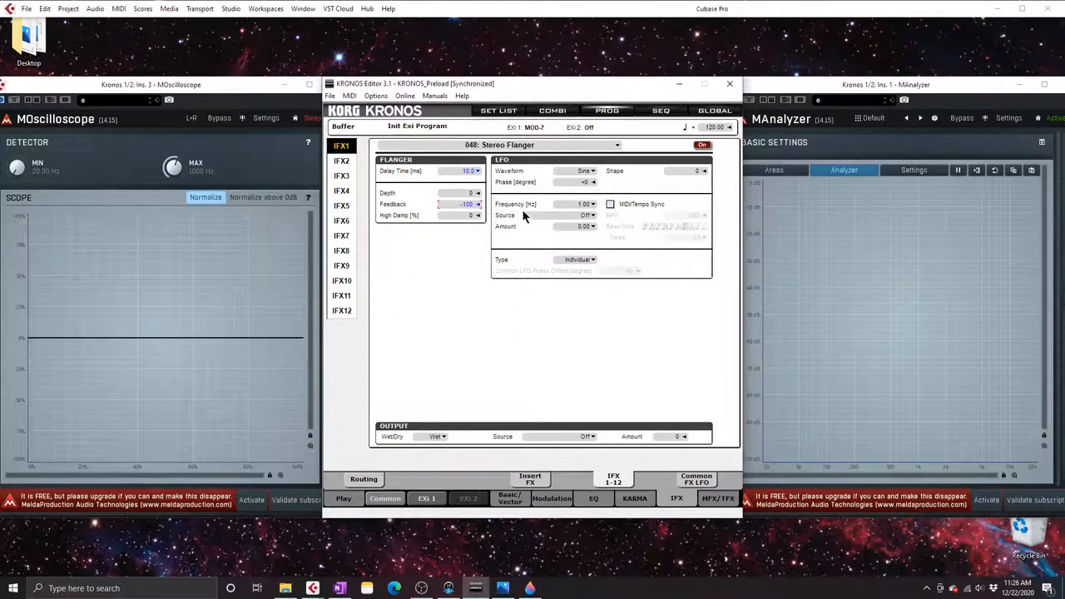
mouse_move(945, 441)
text(-2)
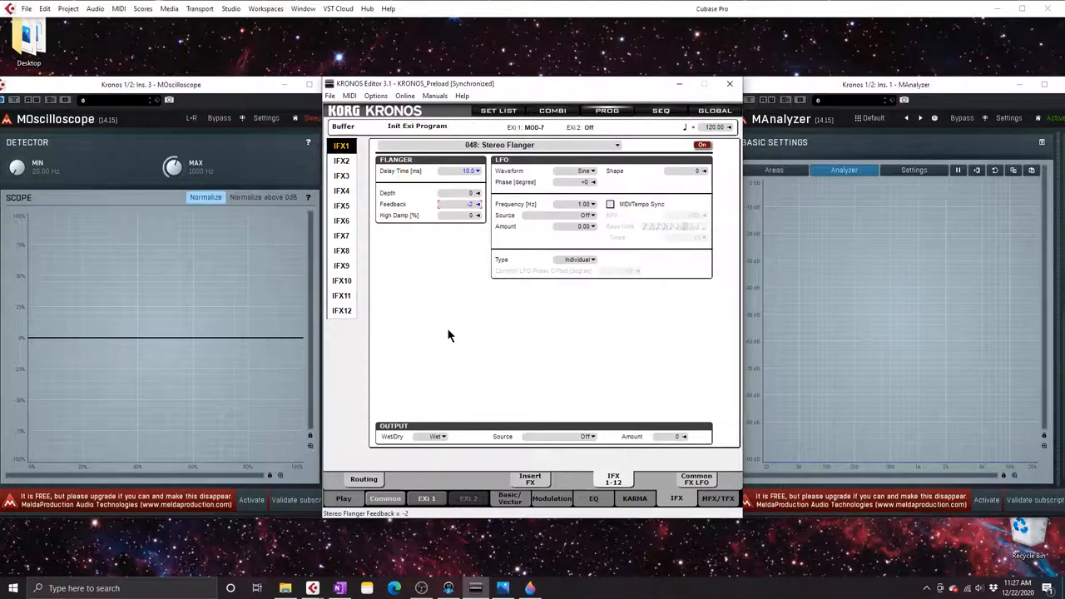
Reset the flanger Feedback to 0 and toggle the effect off and back on
click(470, 204)
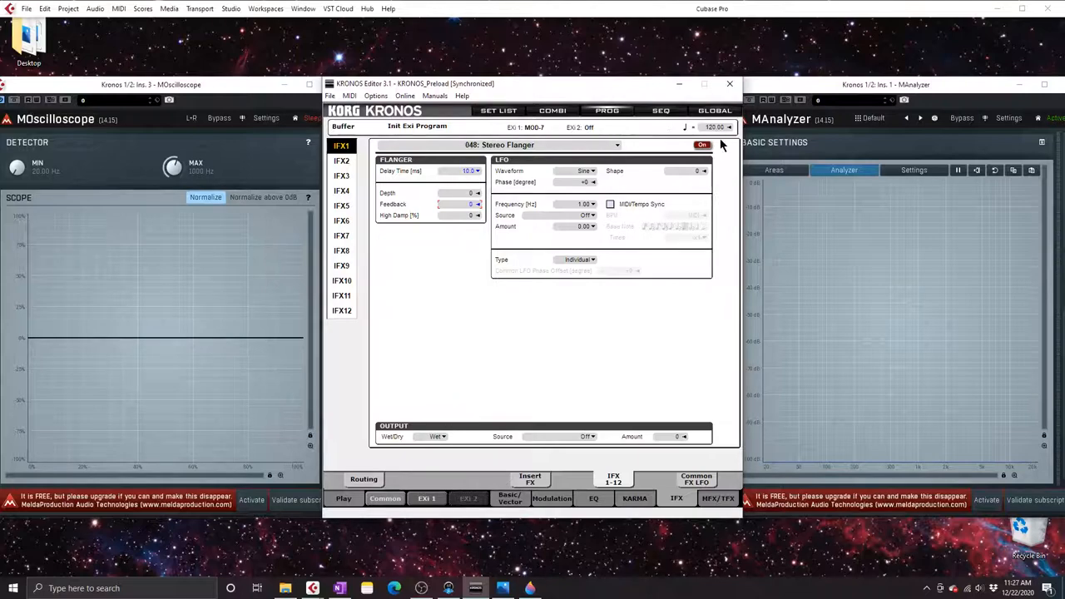
click(701, 144)
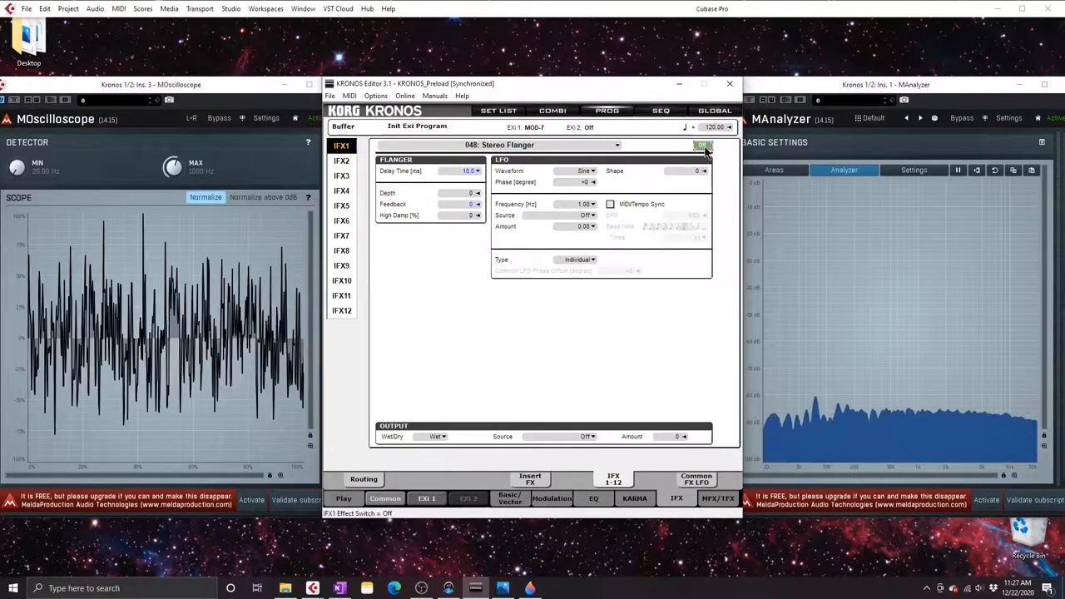
click(702, 145)
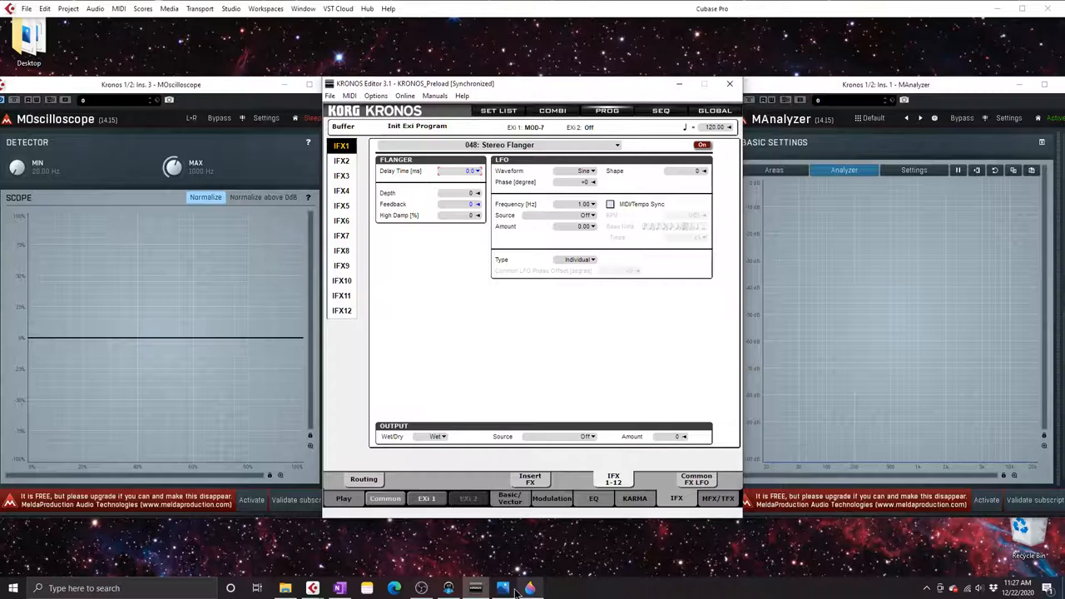
Bring up the Stereo Flange.png block diagram in Microsoft Photos
click(502, 589)
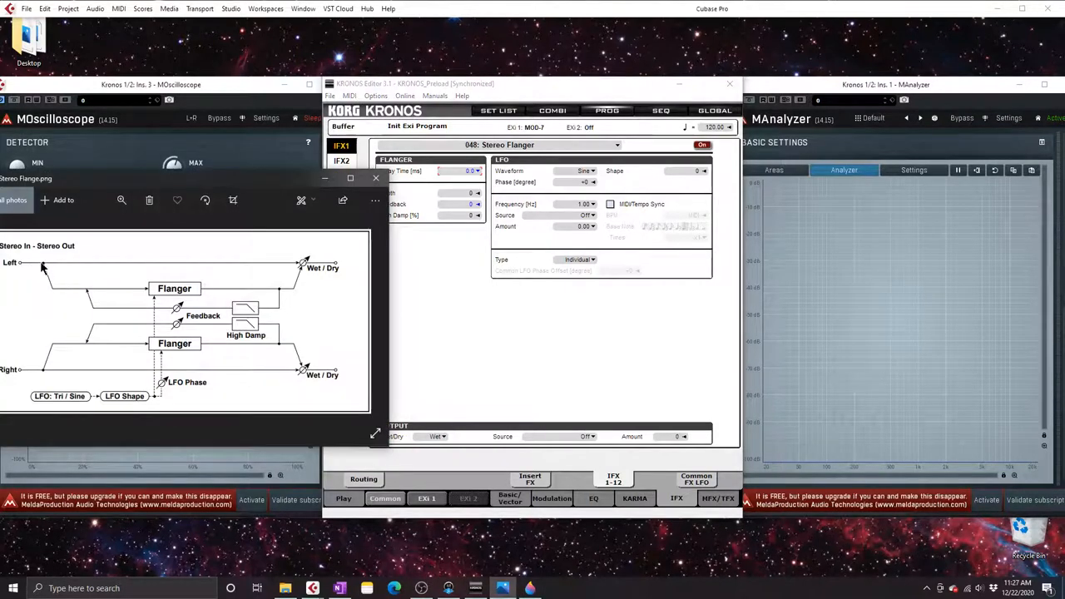
mouse_move(297, 284)
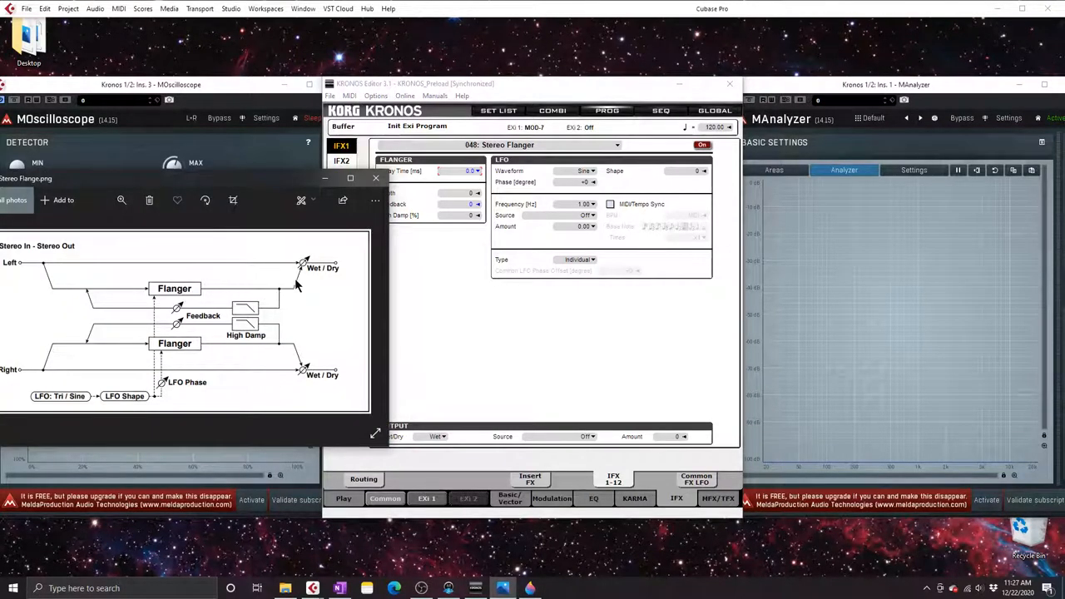
mouse_move(281, 272)
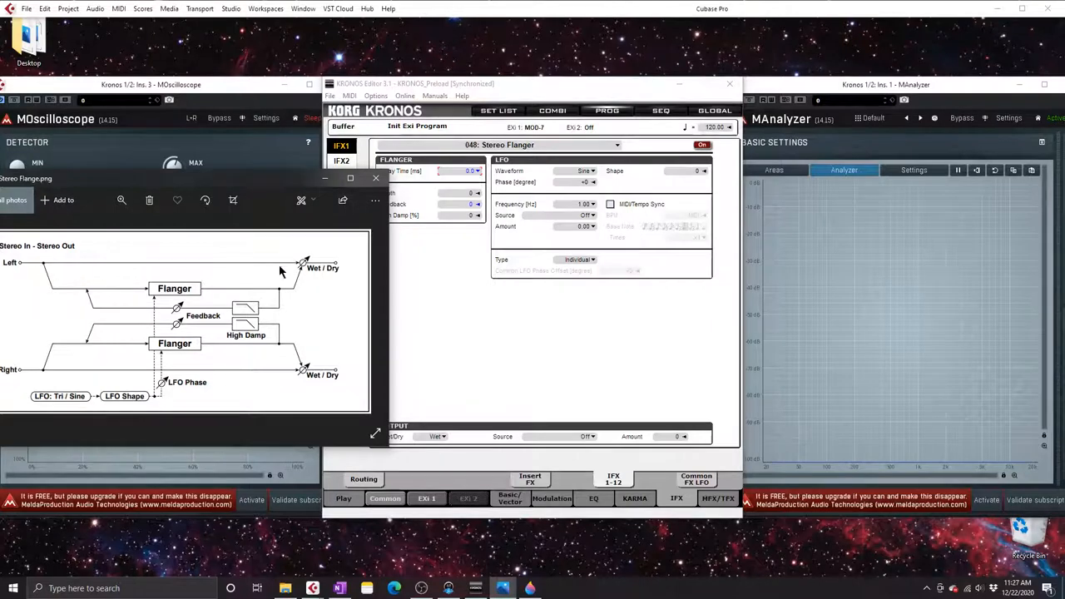
mouse_move(52, 266)
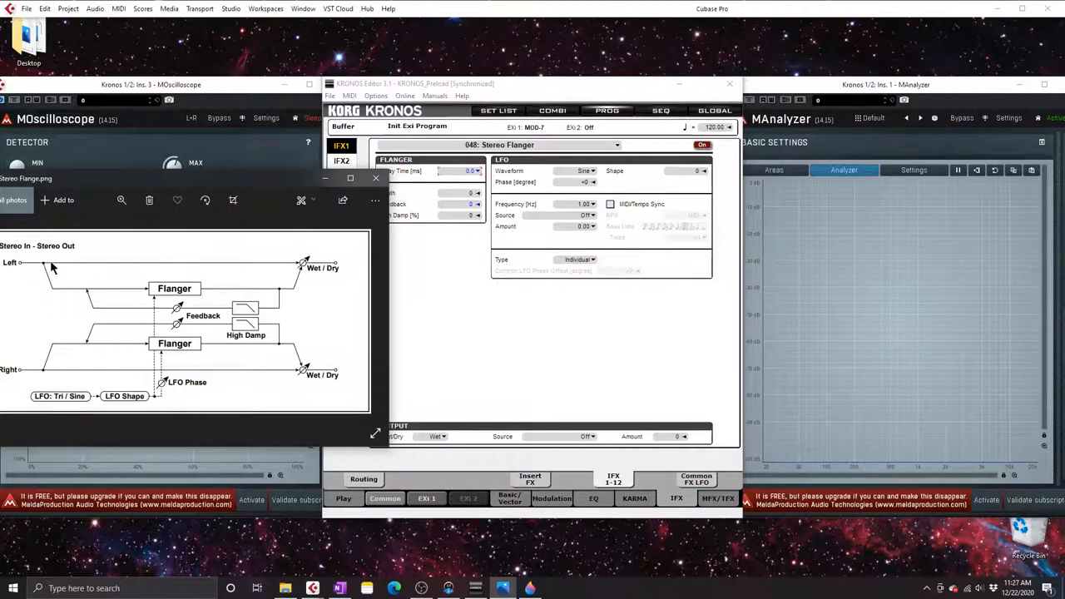
mouse_move(348, 247)
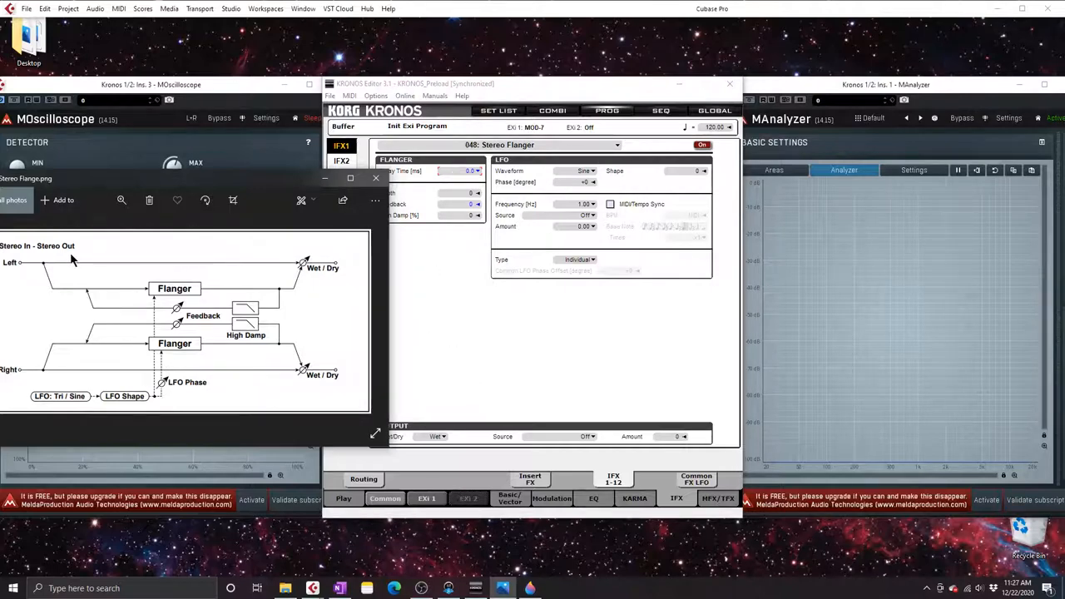
mouse_move(181, 320)
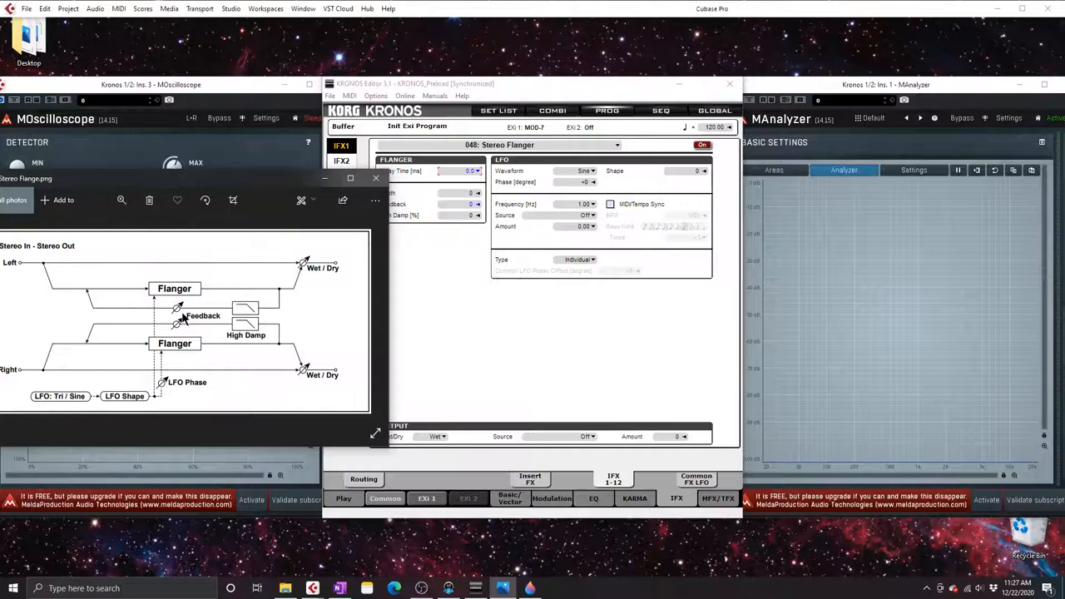
mouse_move(44, 281)
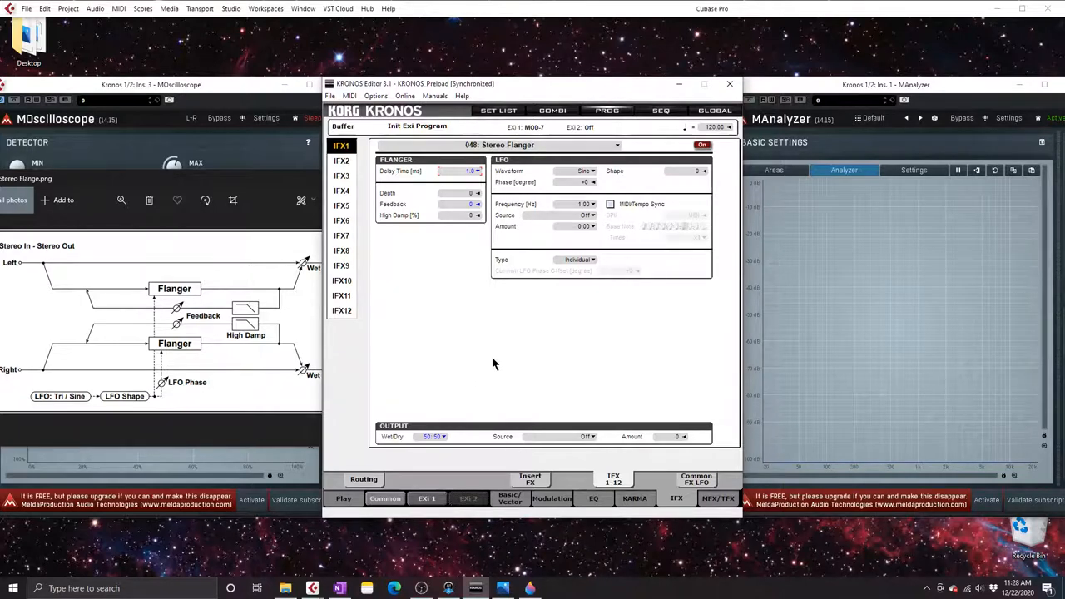
mouse_move(441, 201)
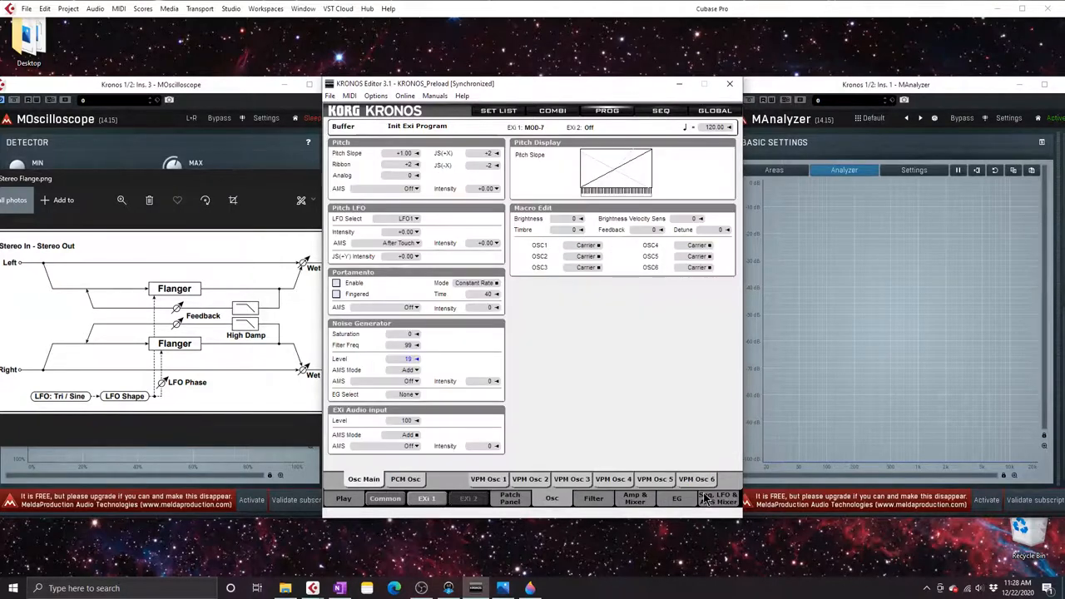
Switch from the LFO 1/2 page to LFO 3/4 and set LFO 3's waveform to Sine
click(718, 498)
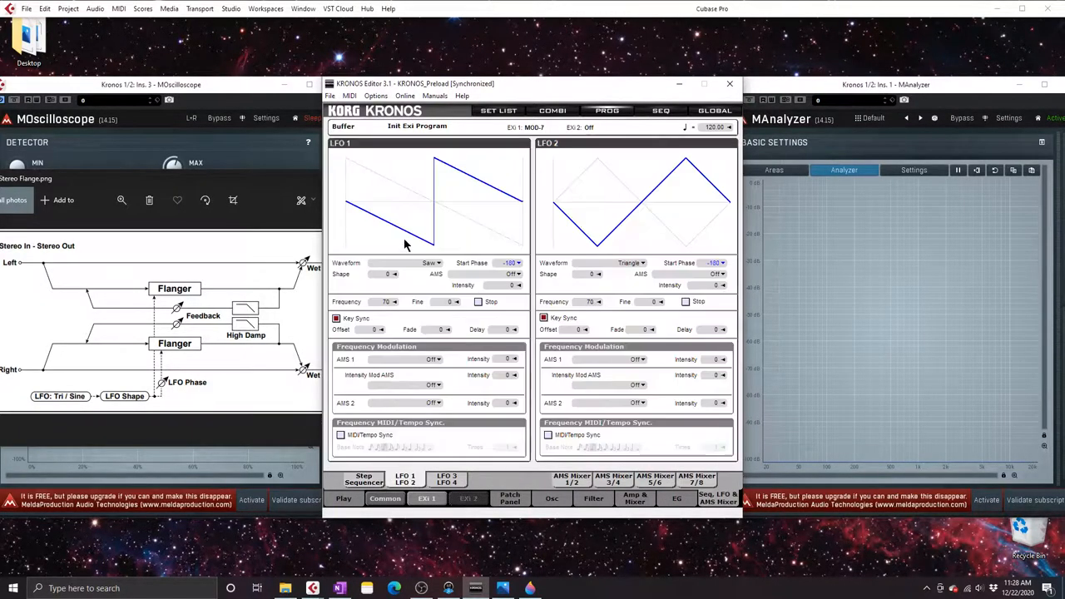
click(447, 479)
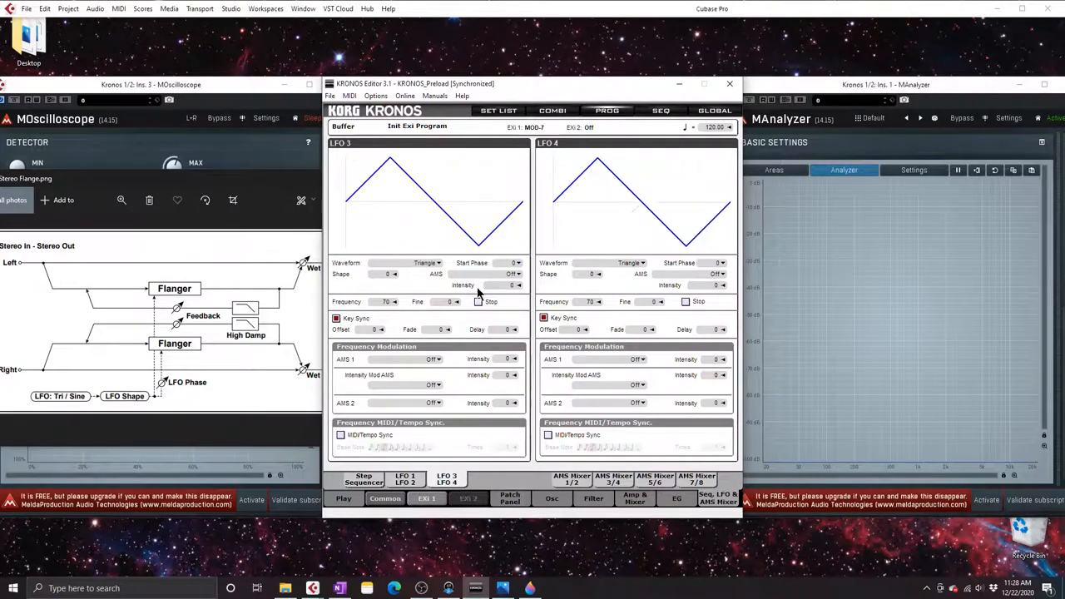
click(427, 263)
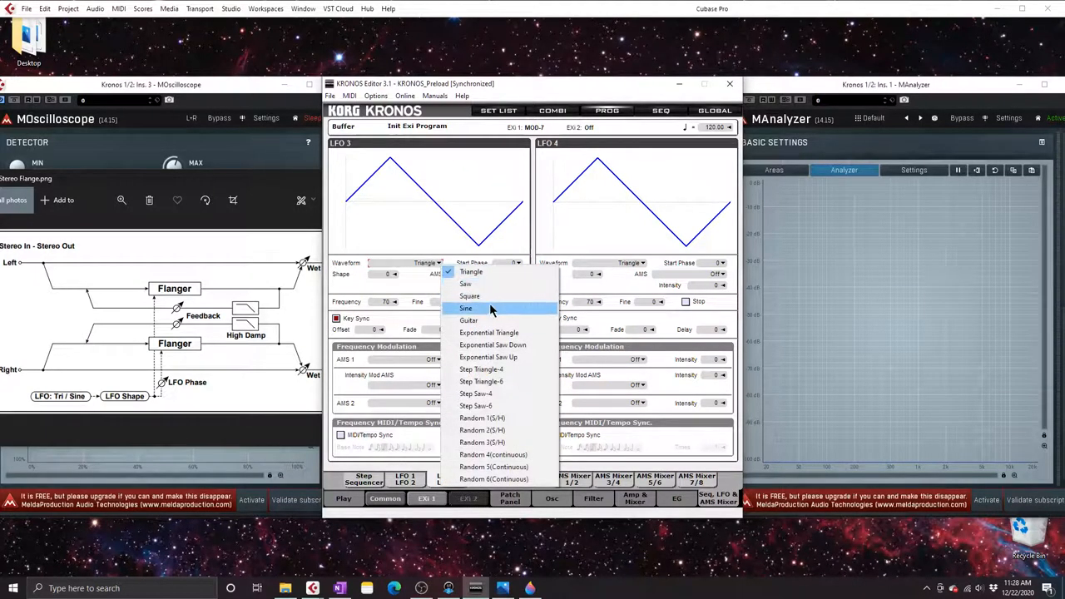
click(466, 308)
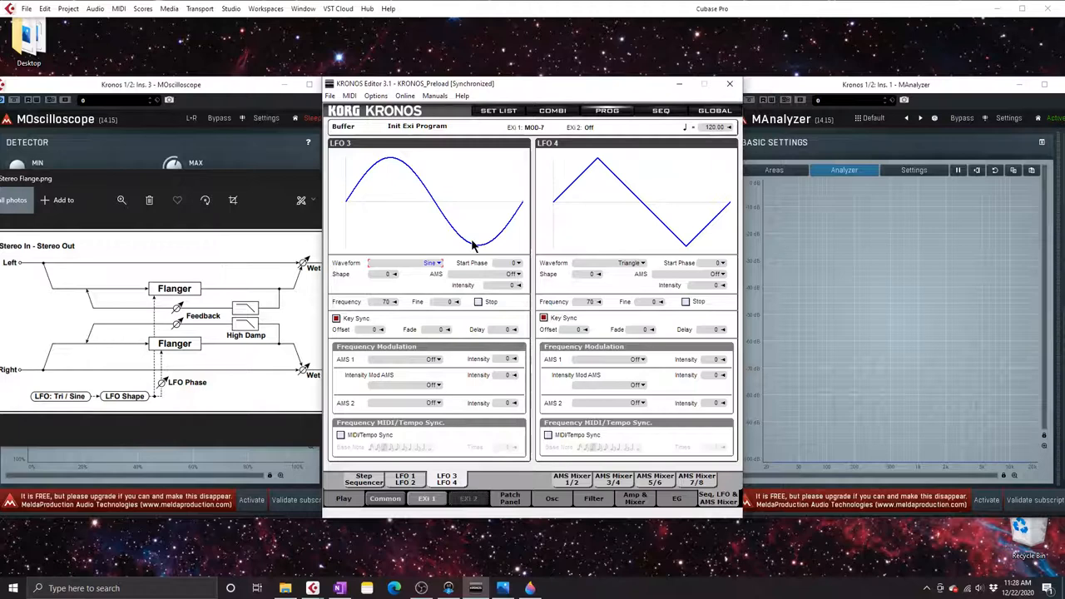
mouse_move(375, 206)
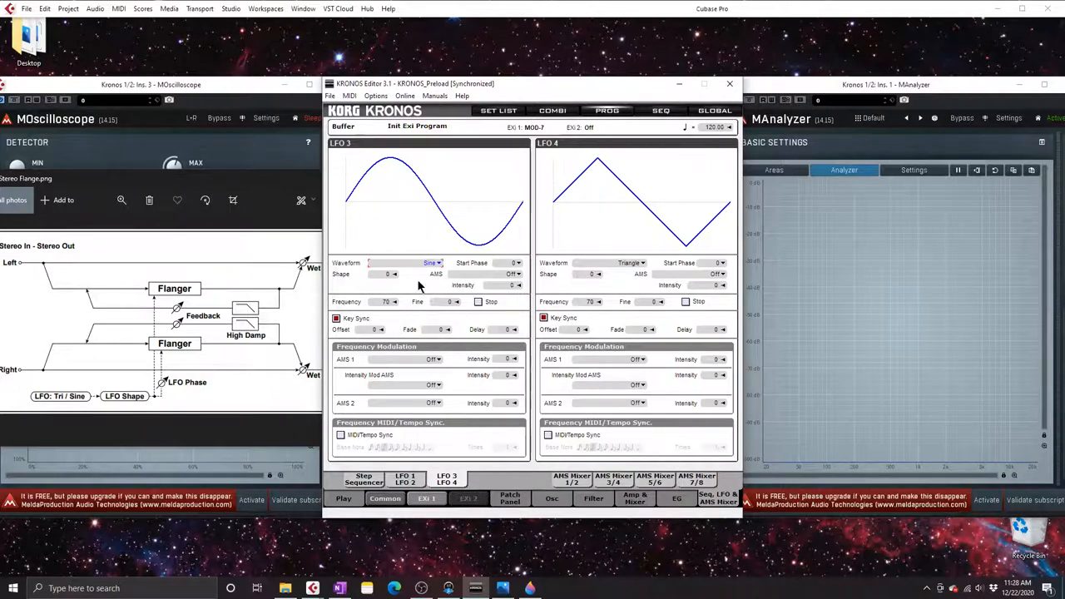
mouse_move(490, 269)
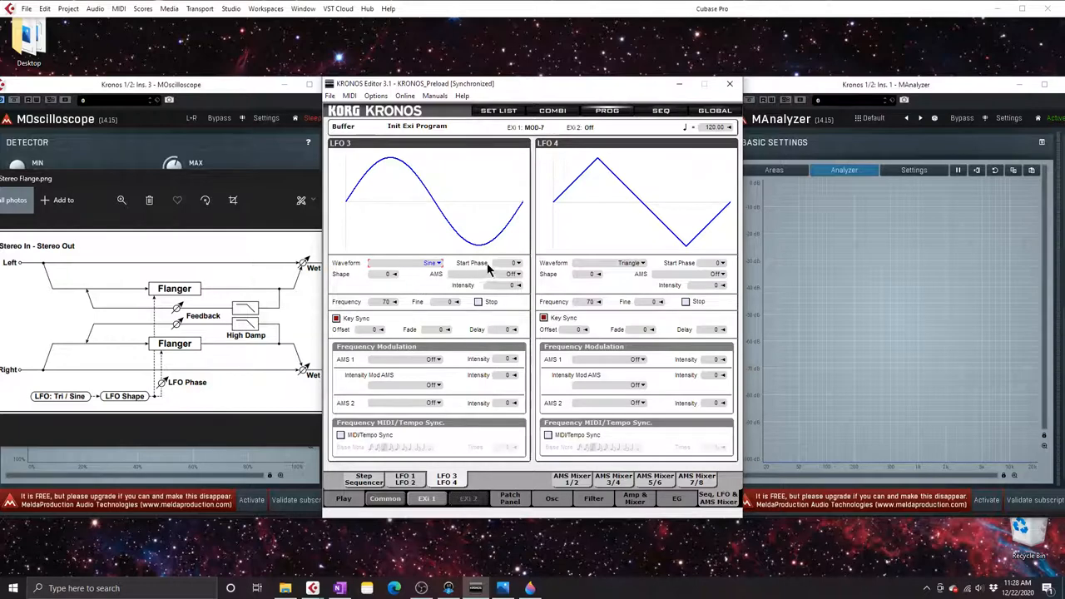
mouse_move(520, 217)
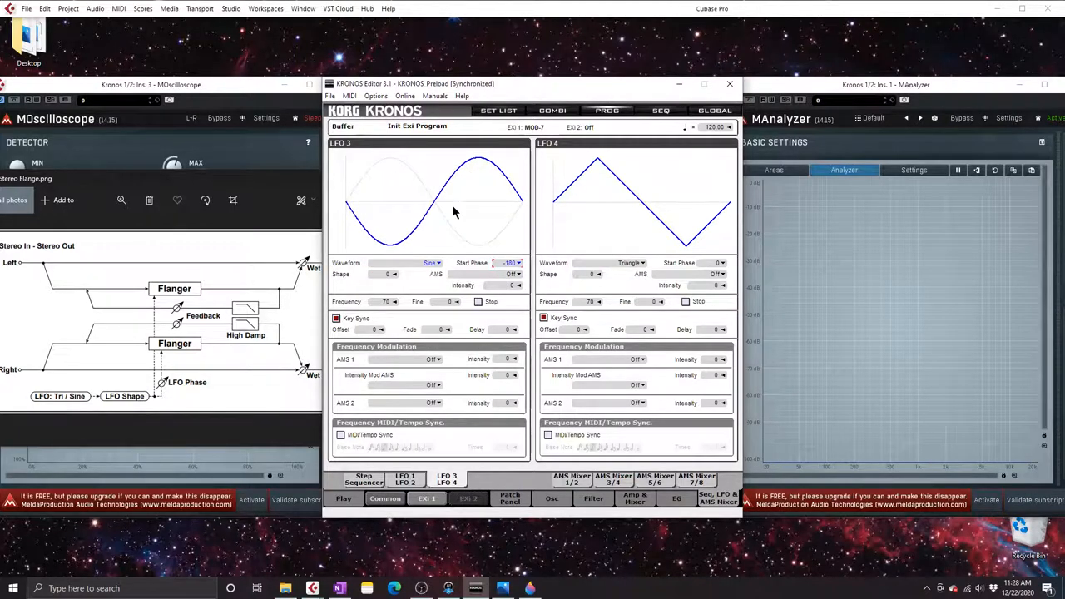
mouse_move(541, 203)
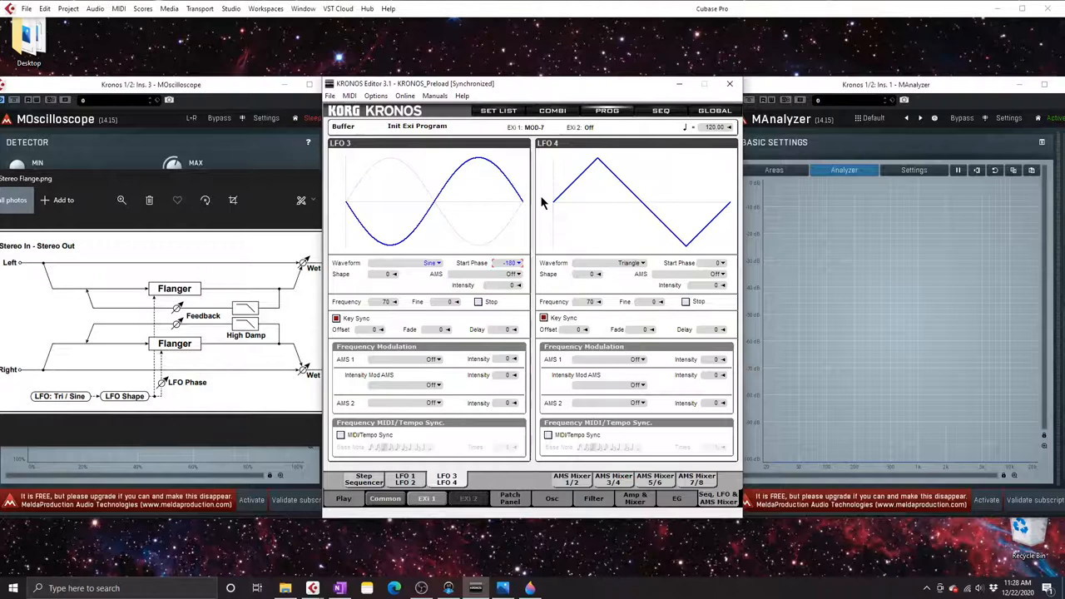
mouse_move(814, 353)
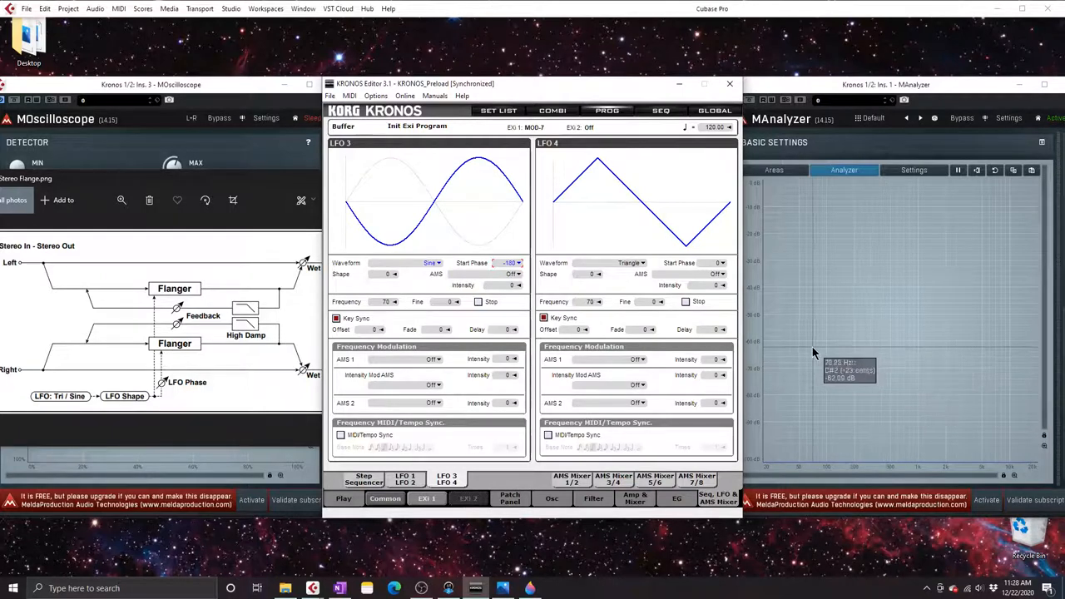
mouse_move(647, 139)
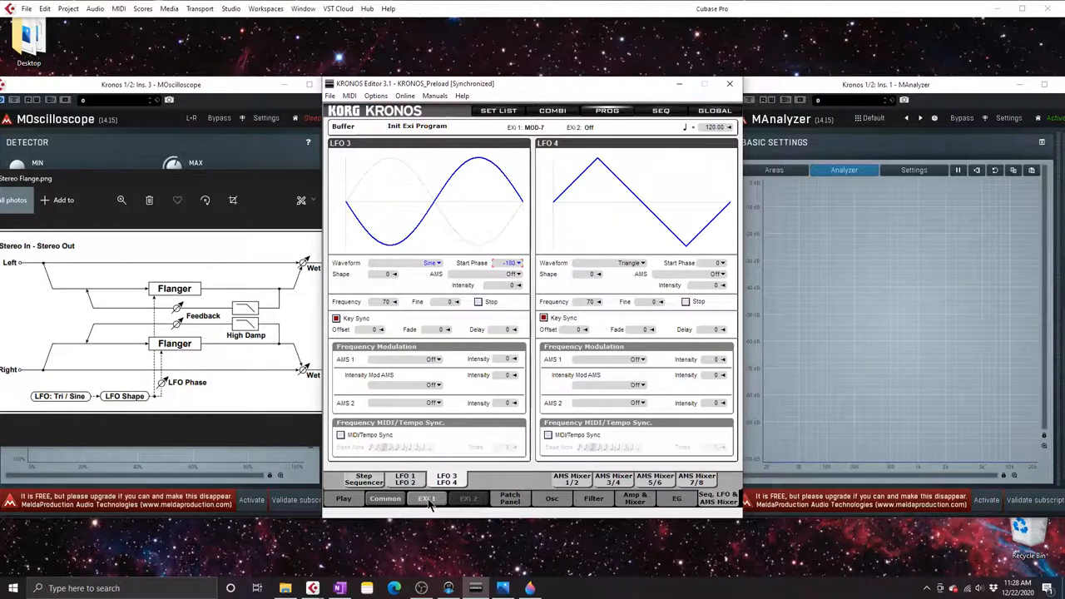
mouse_move(445, 275)
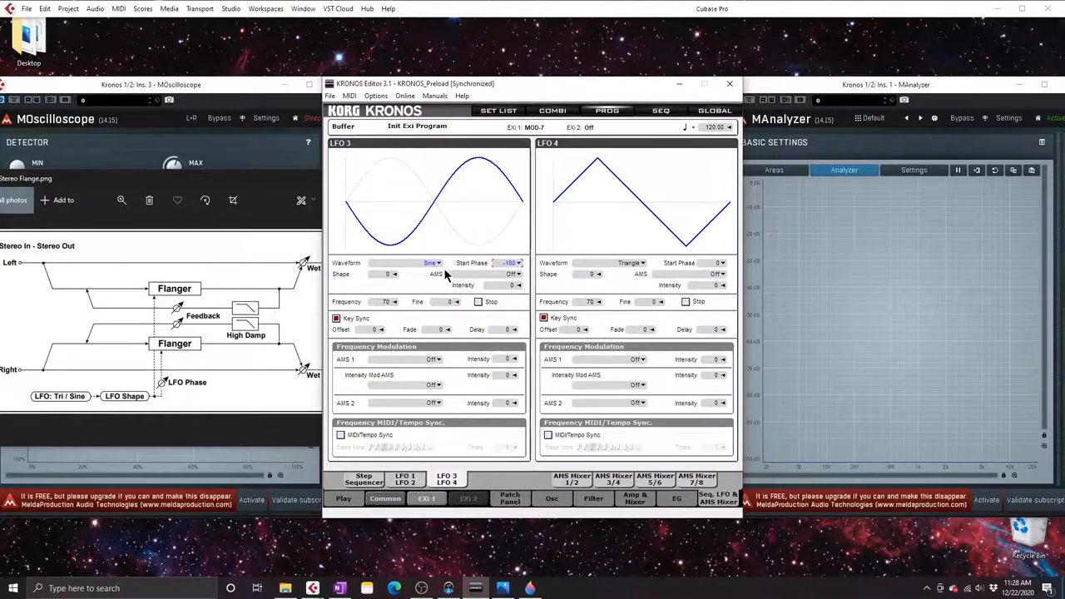
mouse_move(829, 346)
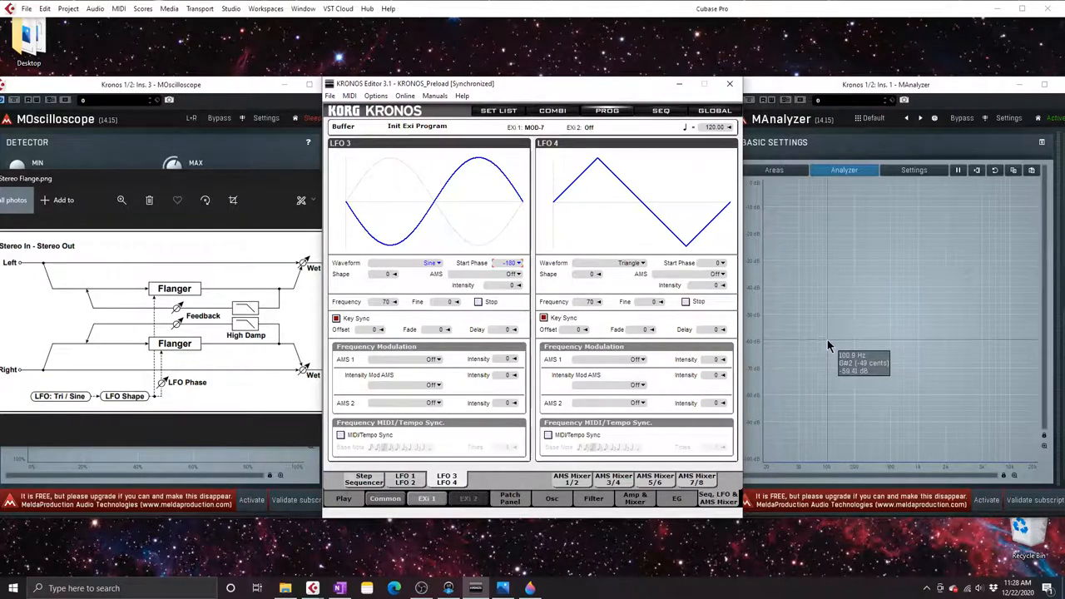
mouse_move(829, 329)
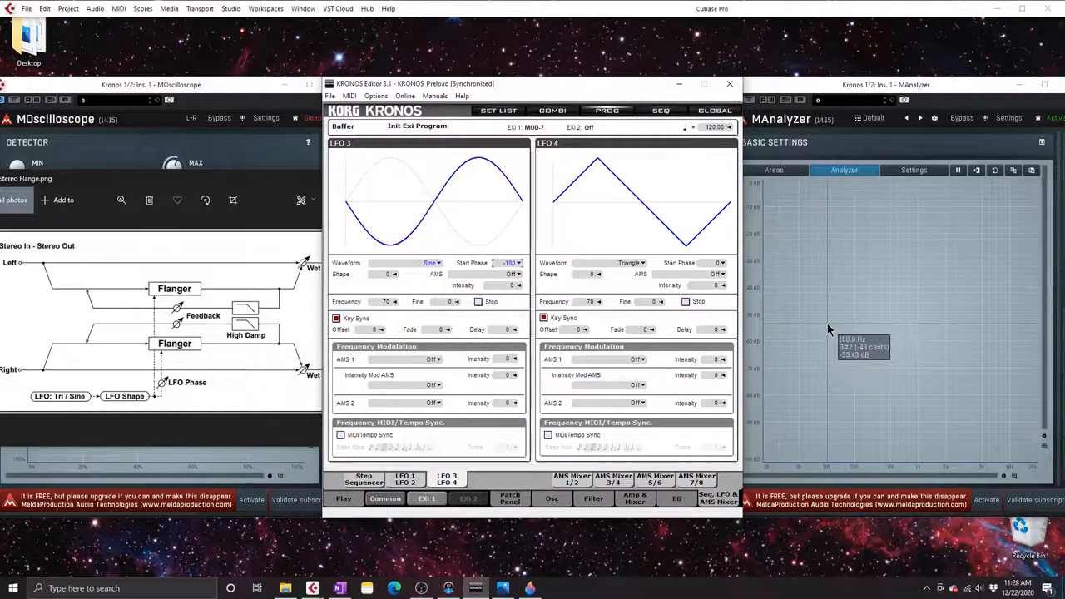
mouse_move(830, 323)
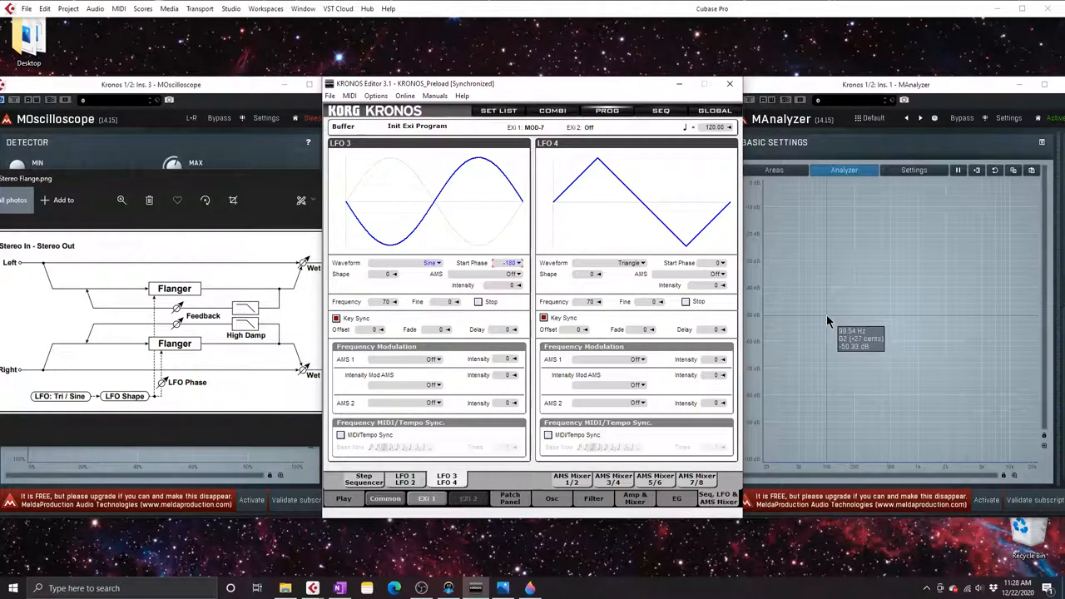
Return to the insert effect page showing the Stereo Flanger at 5.0 ms delay
click(676, 498)
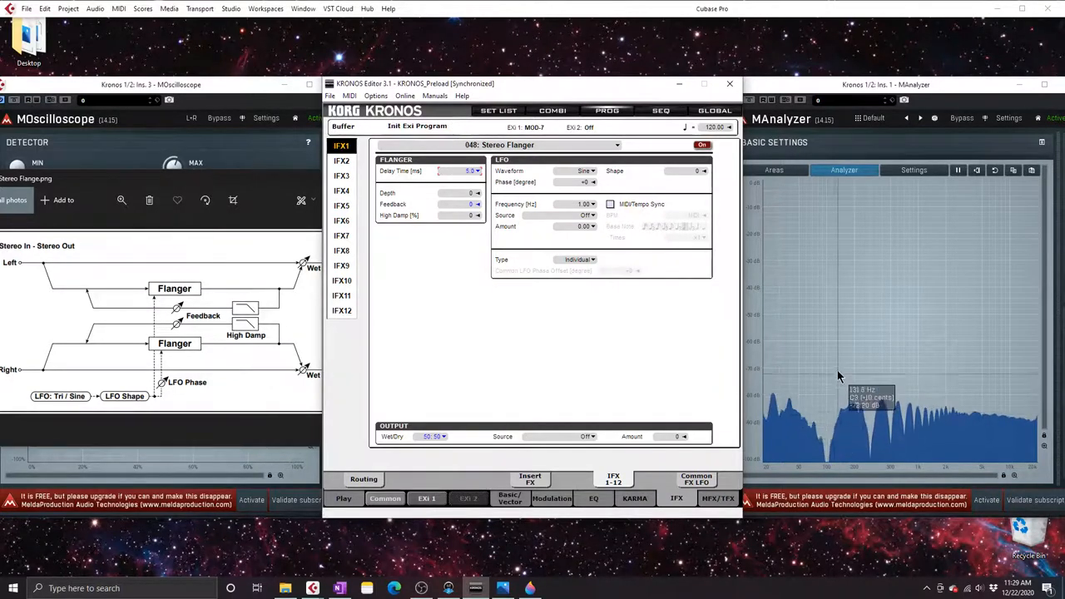
mouse_move(830, 343)
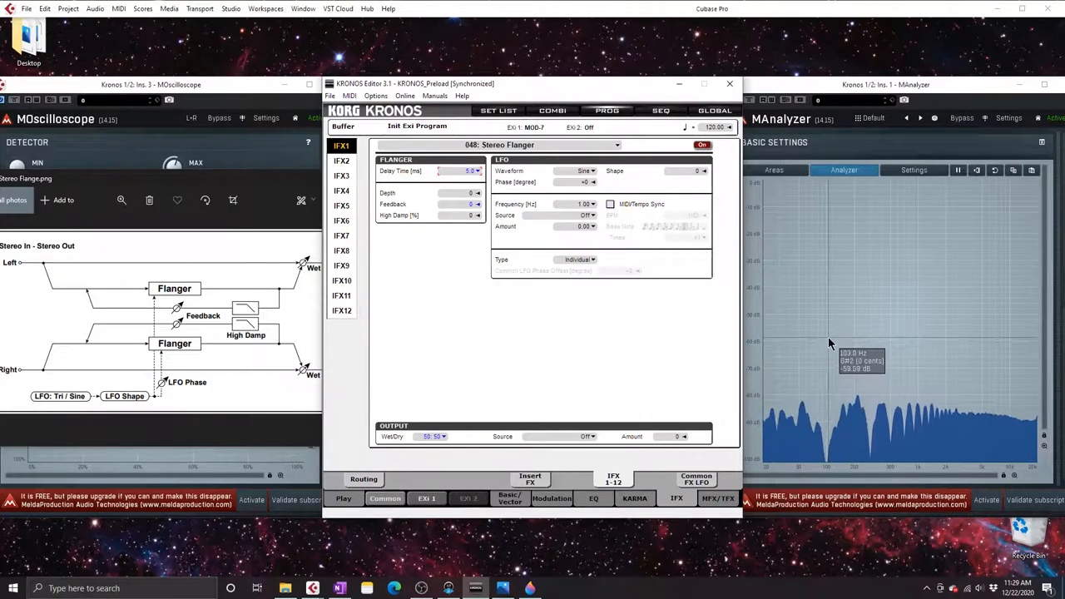
mouse_move(539, 350)
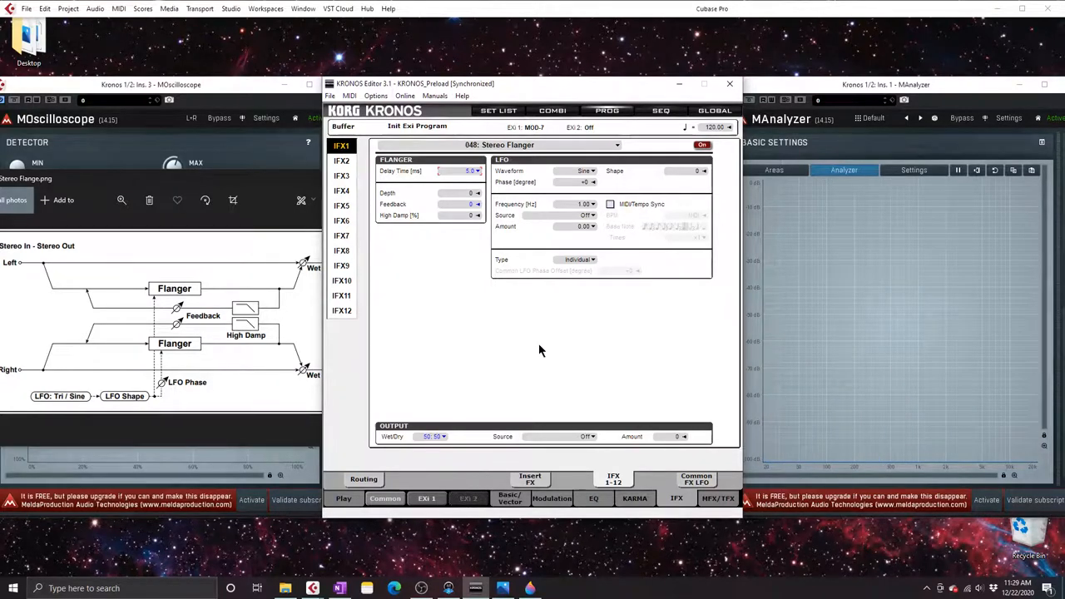